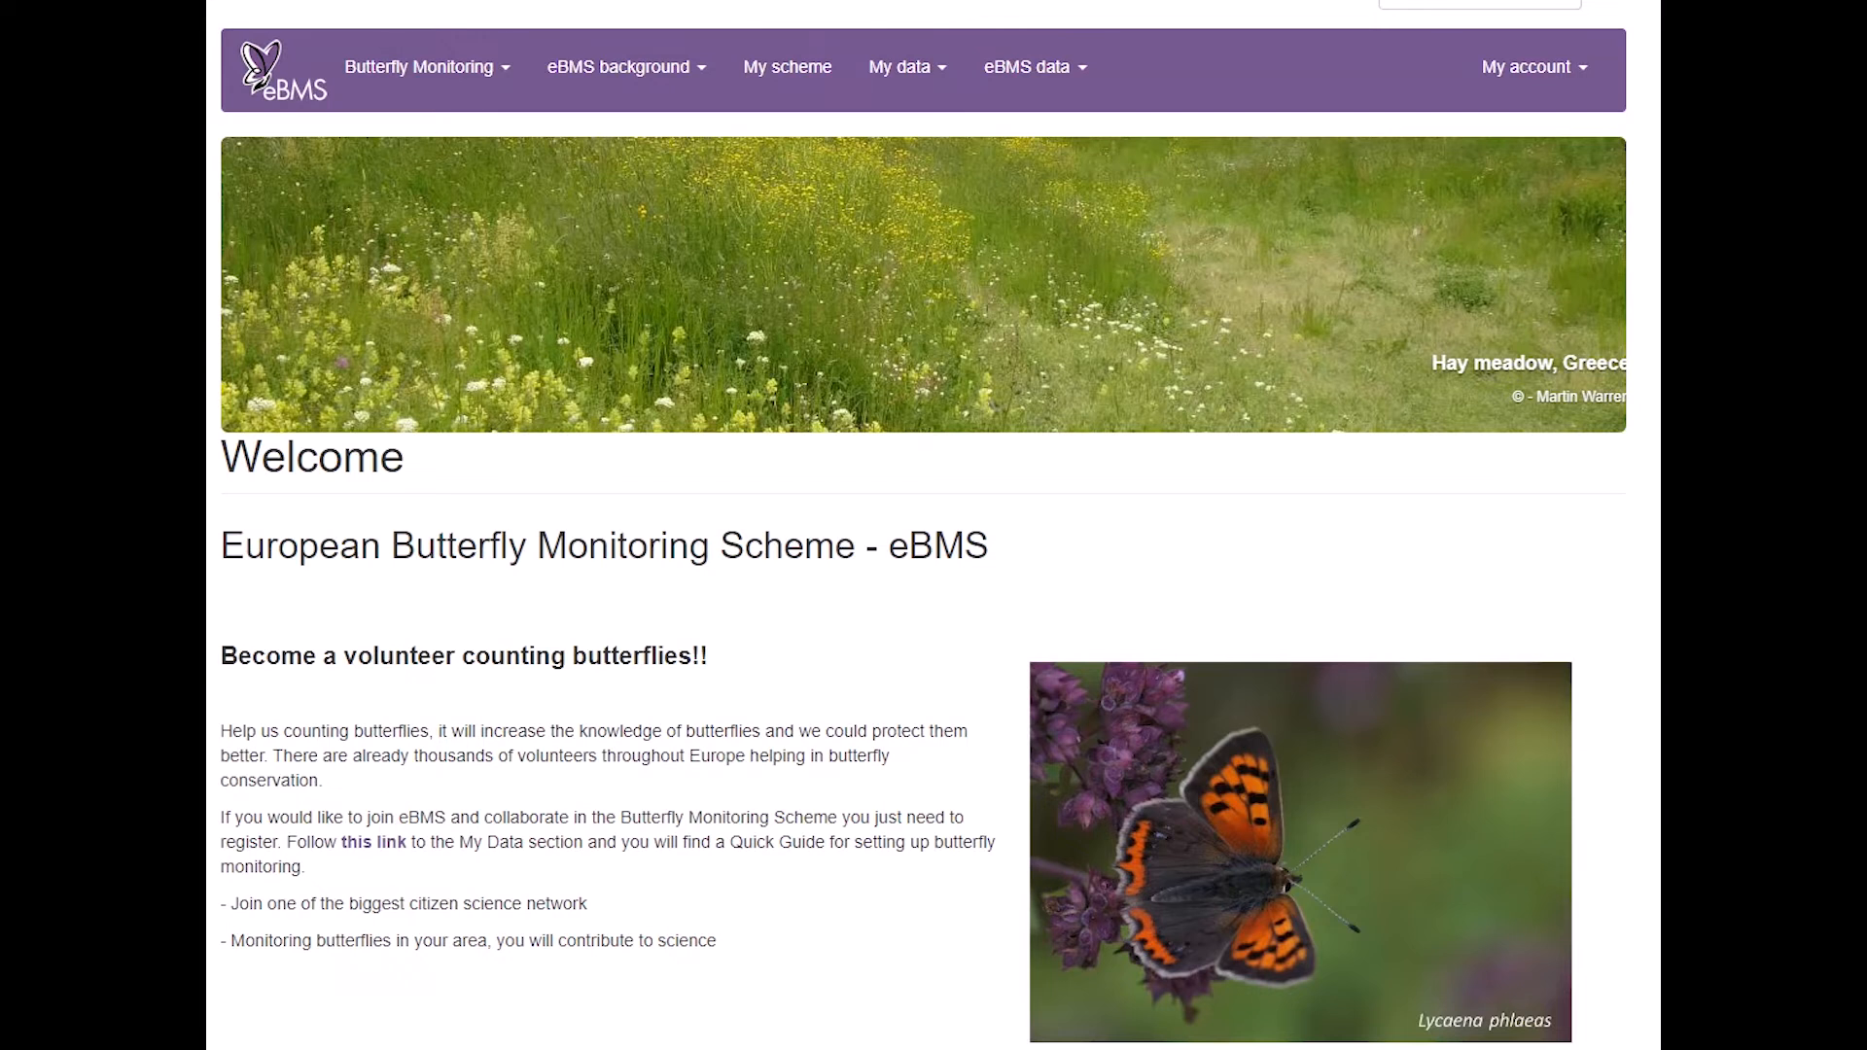
Step: Open the My data menu in the eBMS top navigation bar
left_click(907, 67)
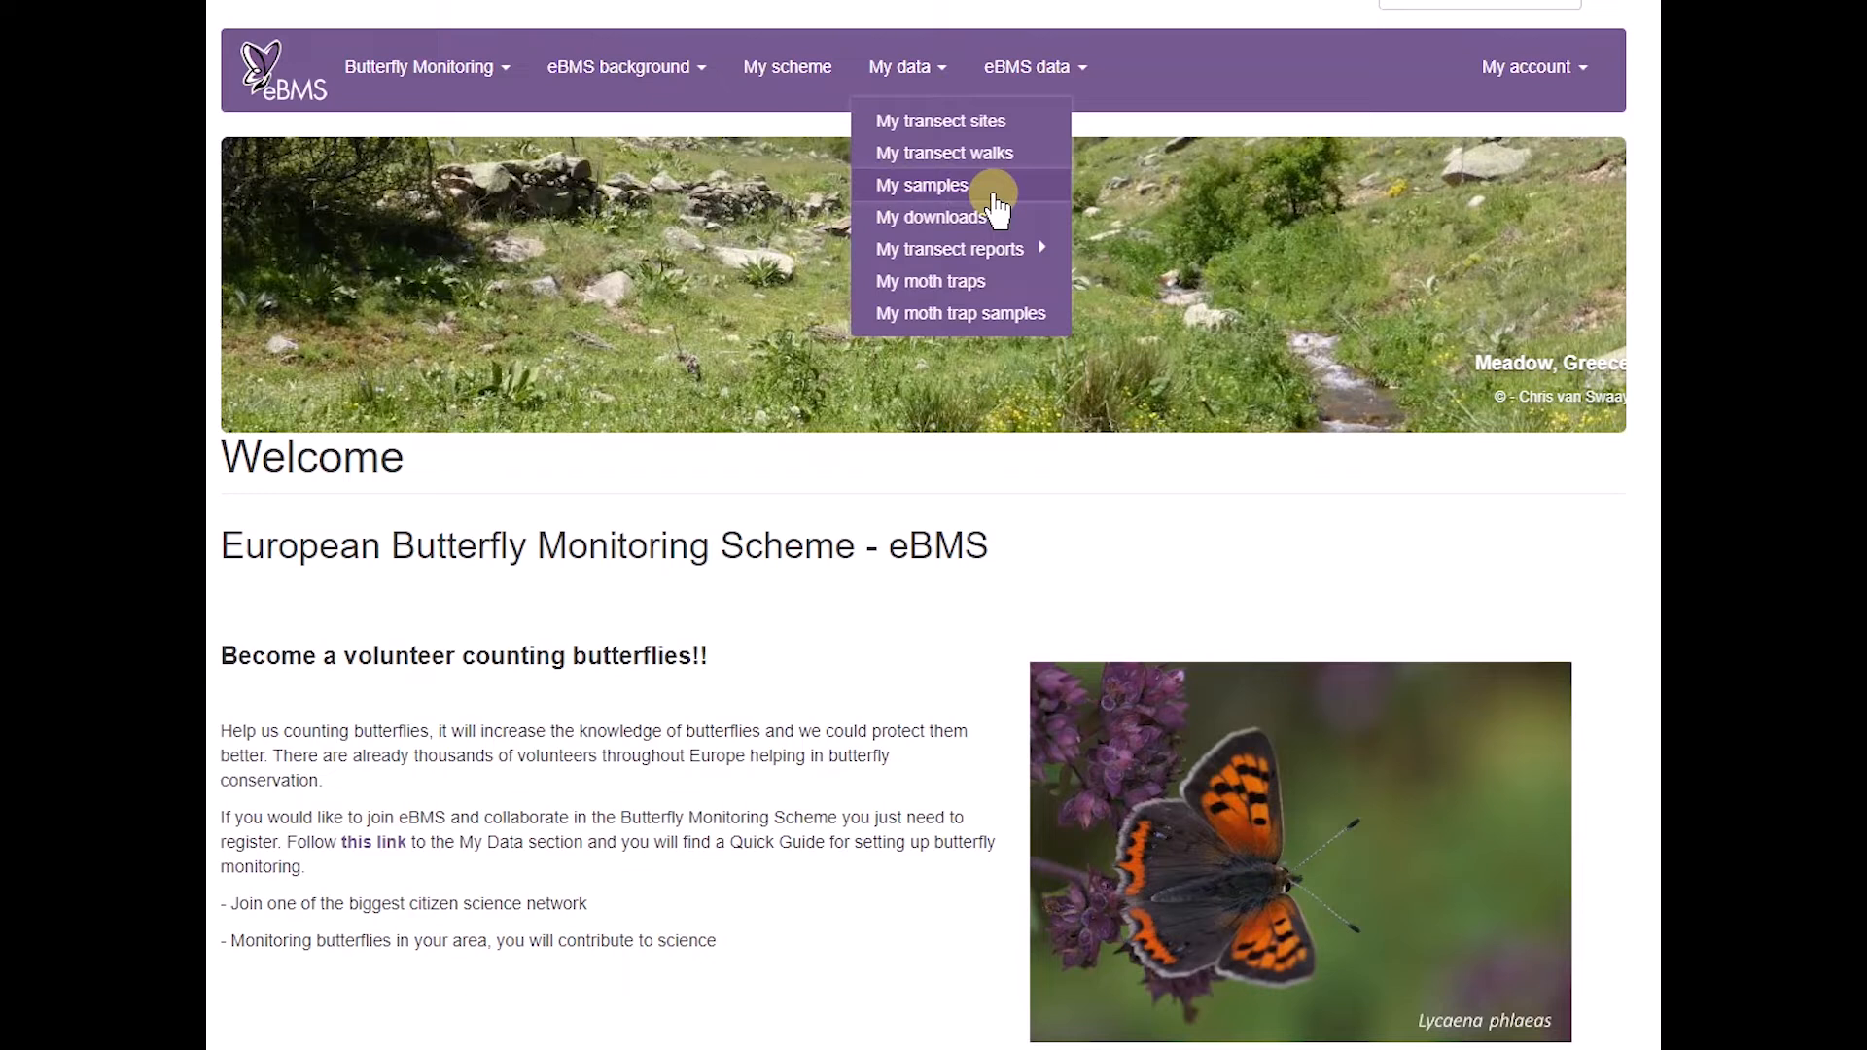
Step: Go to My samples and scroll down to the transect samples table below the map
left_click(922, 185)
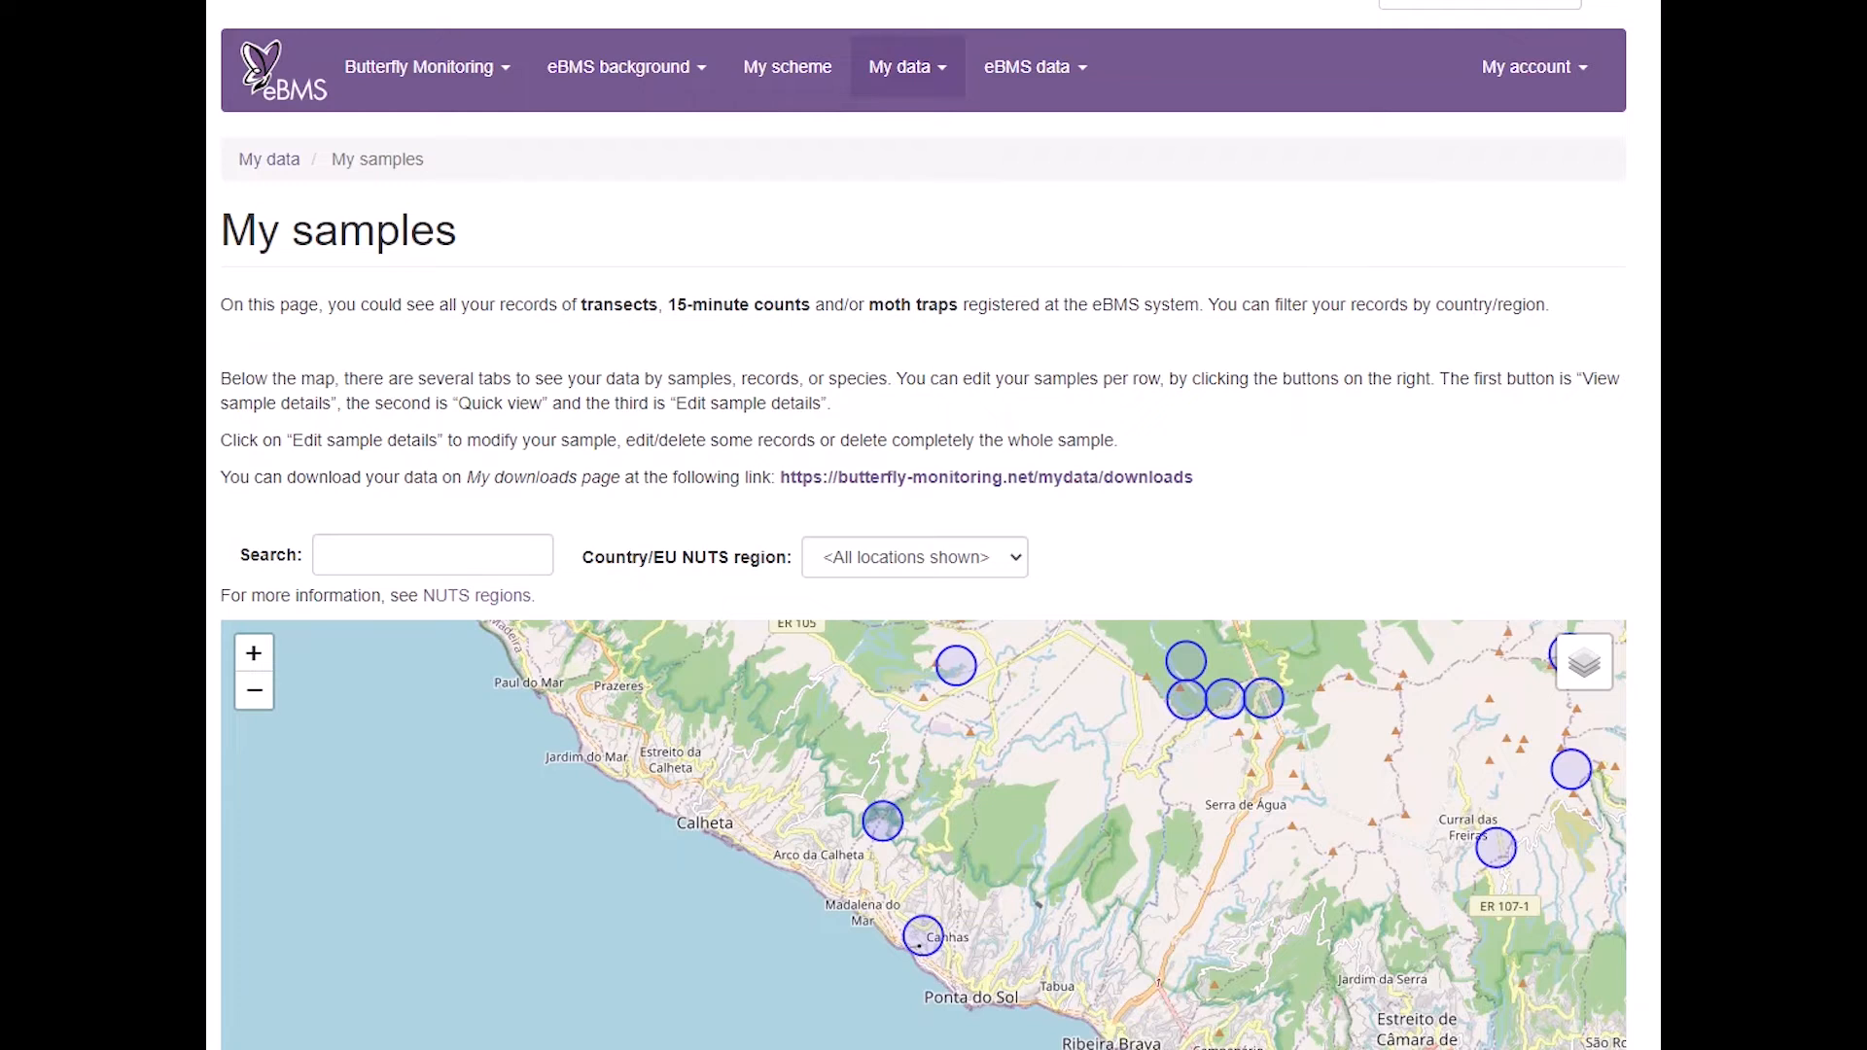
scroll("down", 3)
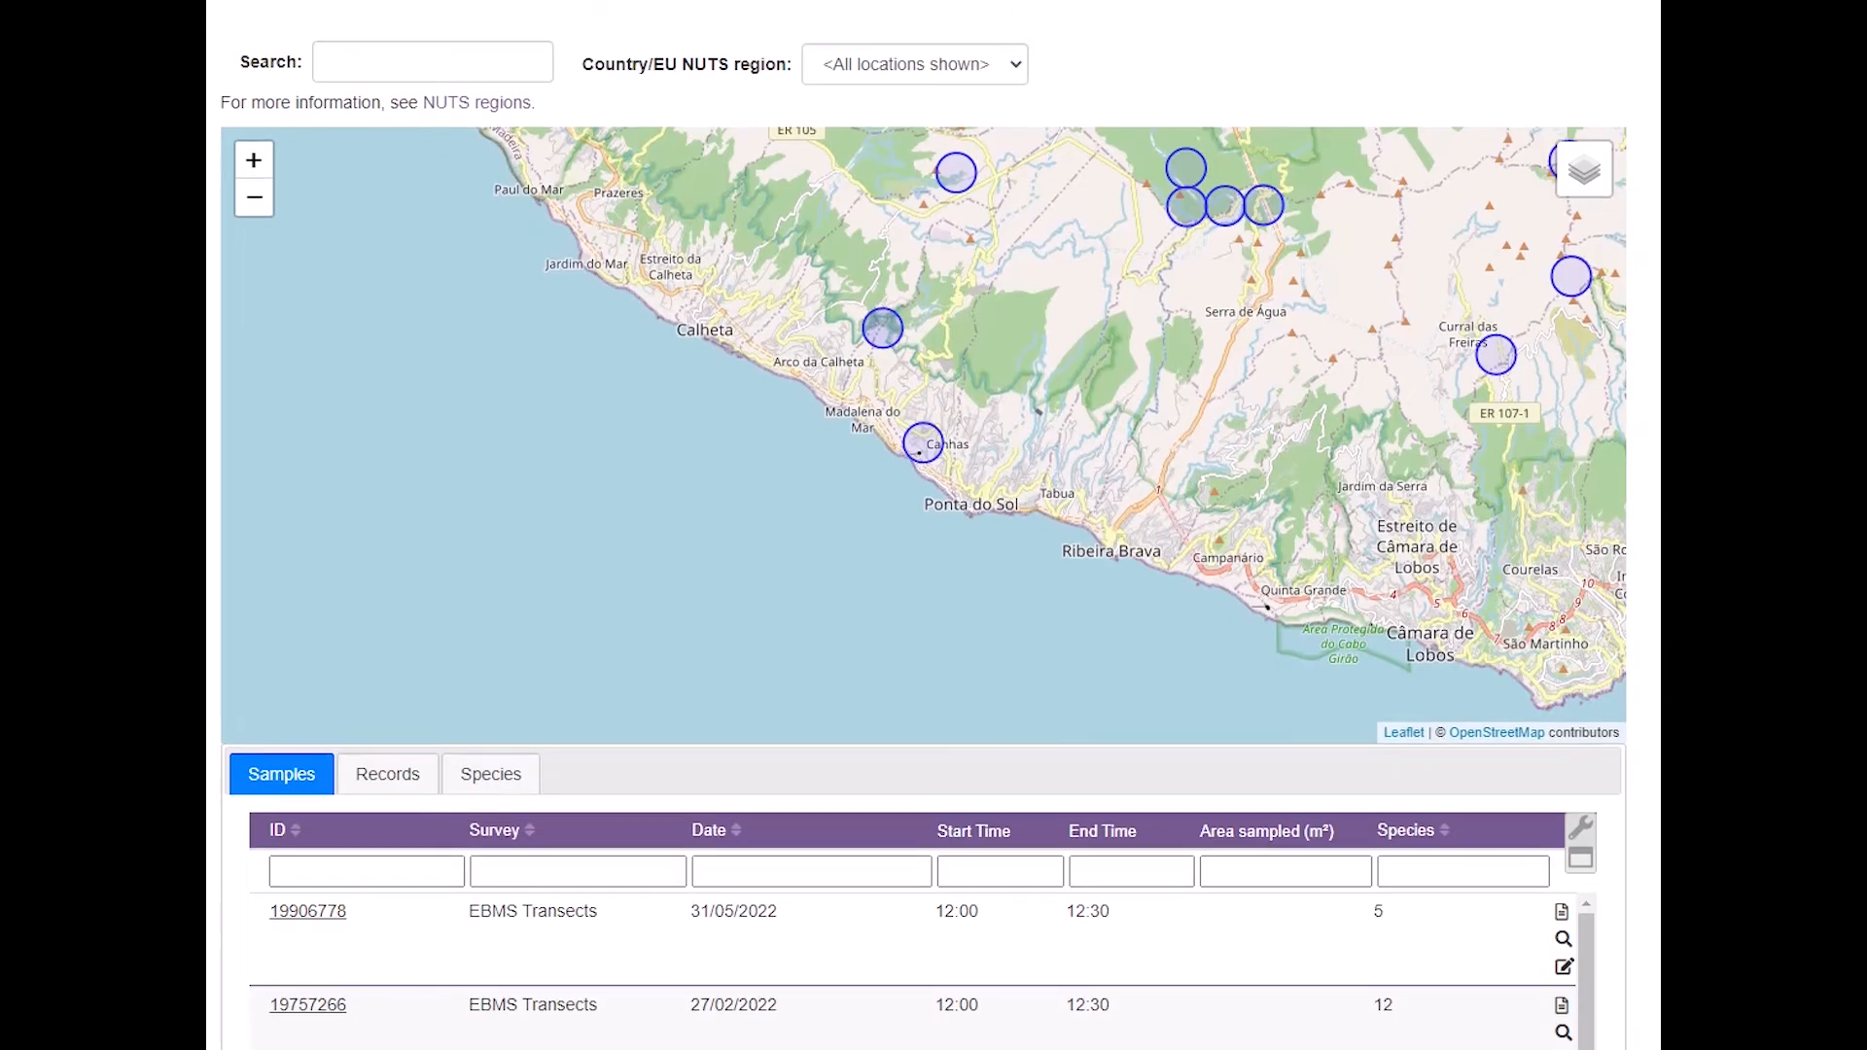
scroll("down", 3)
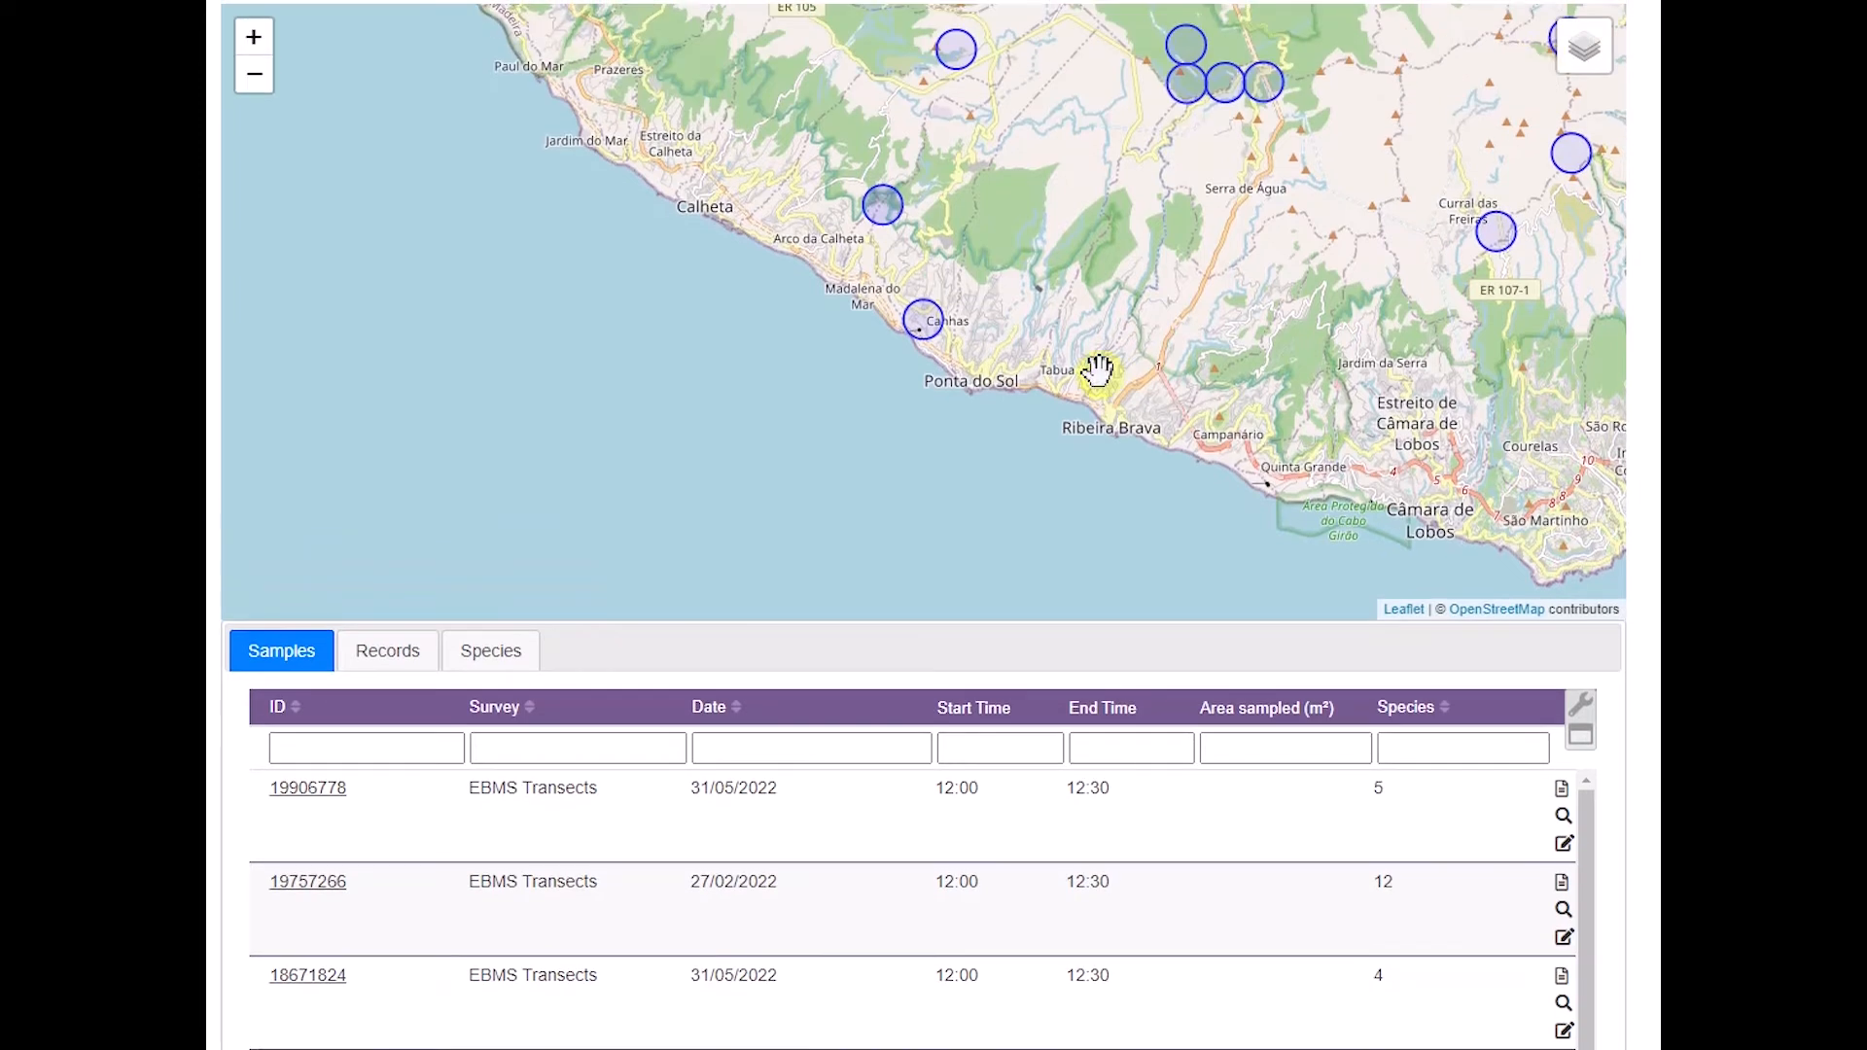
mouse_move(1325, 234)
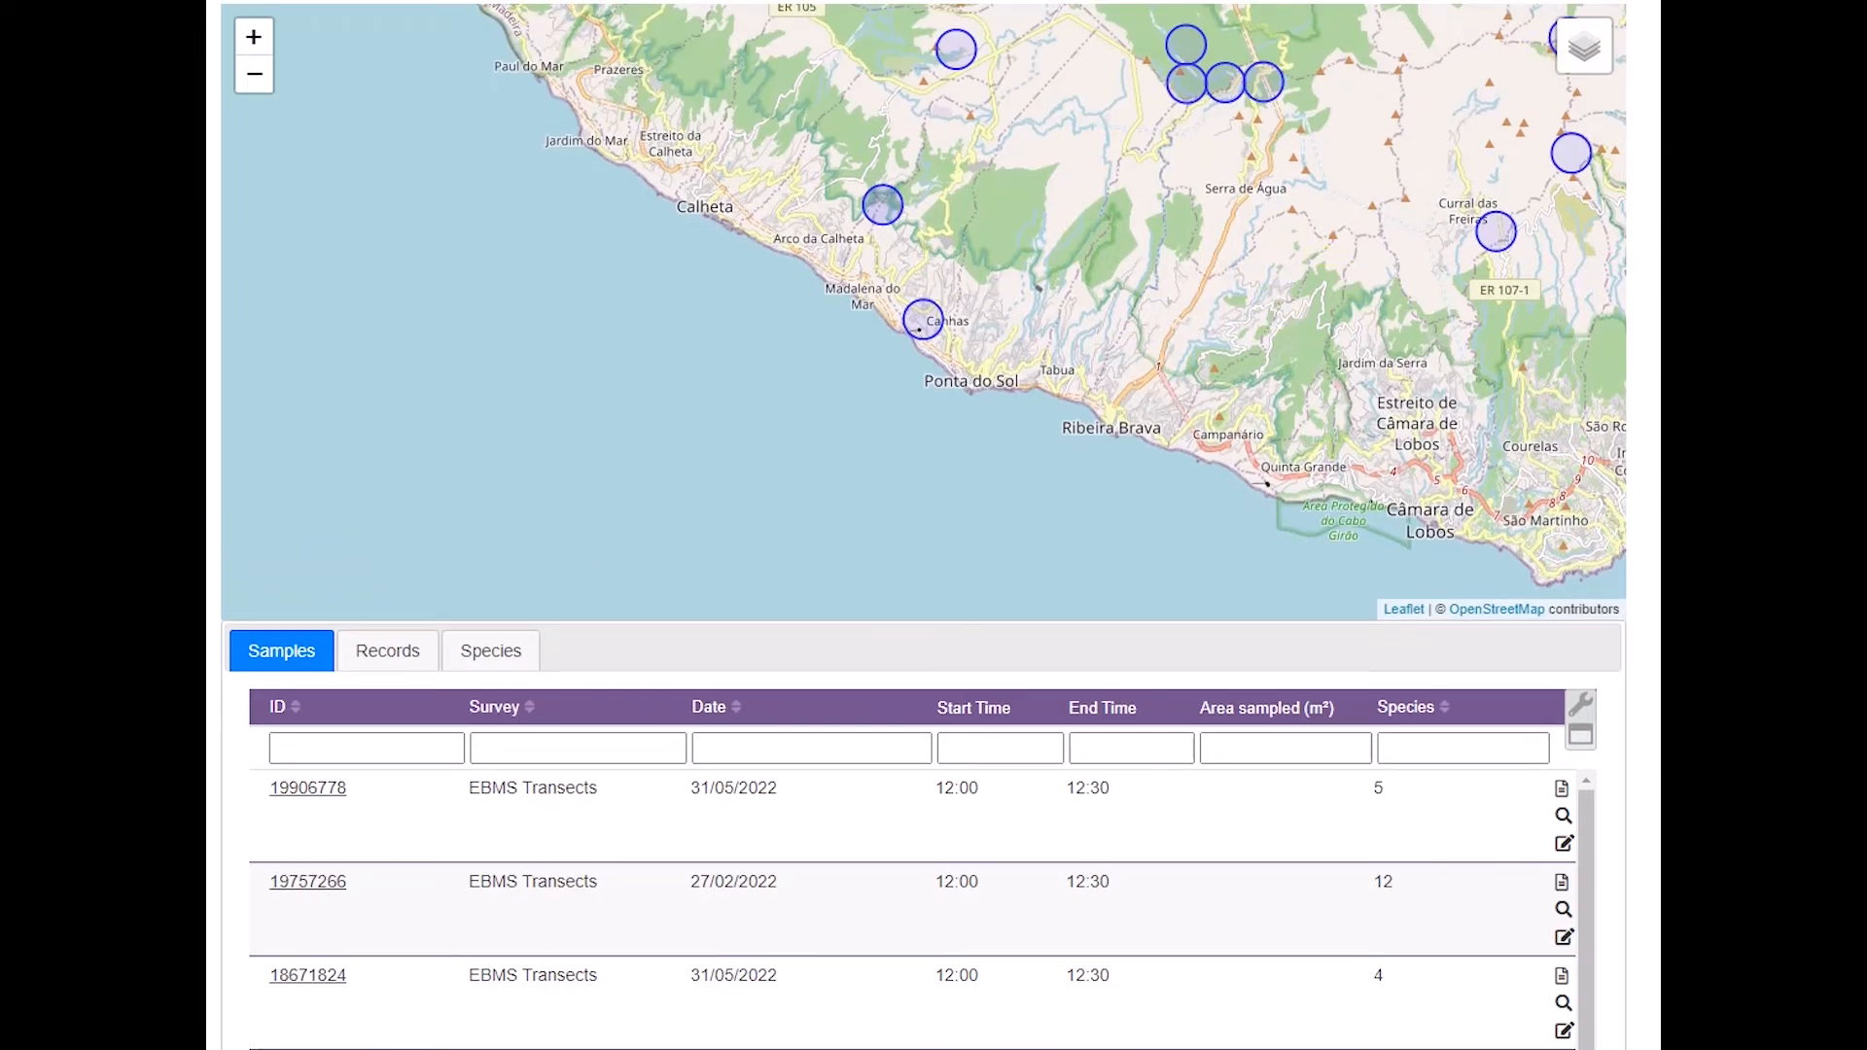
scroll("down", 3)
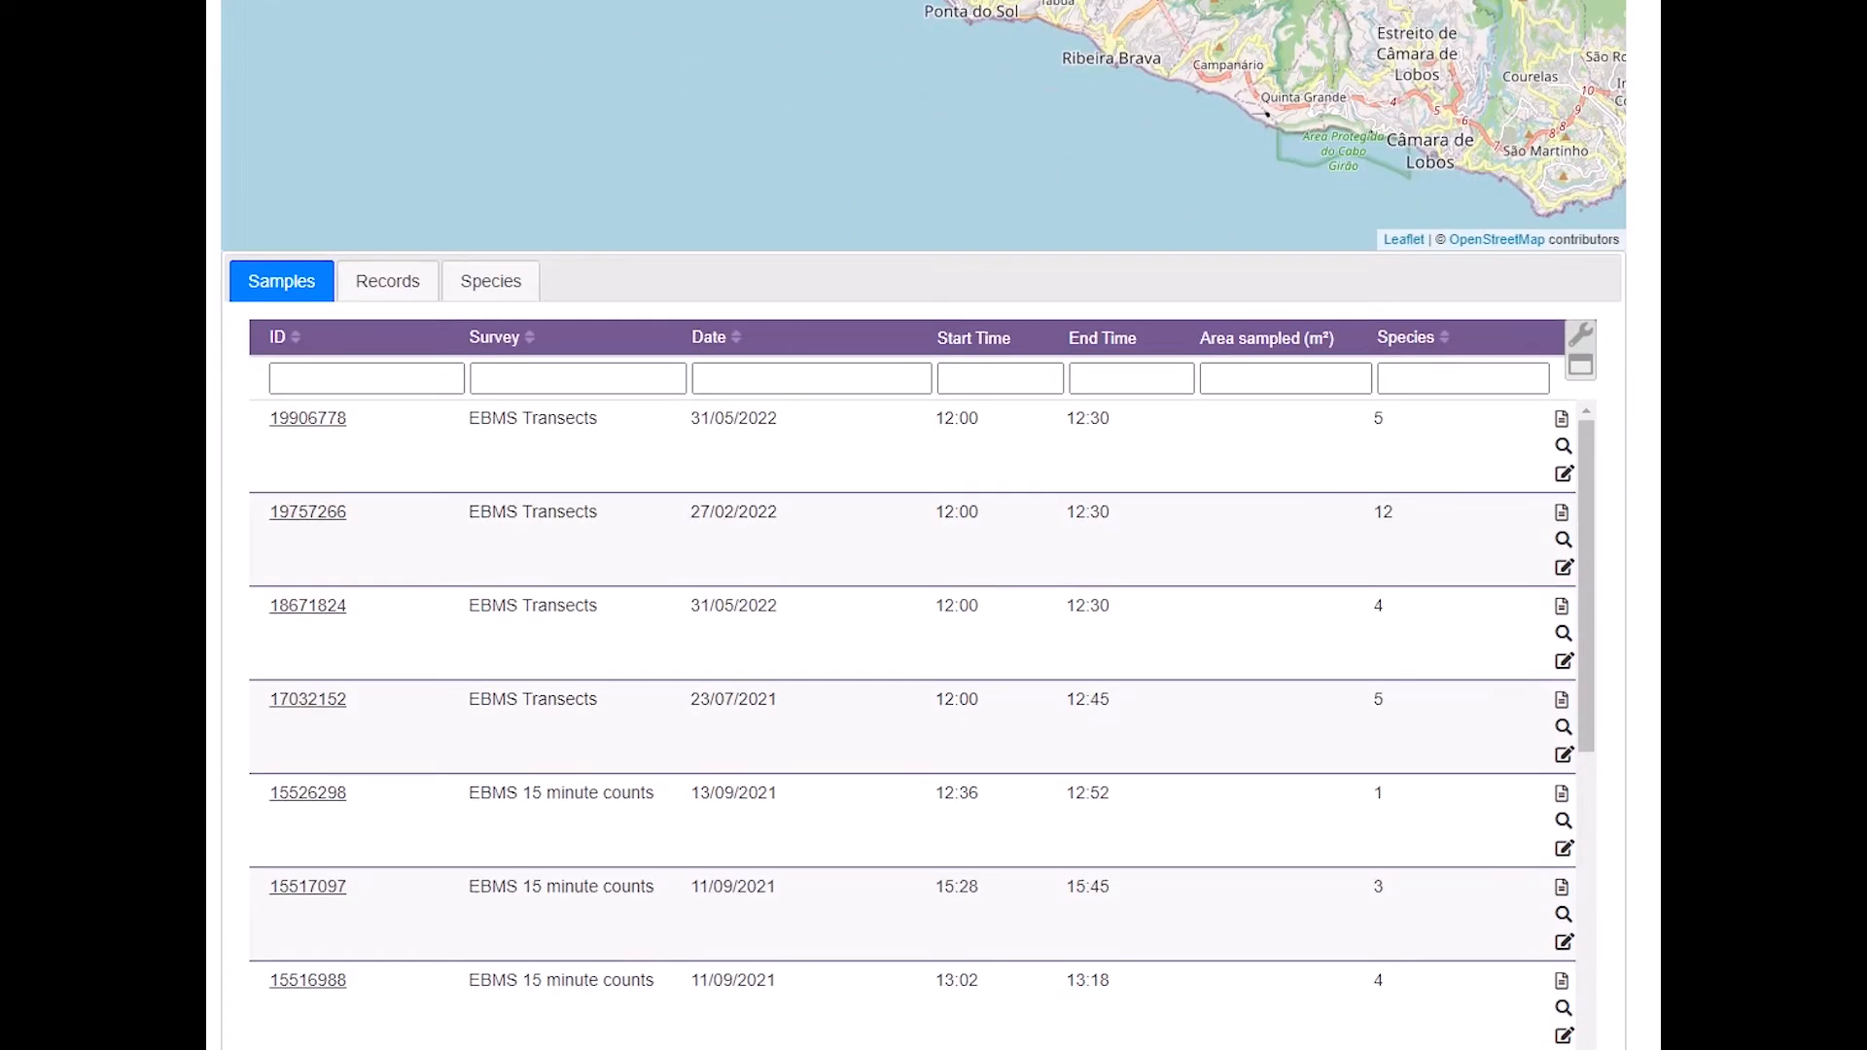
mouse_move(780, 560)
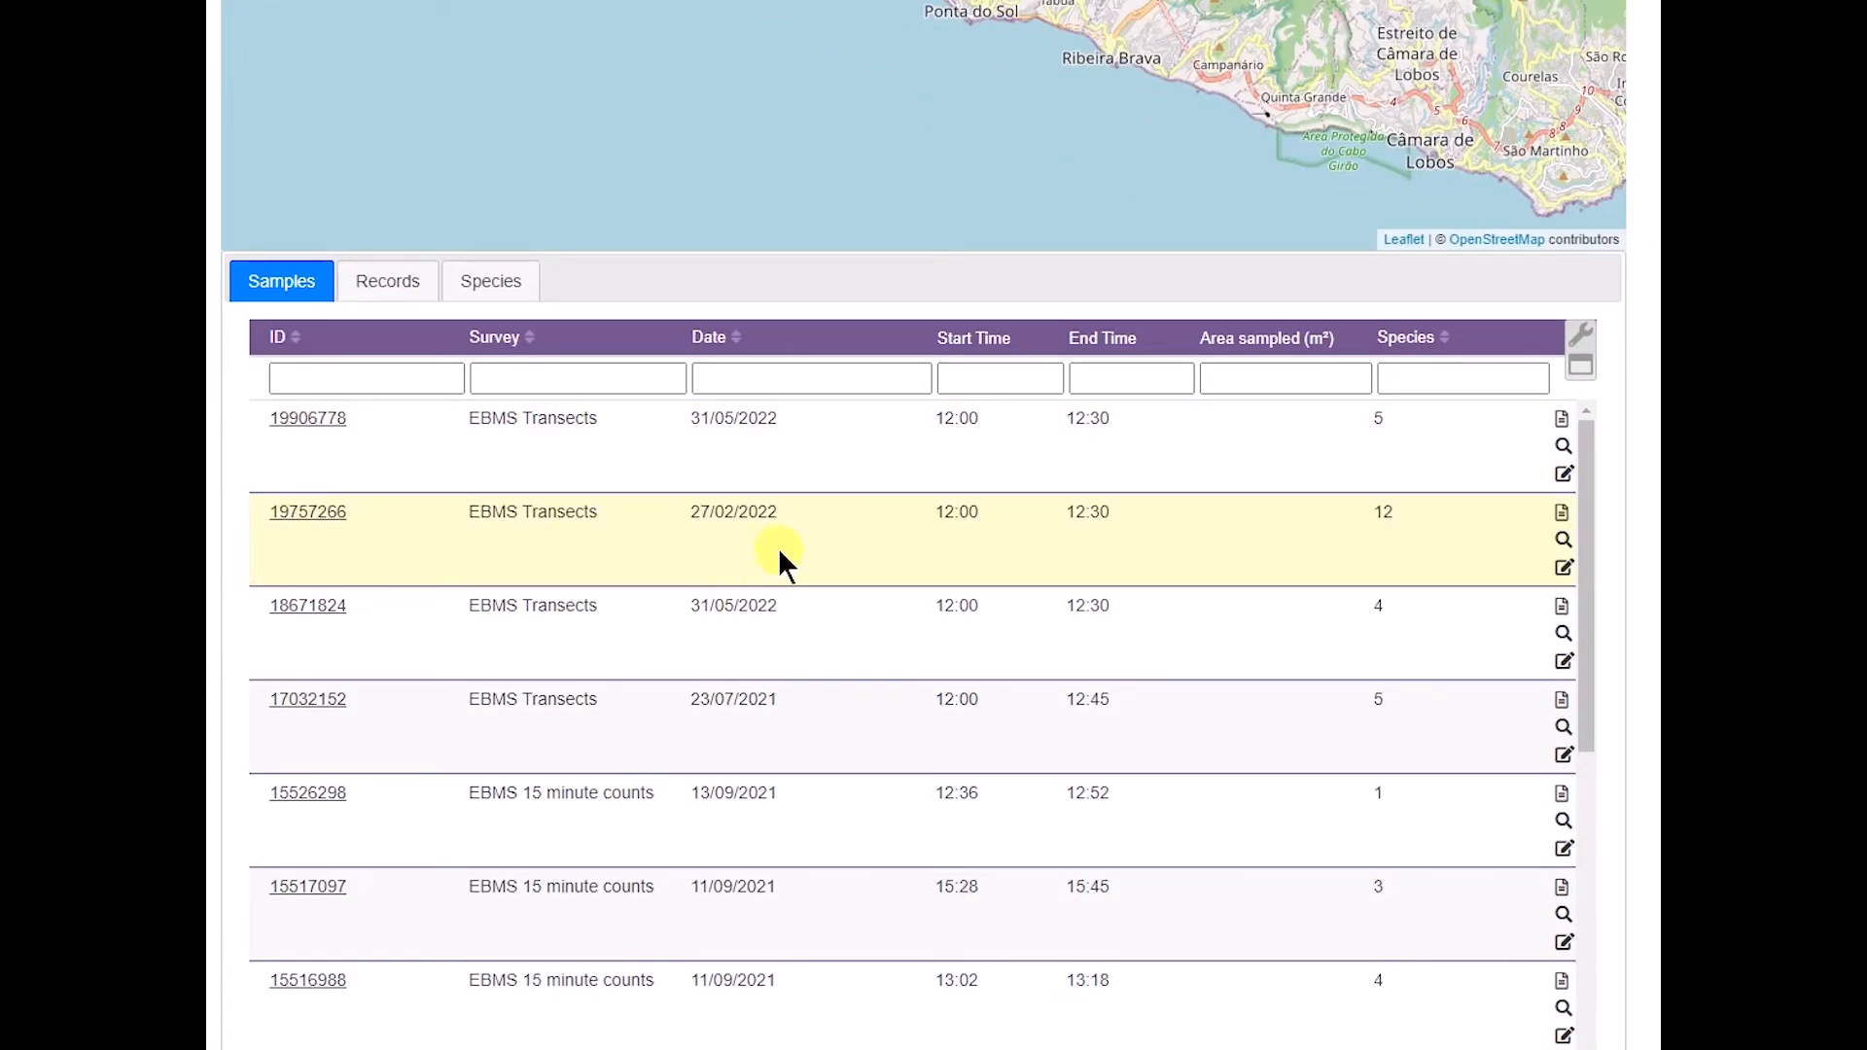
mouse_move(826, 548)
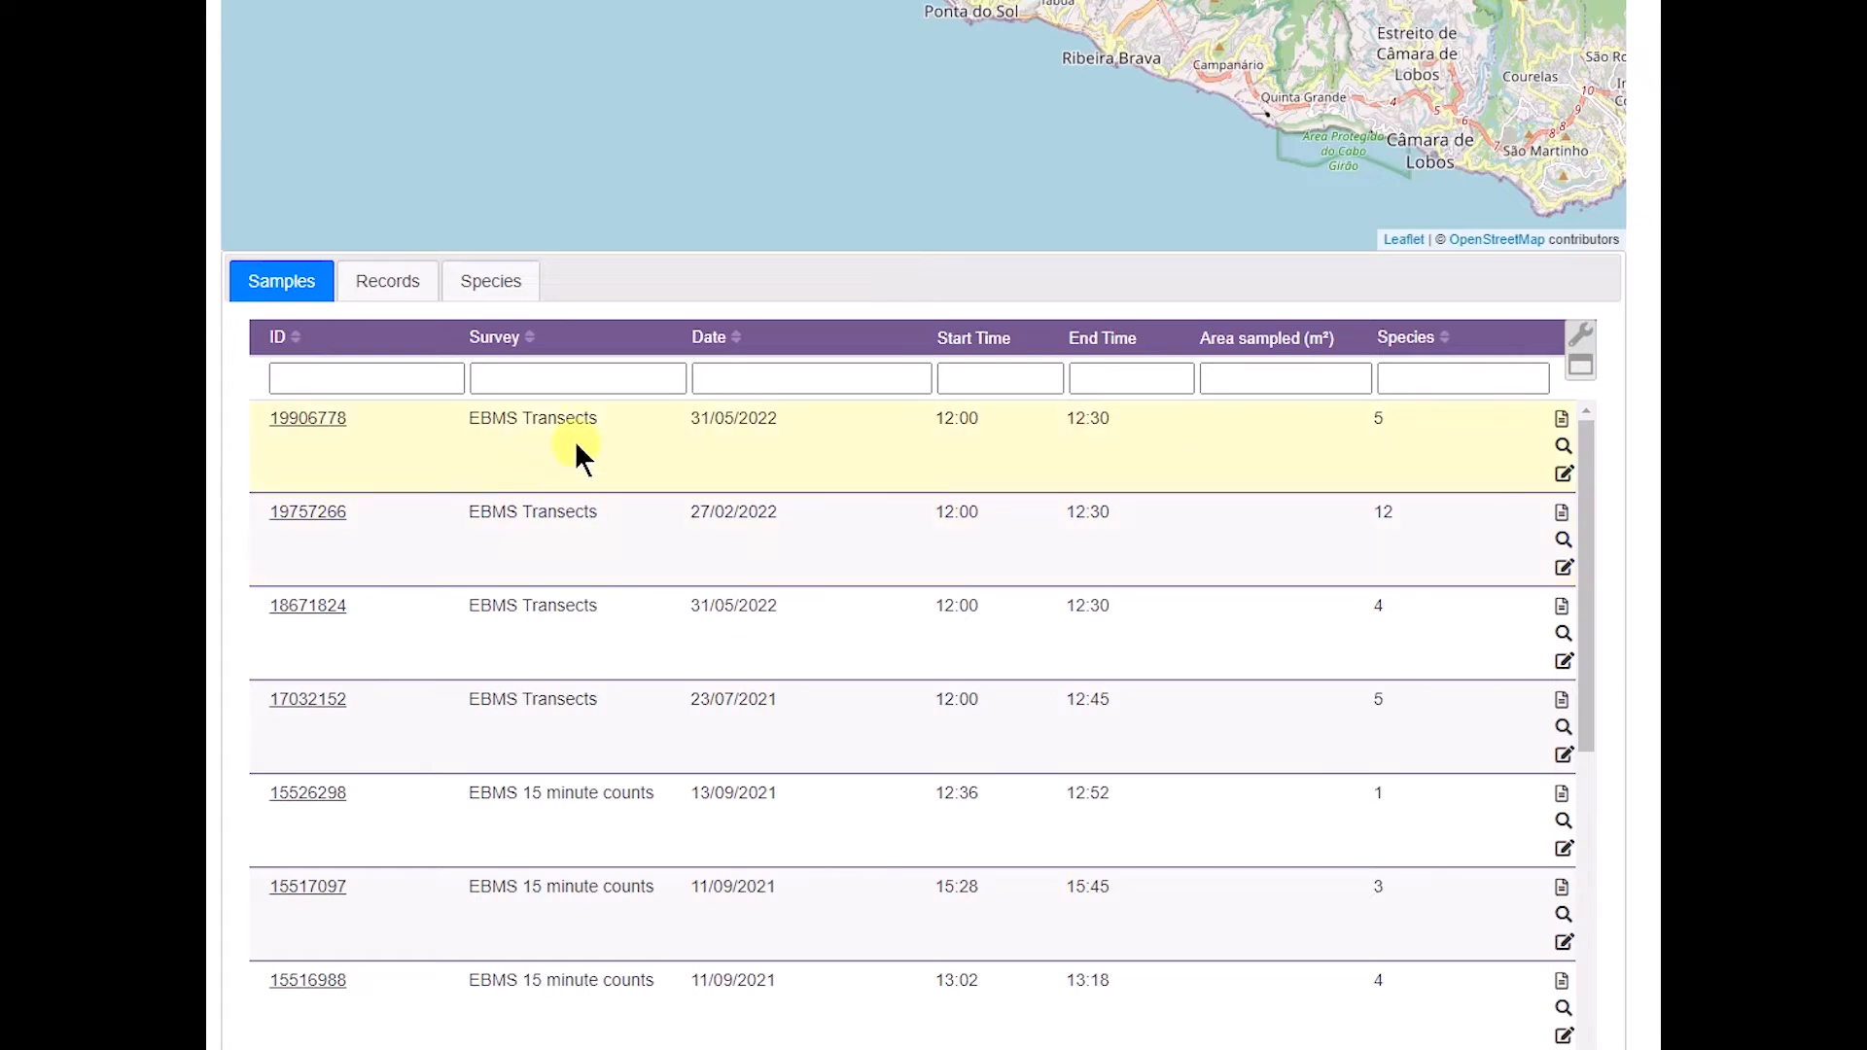
mouse_move(583, 827)
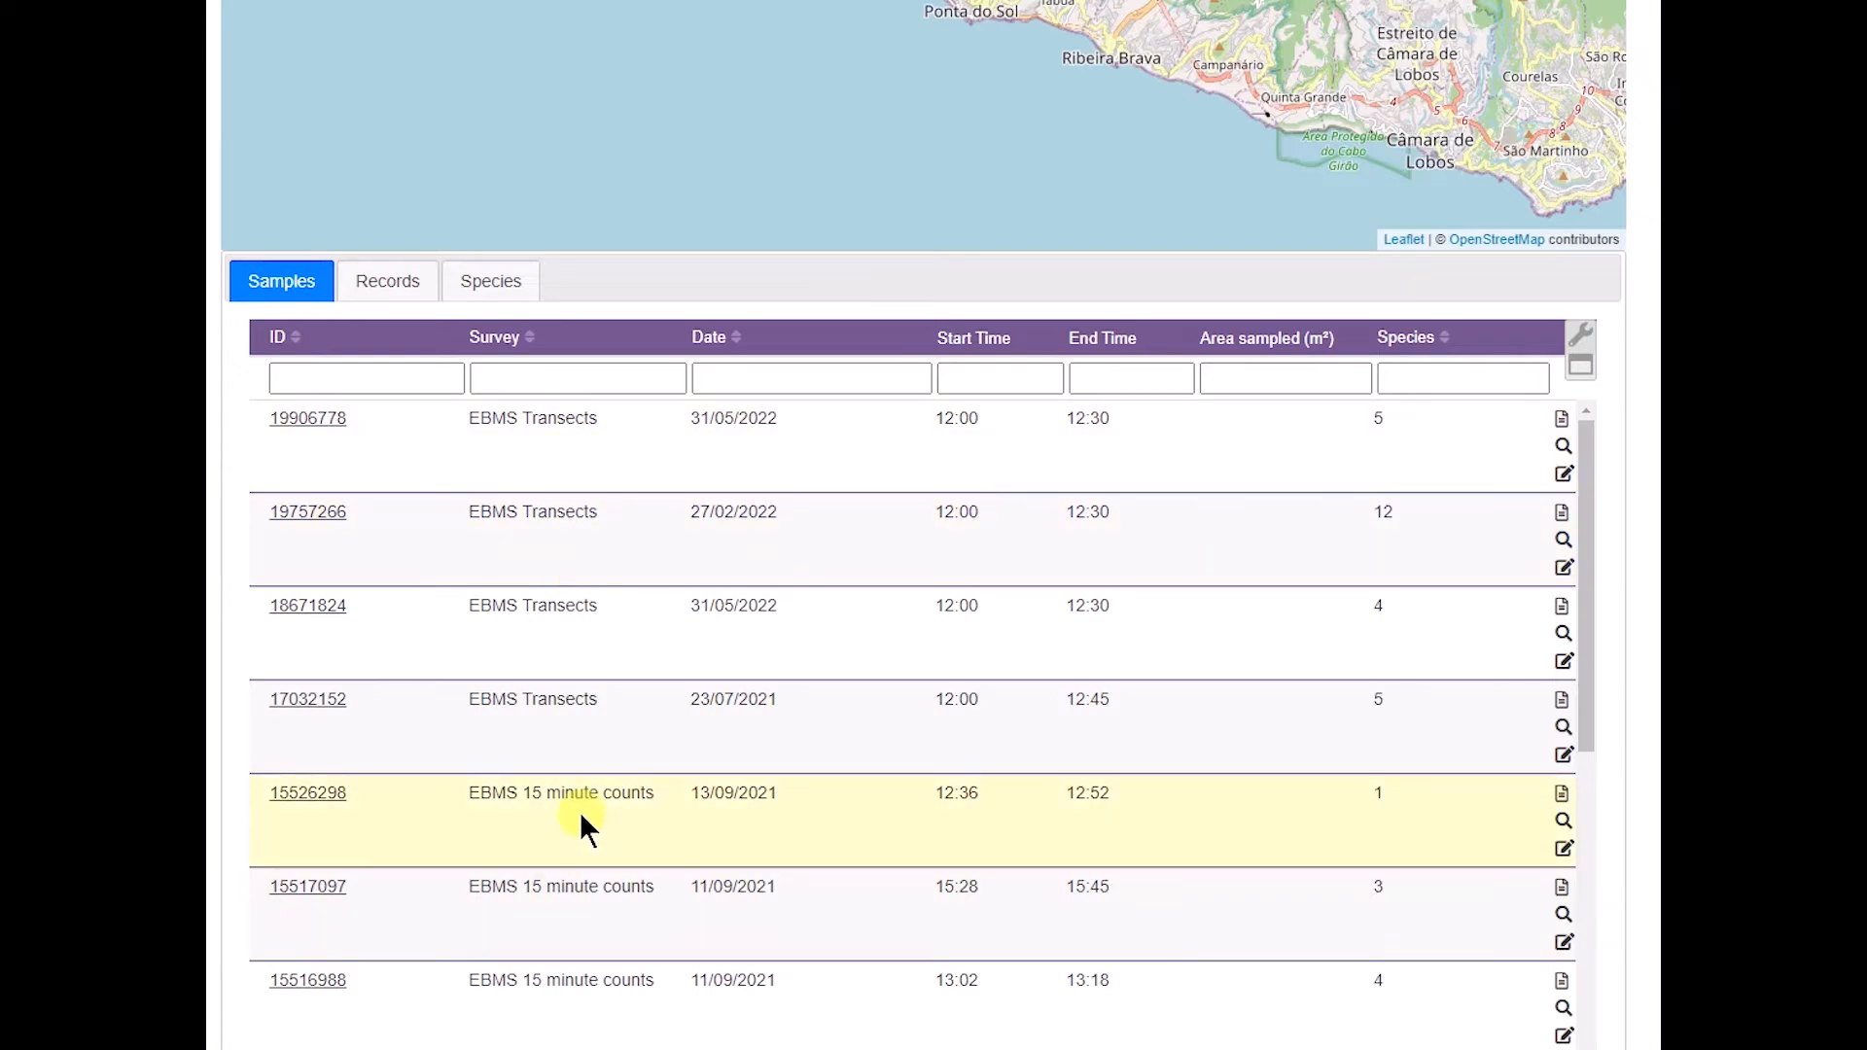
mouse_move(1144, 813)
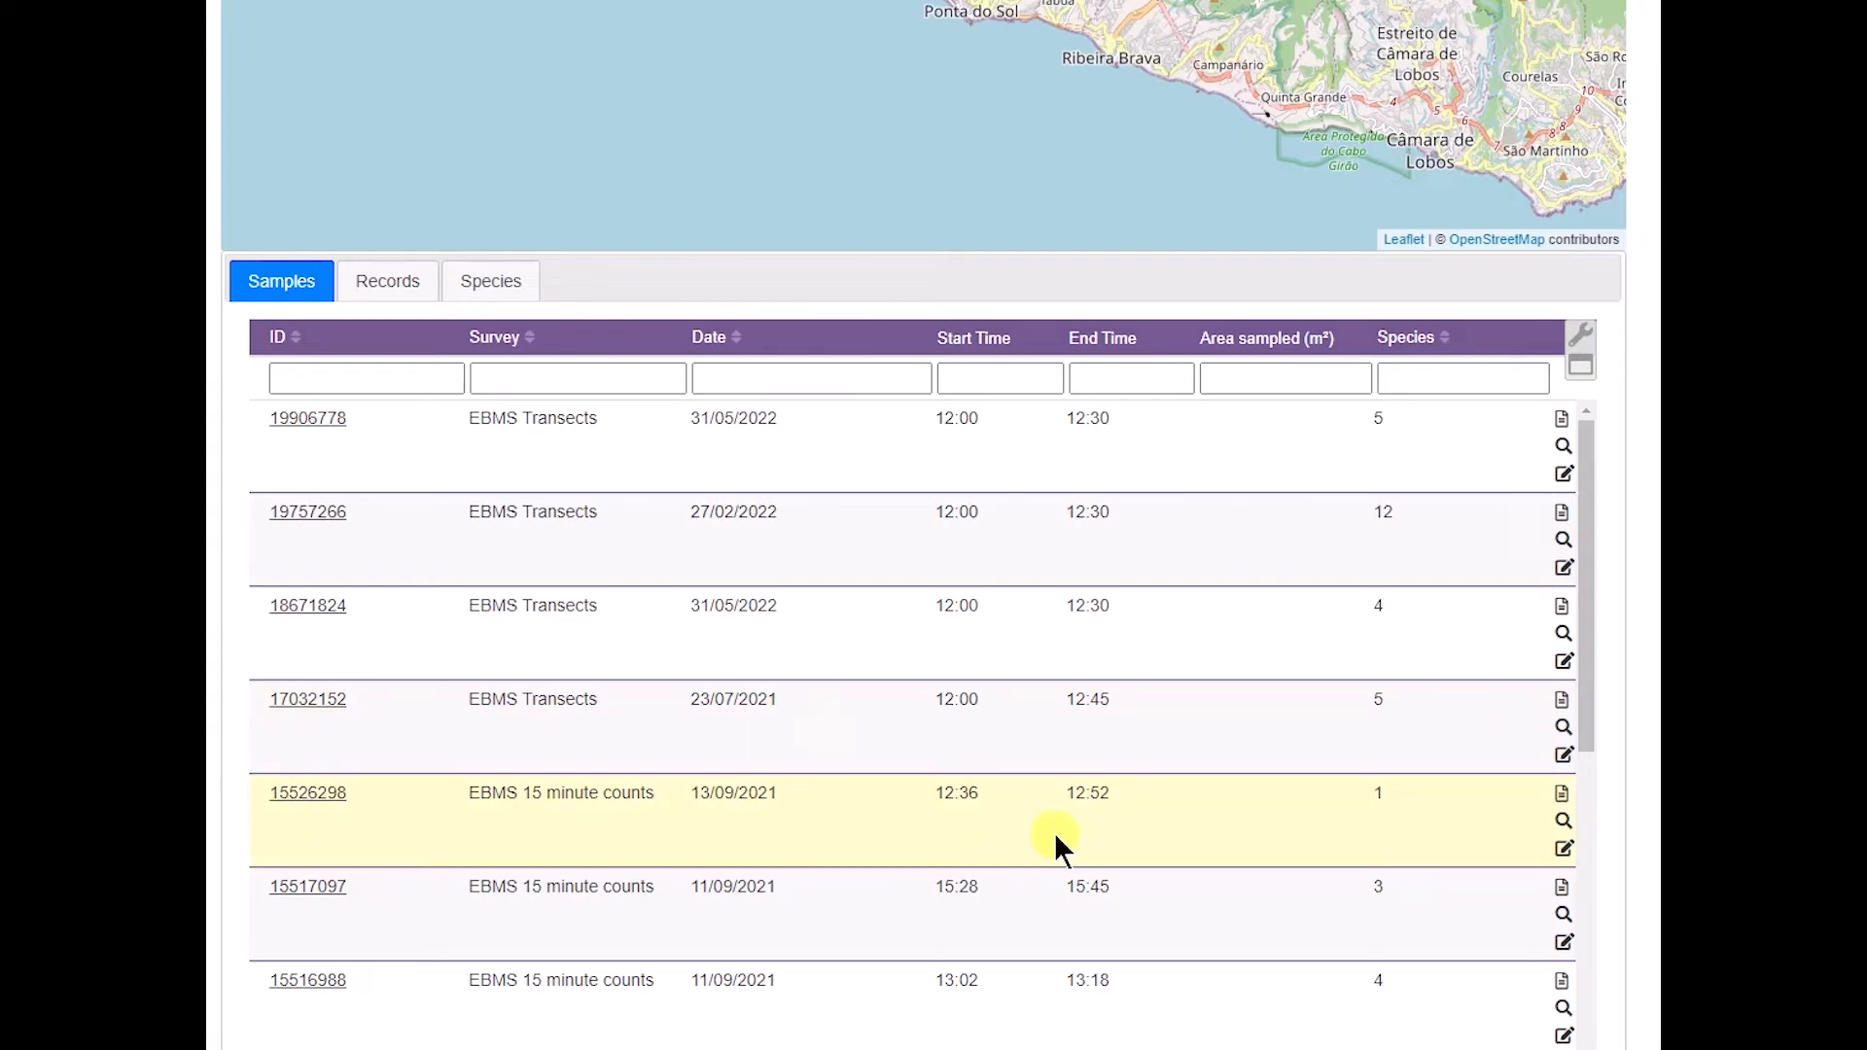
mouse_move(1417, 855)
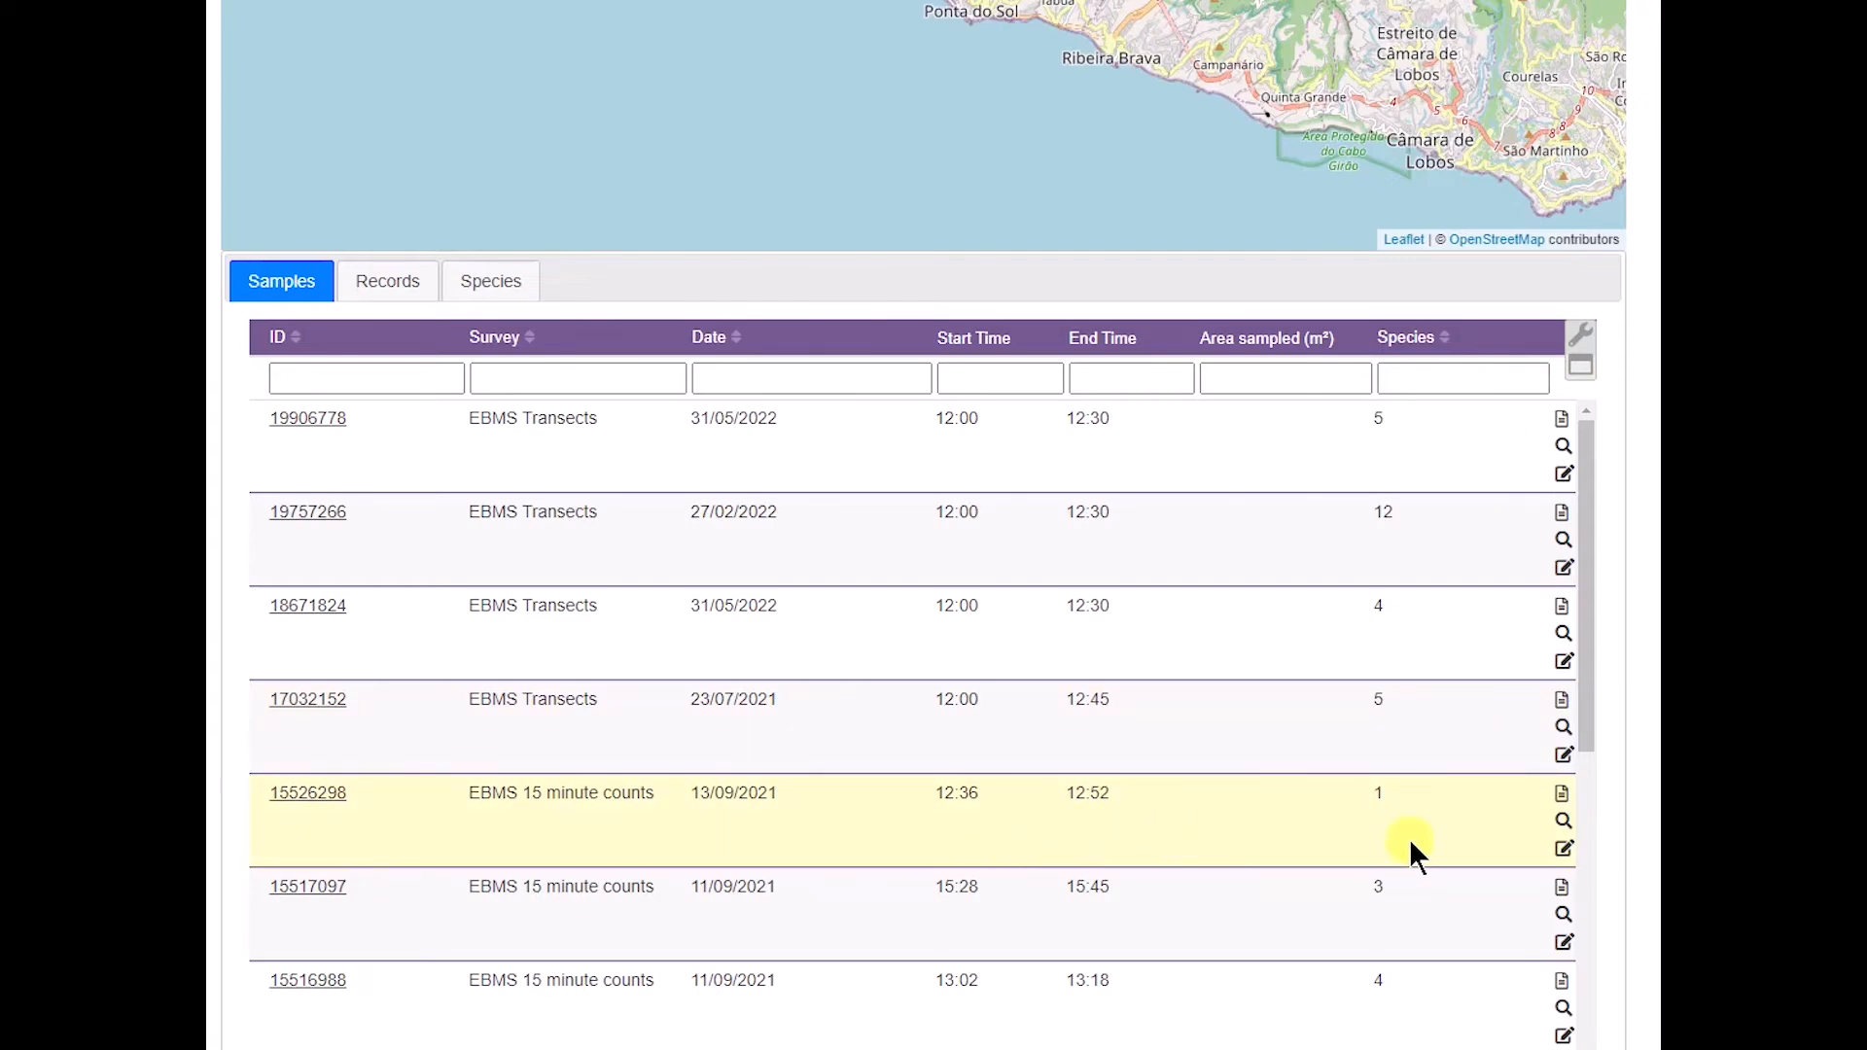
mouse_move(1584, 811)
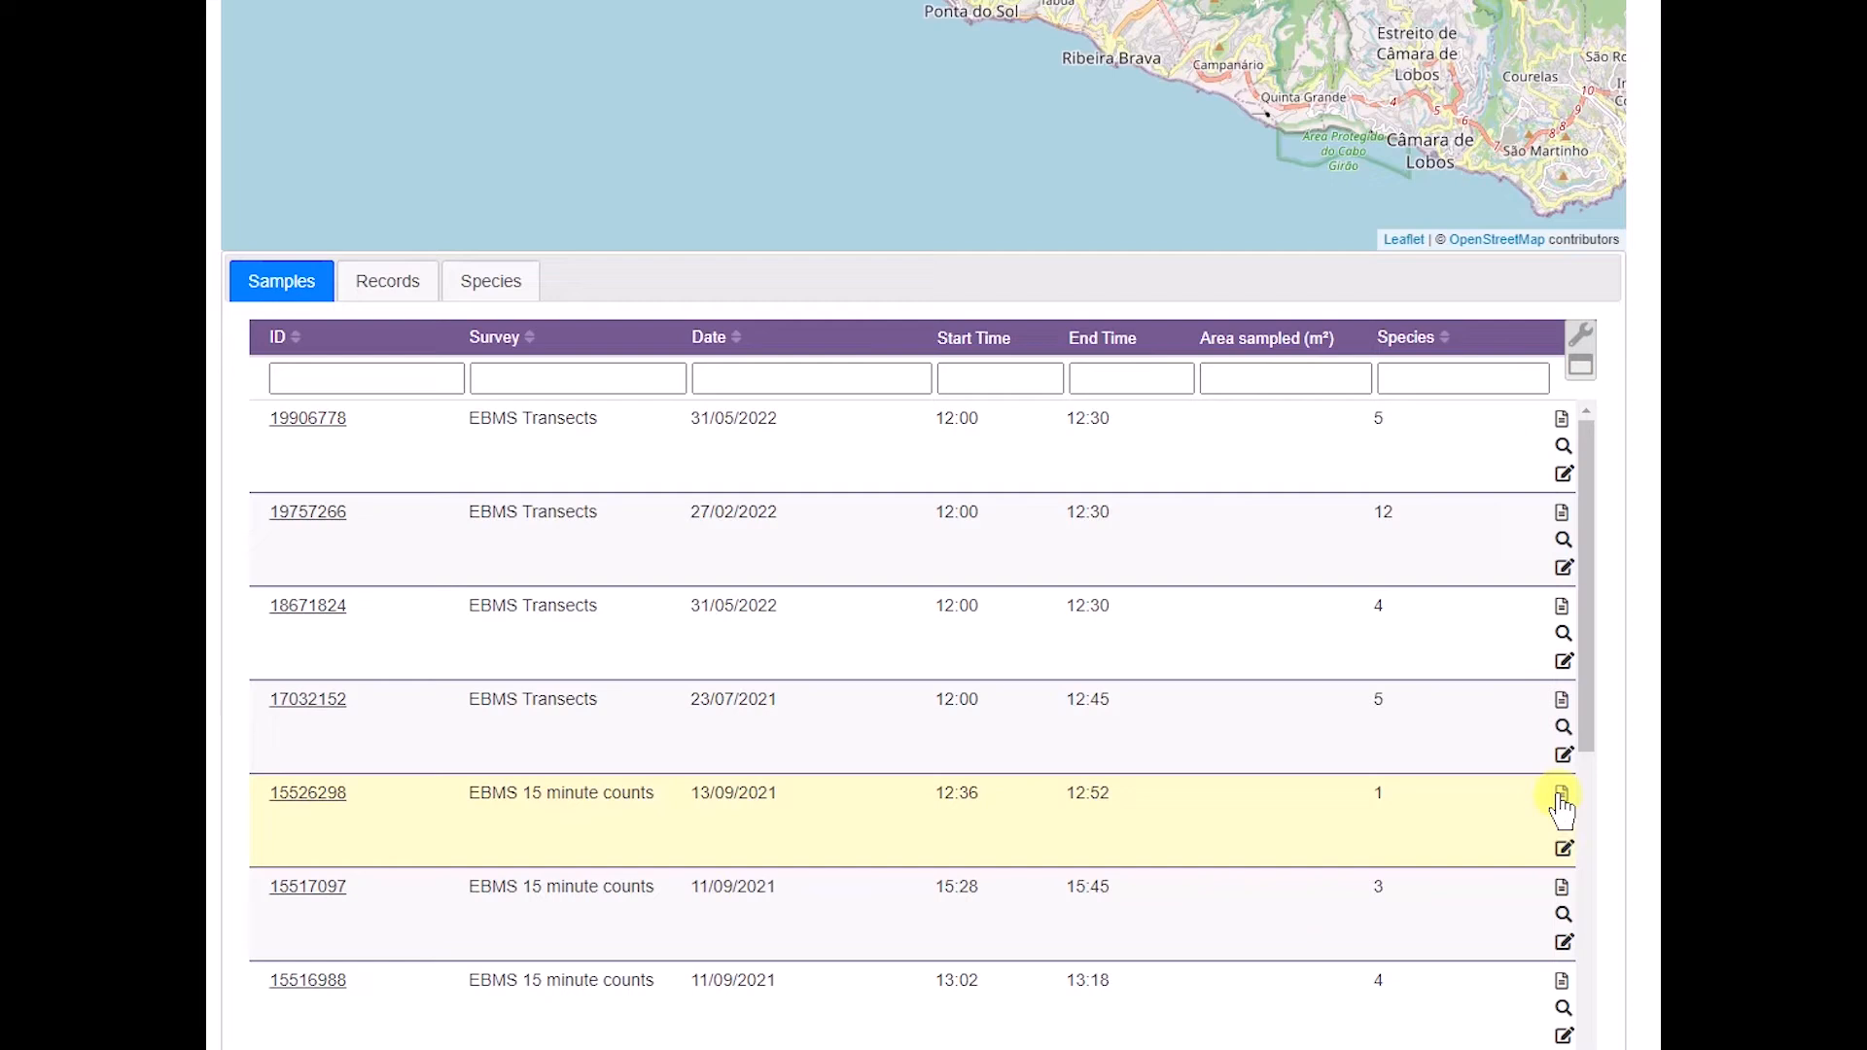
mouse_move(1561, 801)
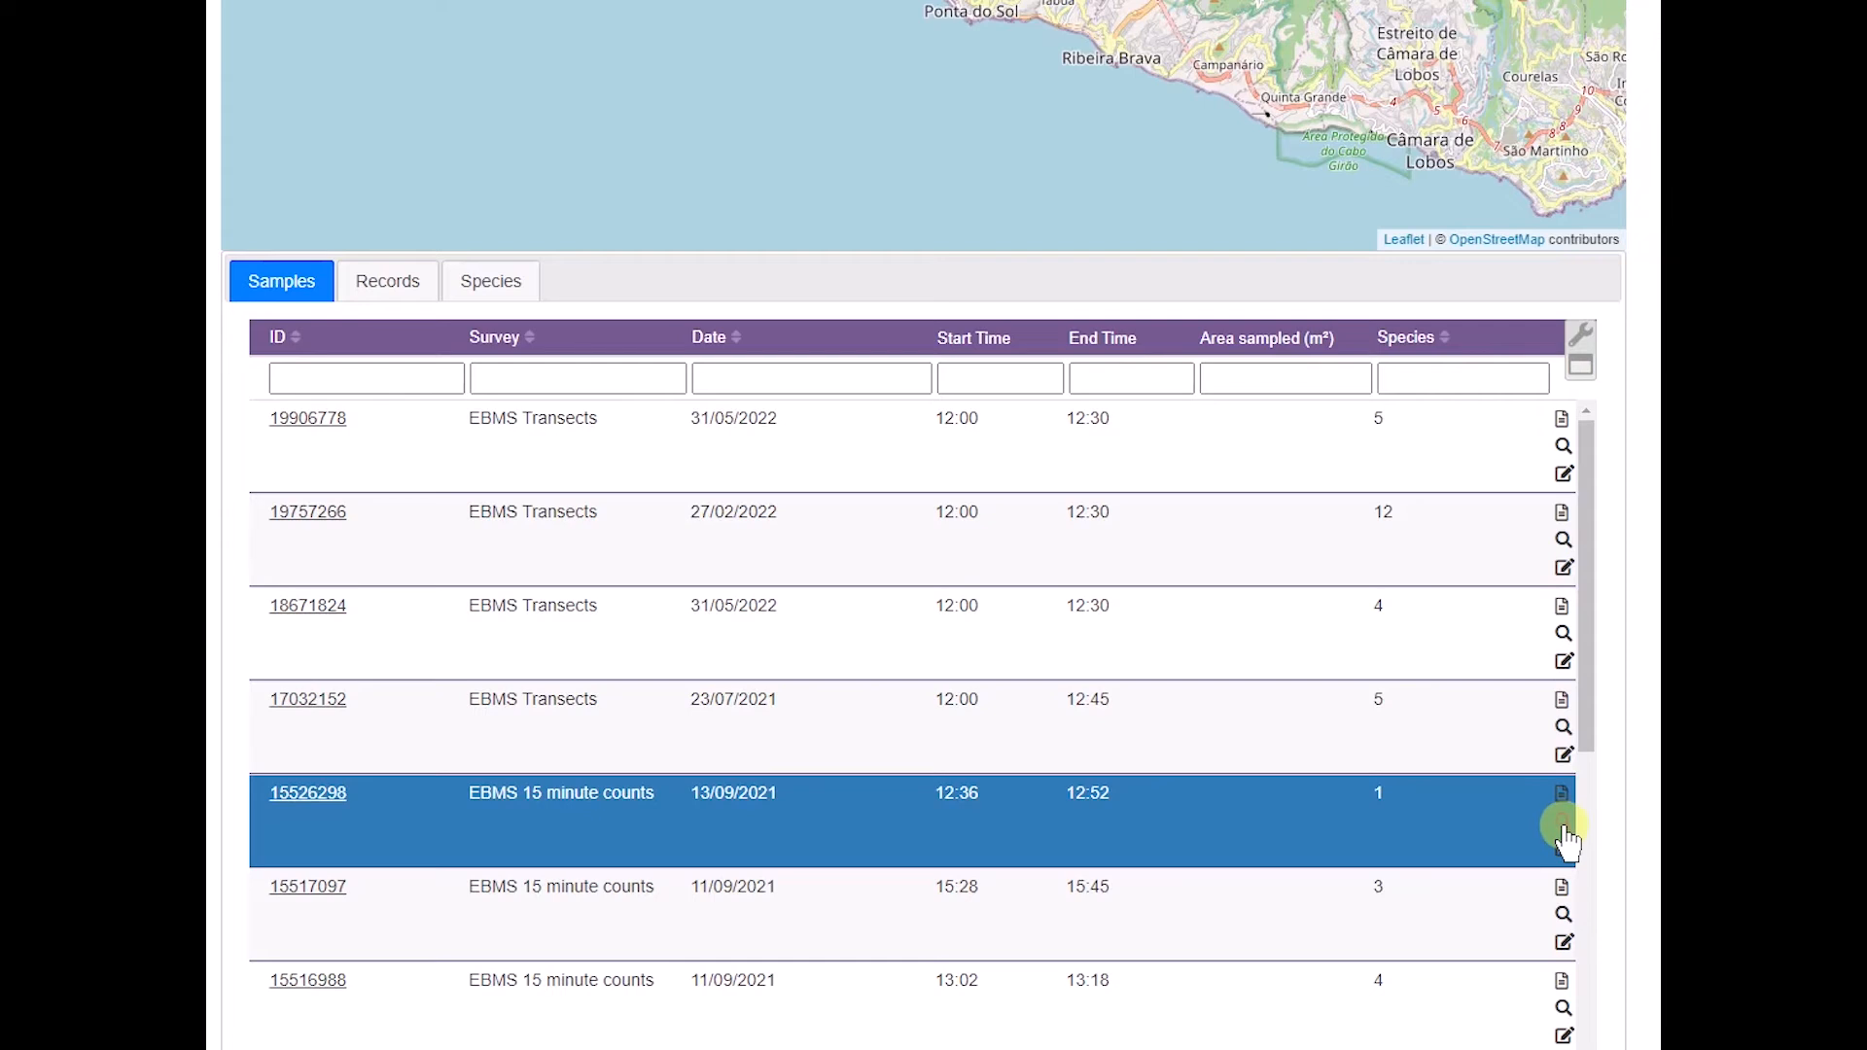
left_click(1561, 792)
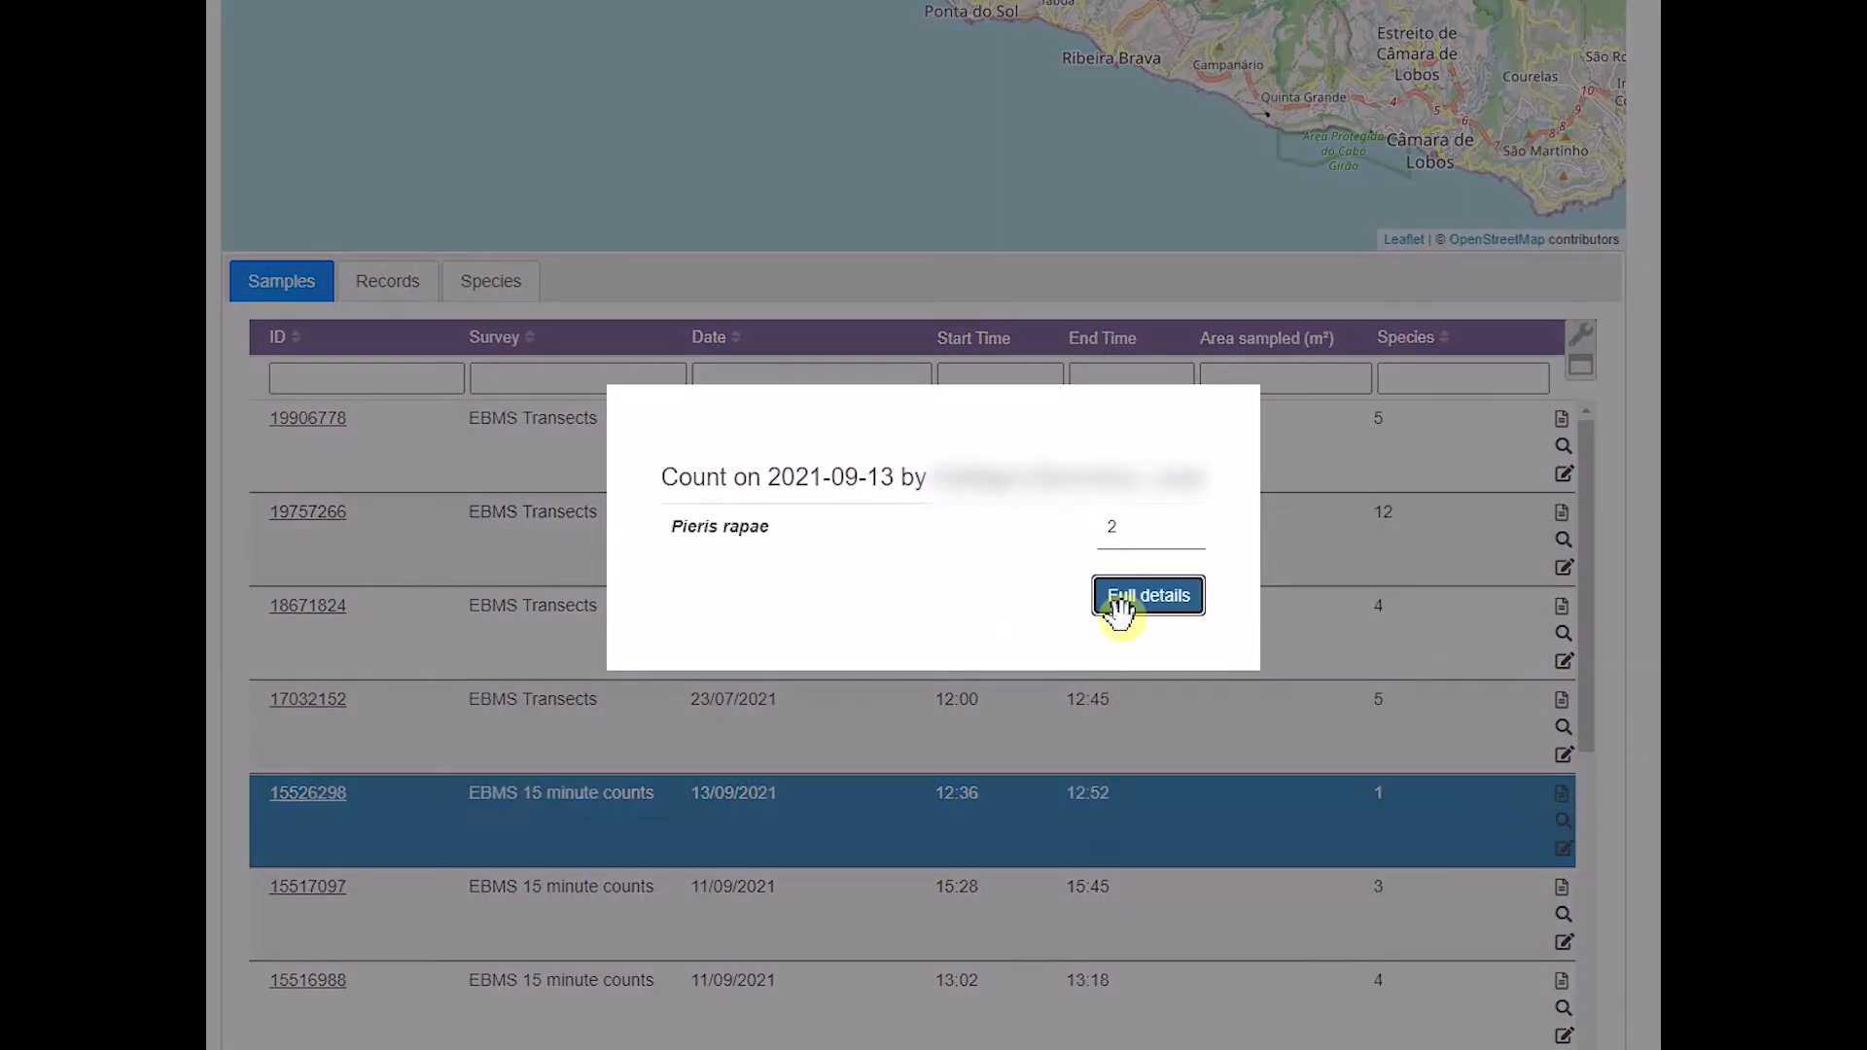
left_click(1146, 595)
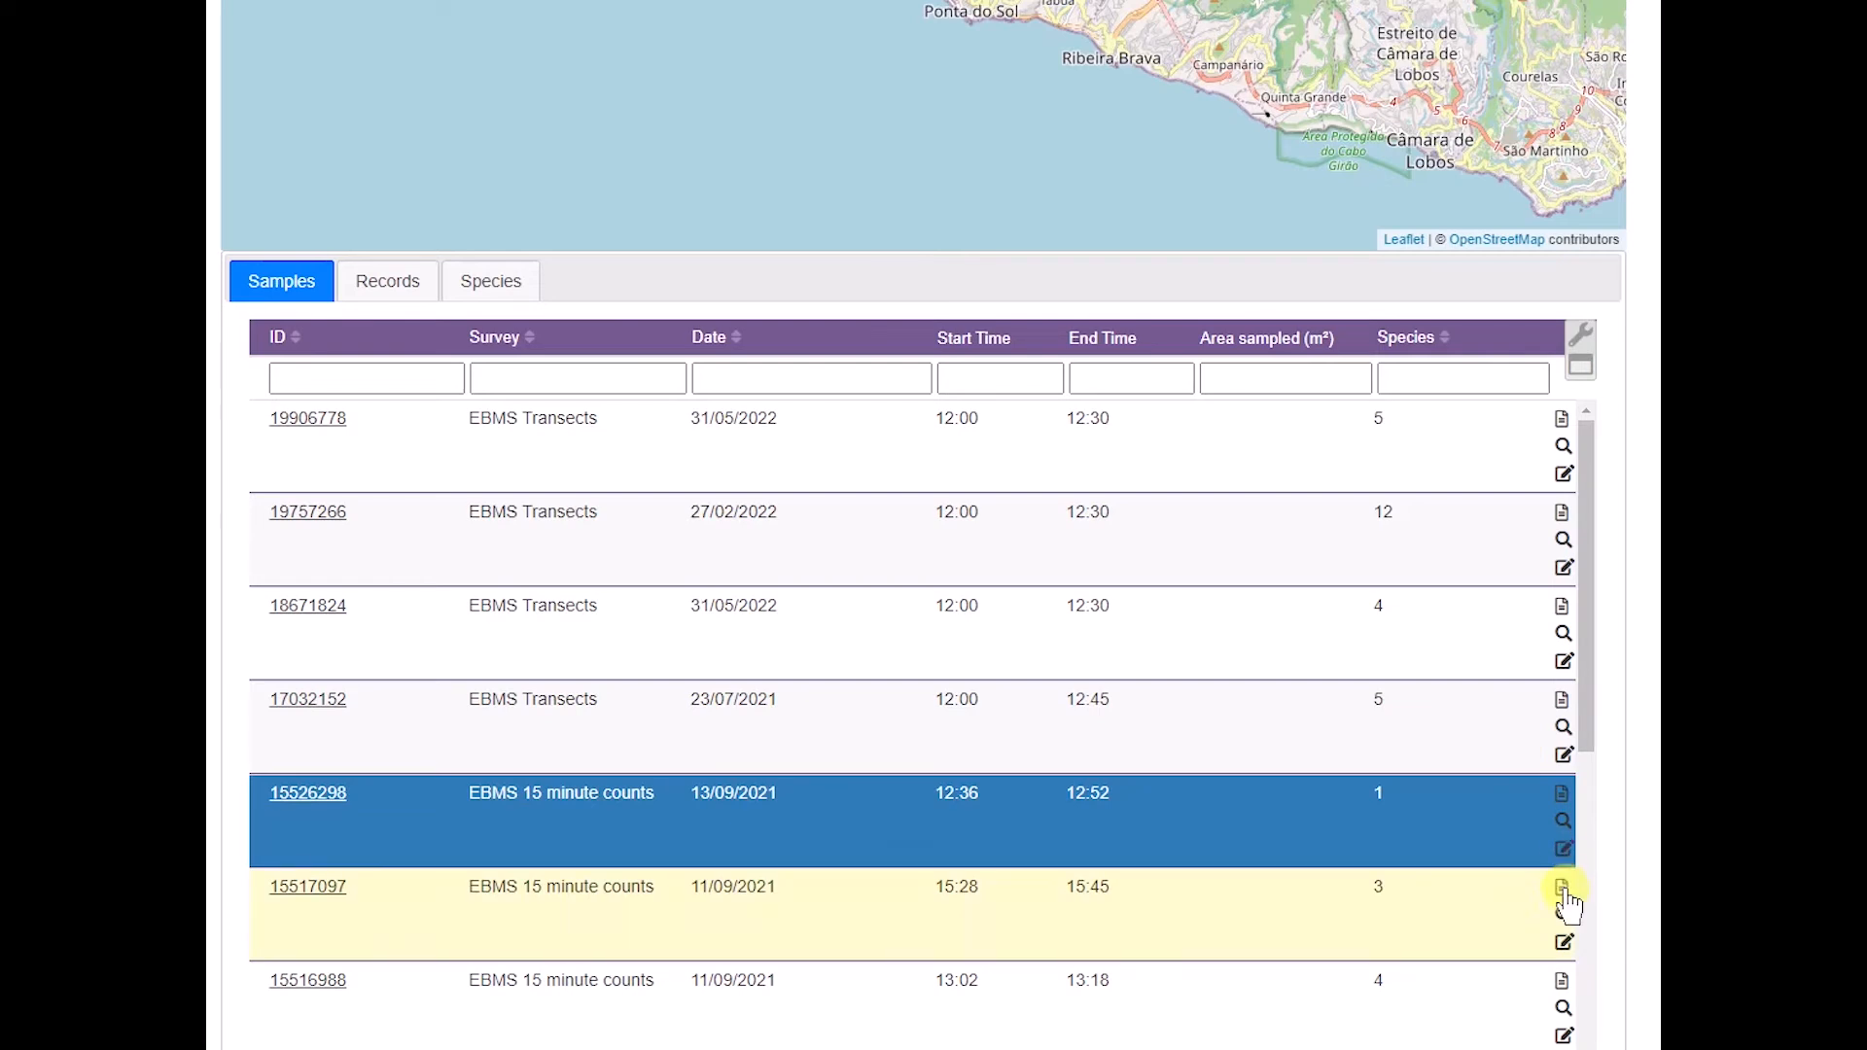
mouse_move(1649, 607)
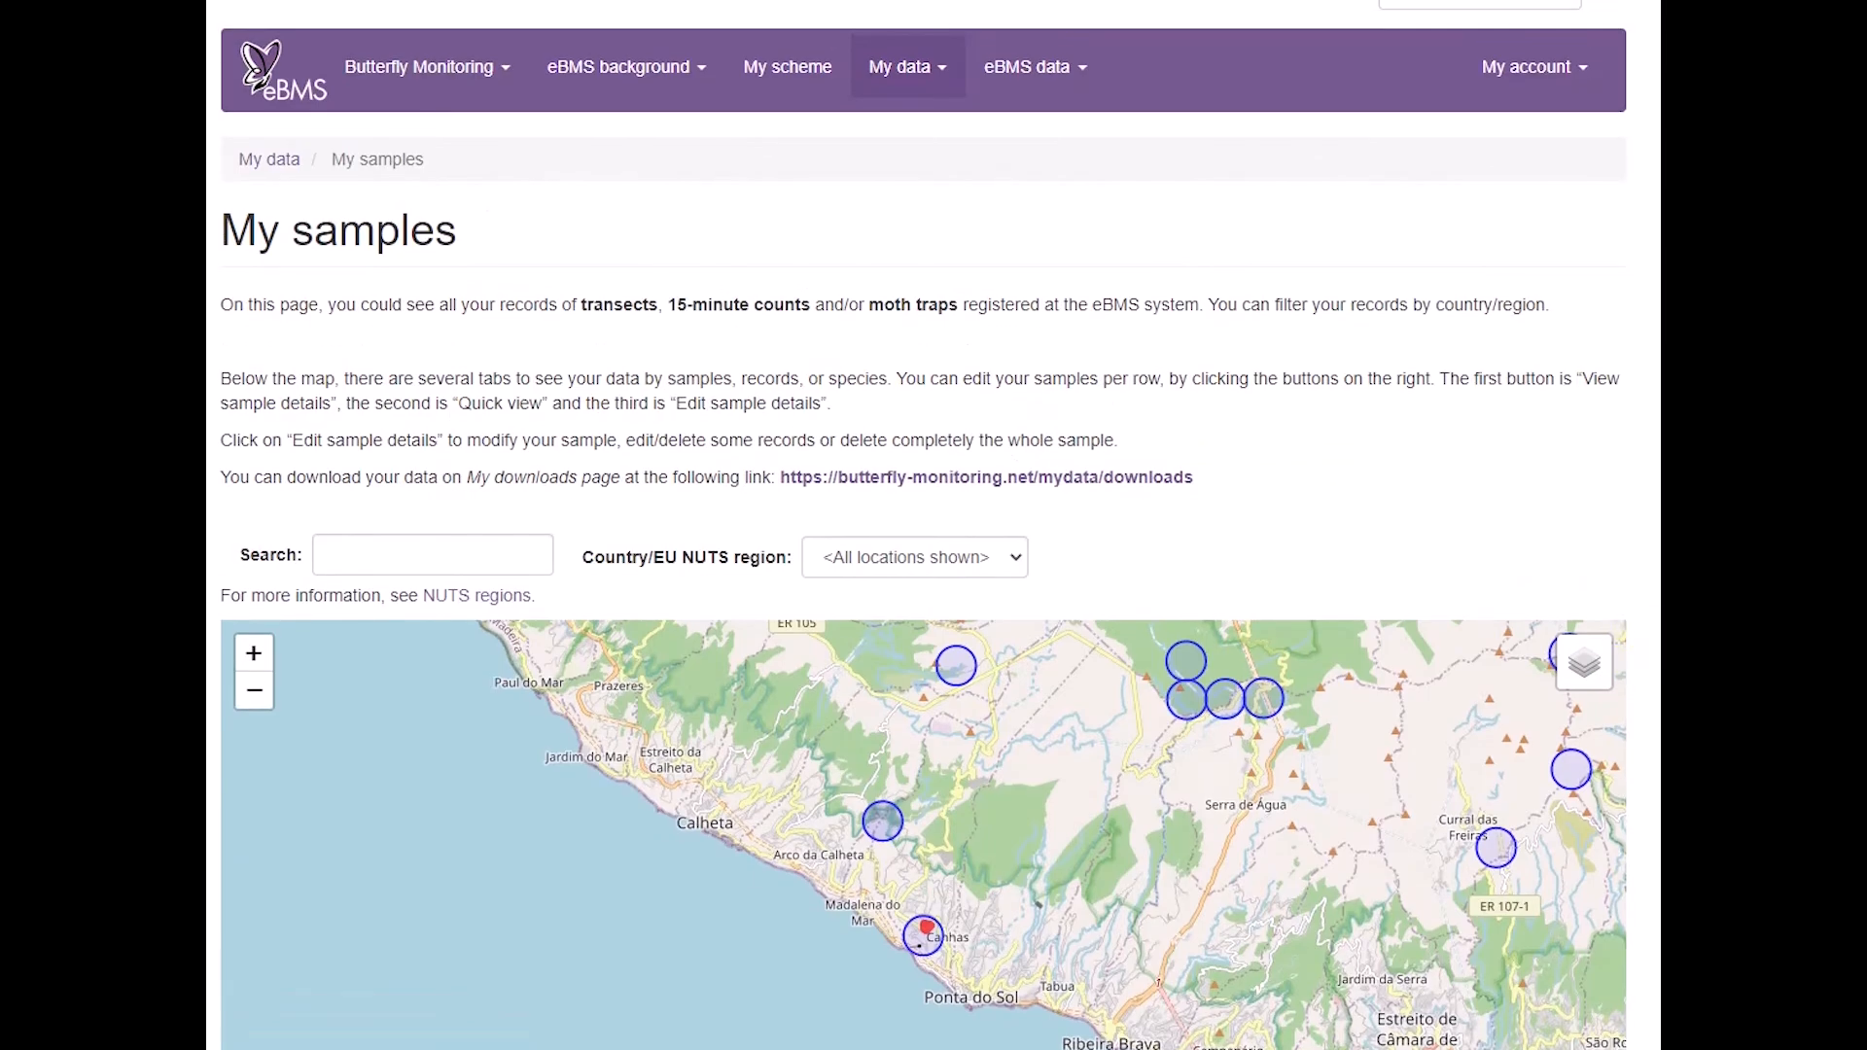
Step: Choose My downloads from the My data menu
left_click(906, 67)
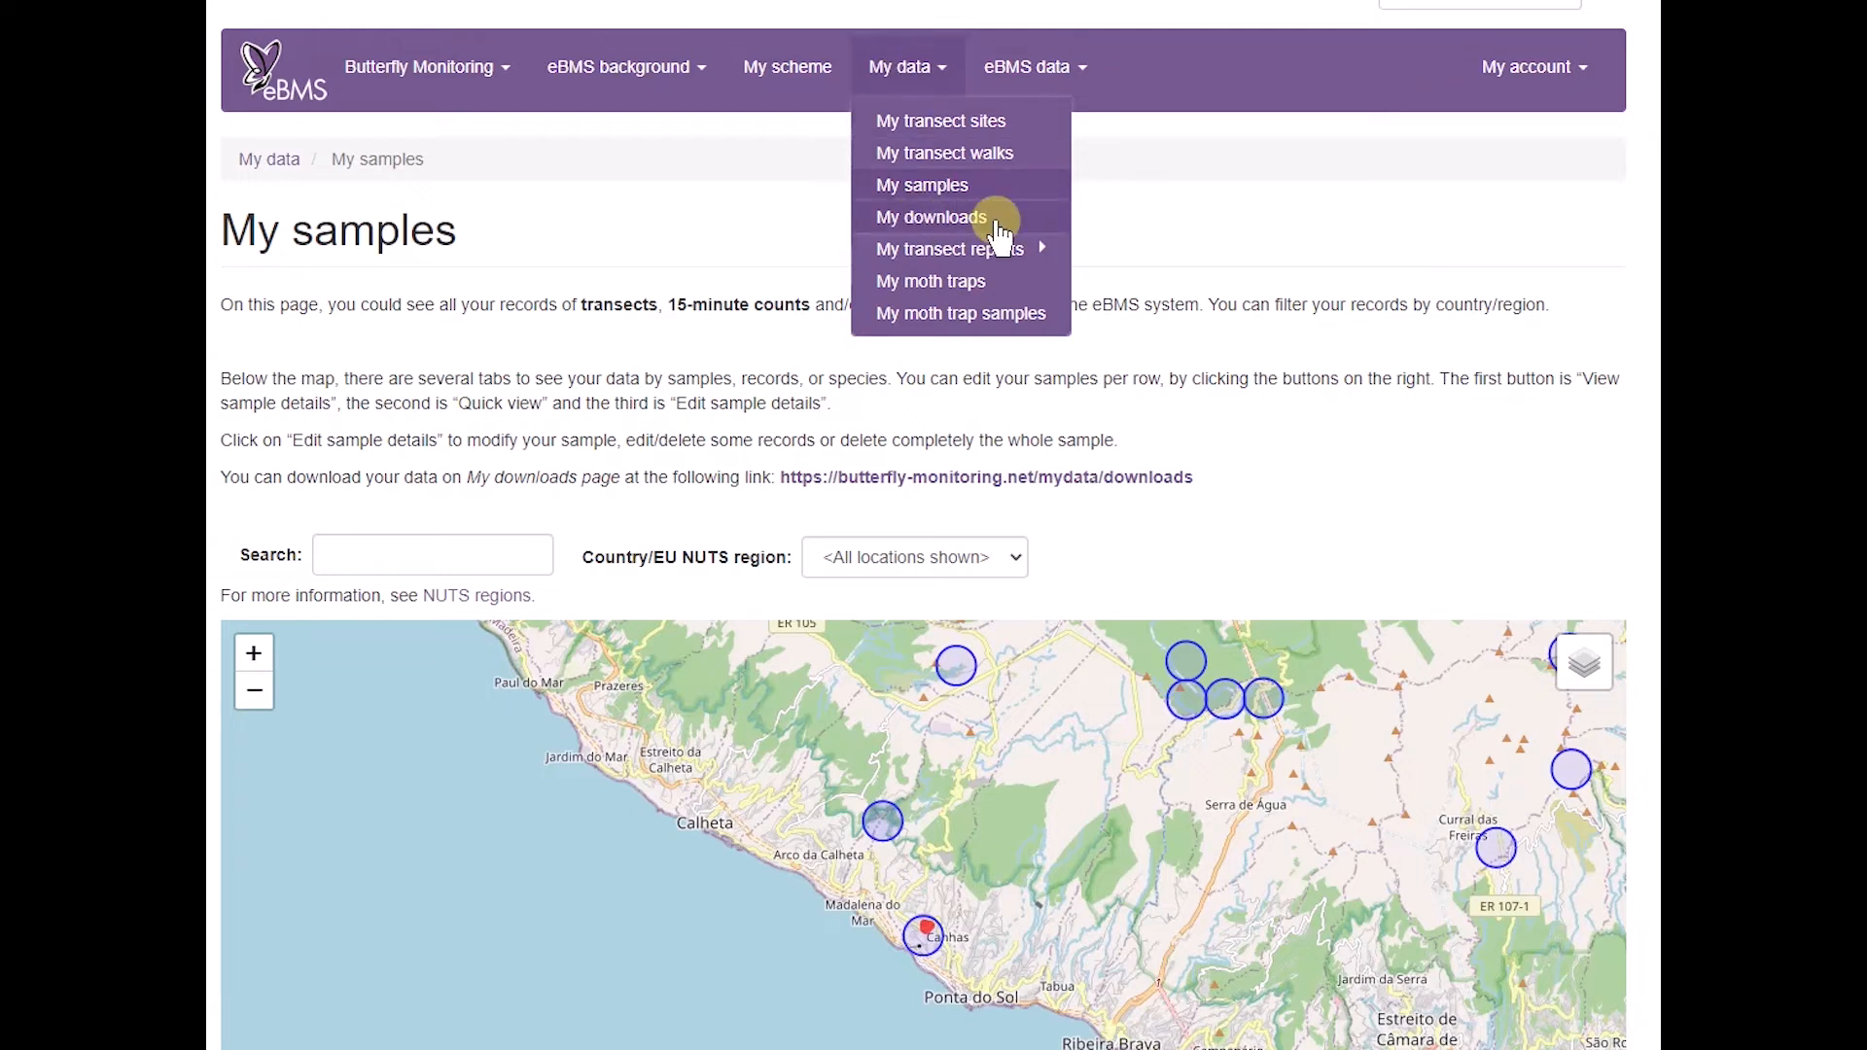
left_click(931, 217)
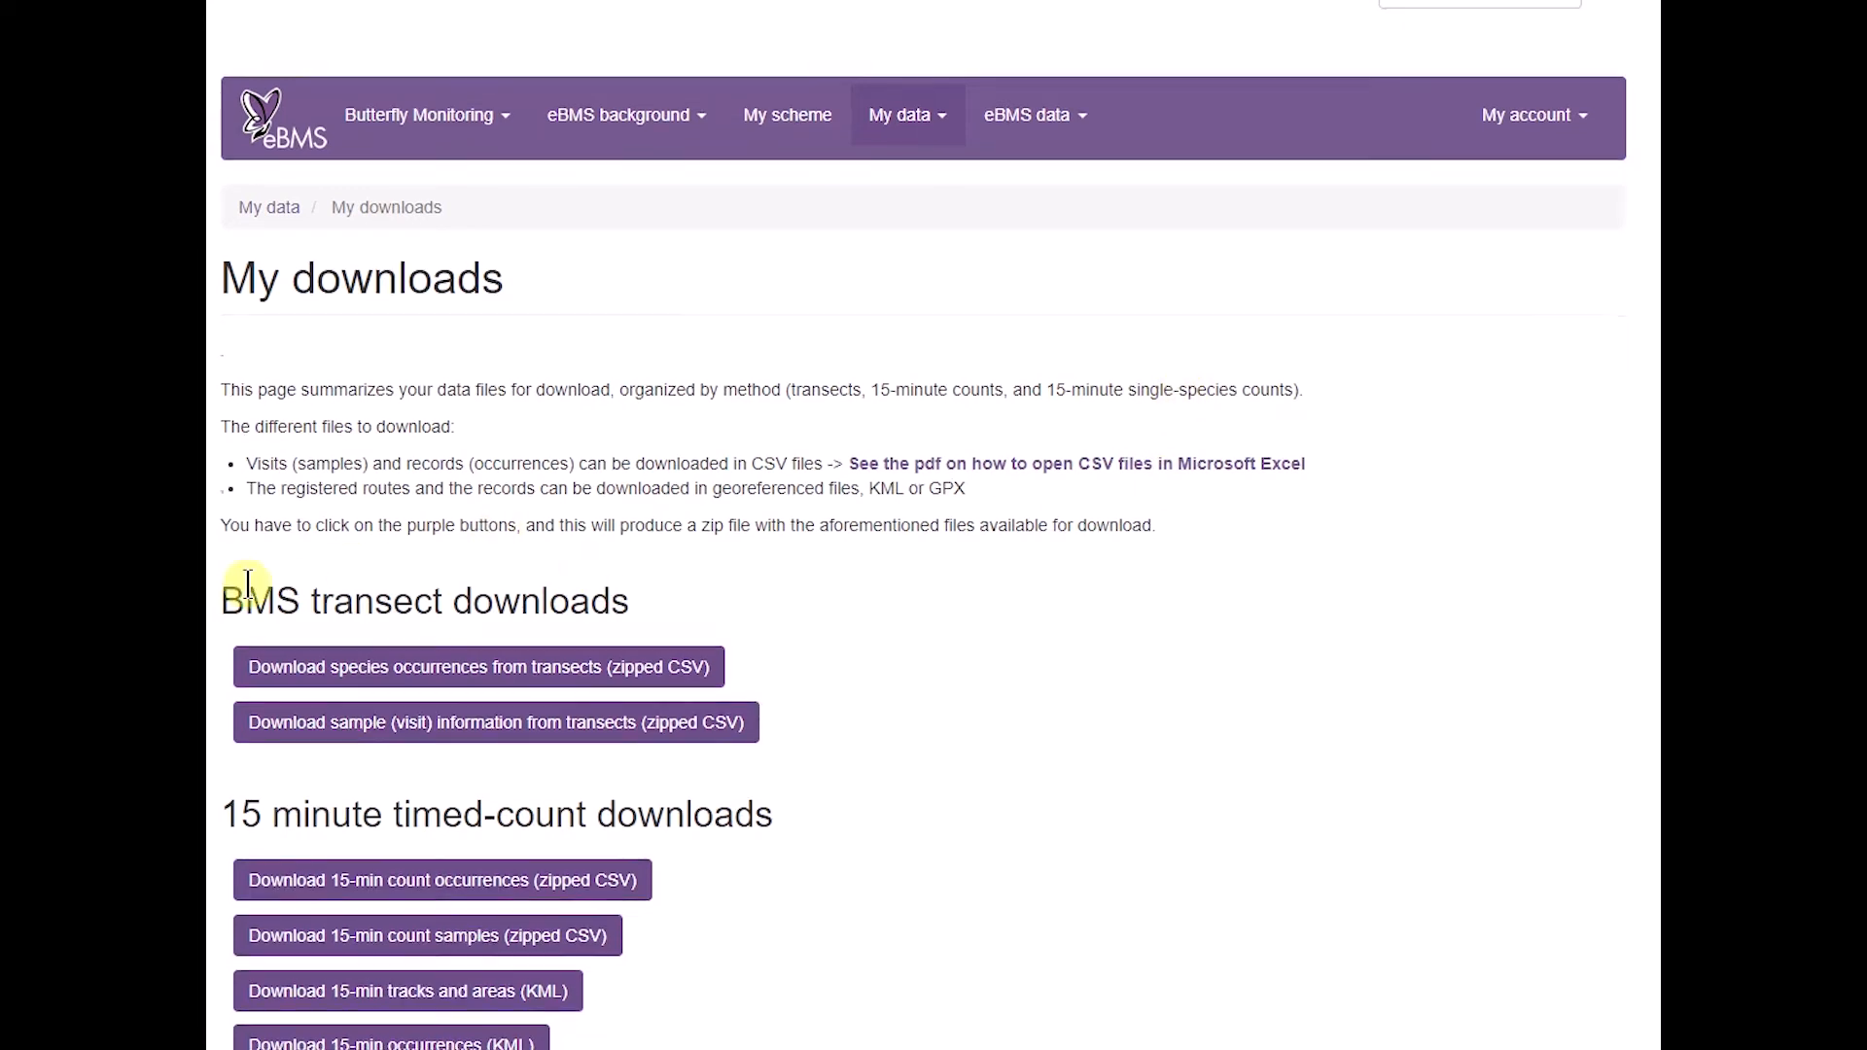
scroll("down", 3)
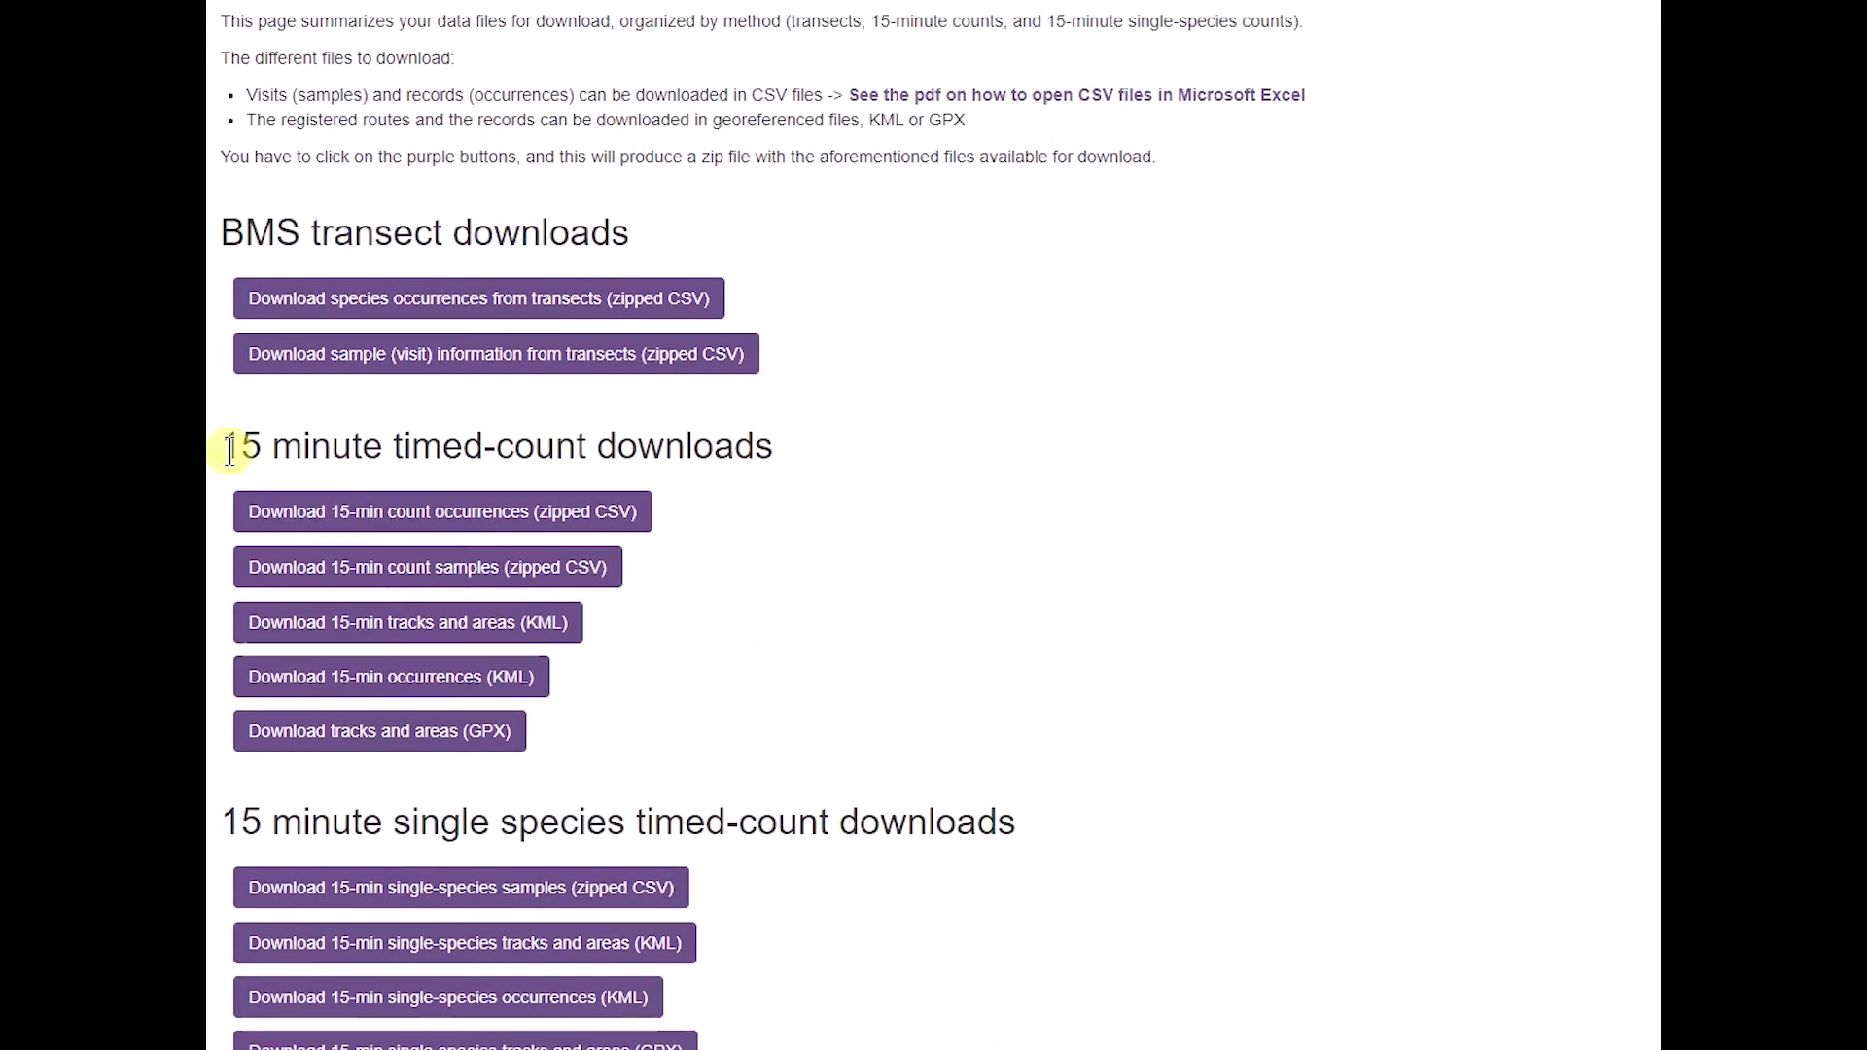
scroll("down", 3)
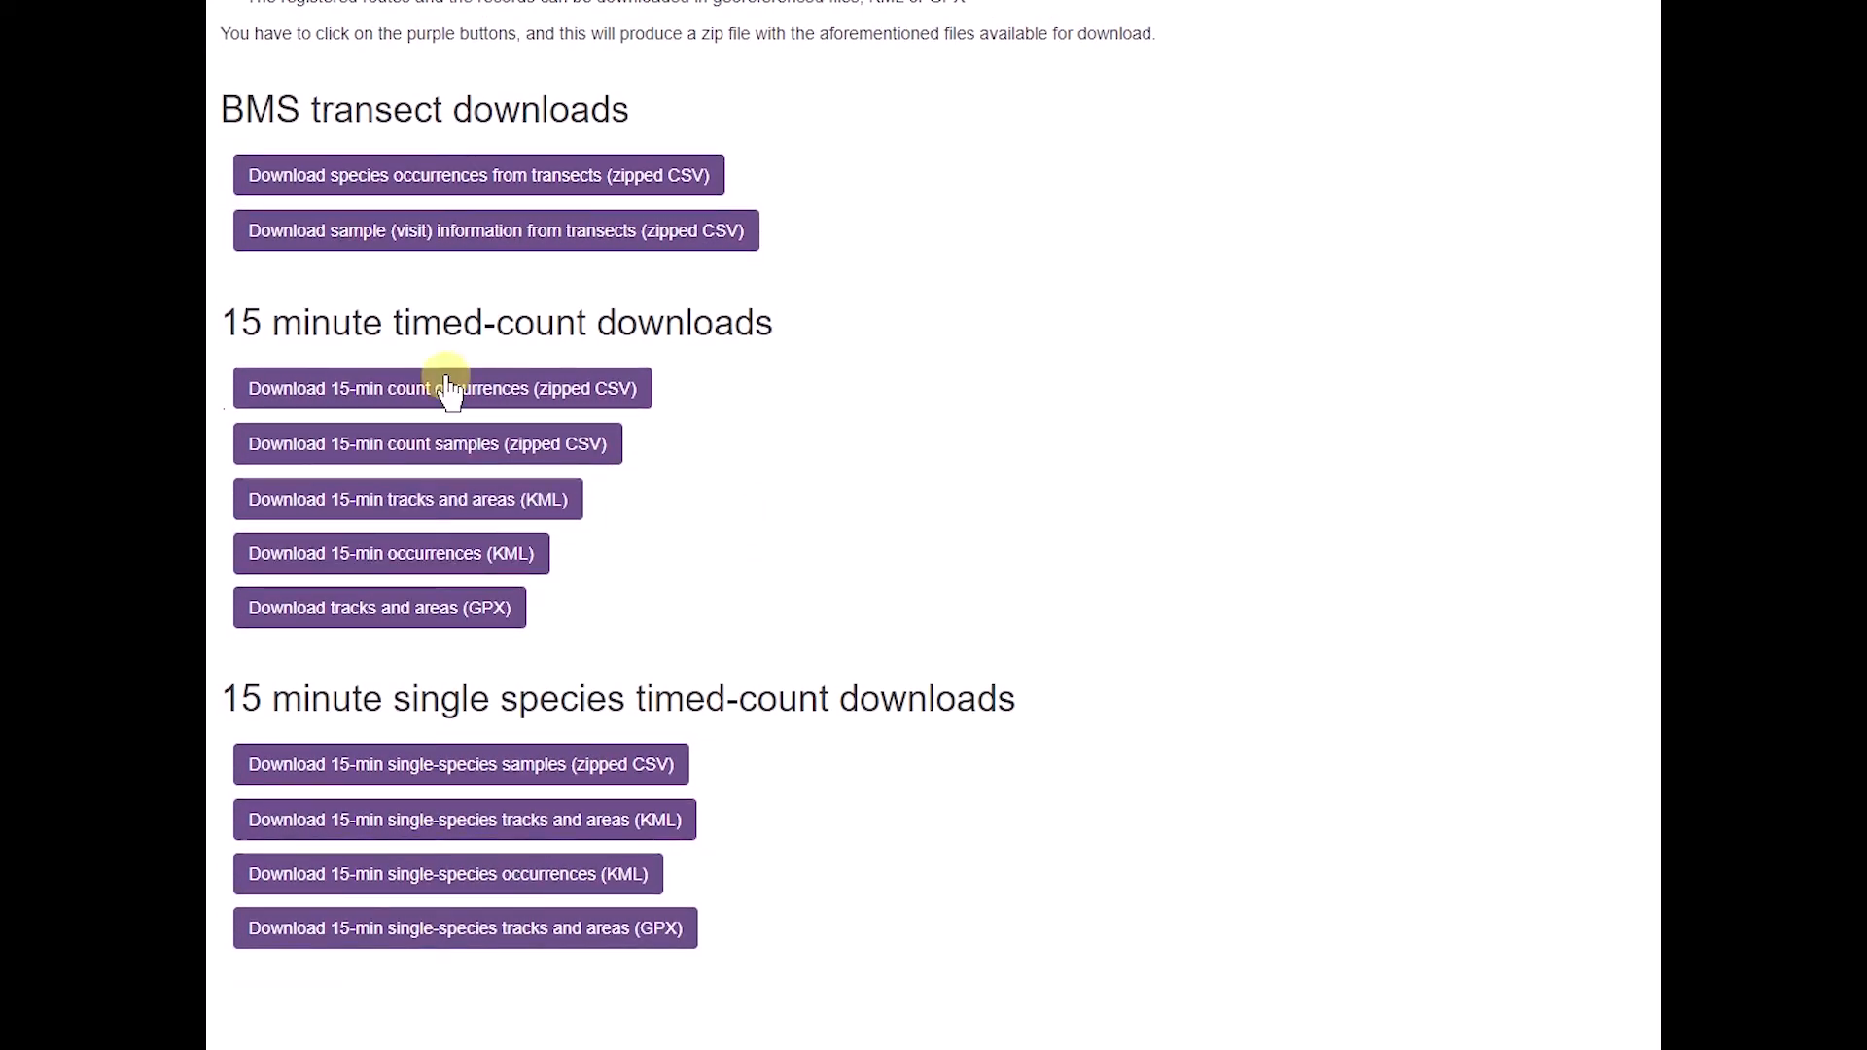
mouse_move(516, 637)
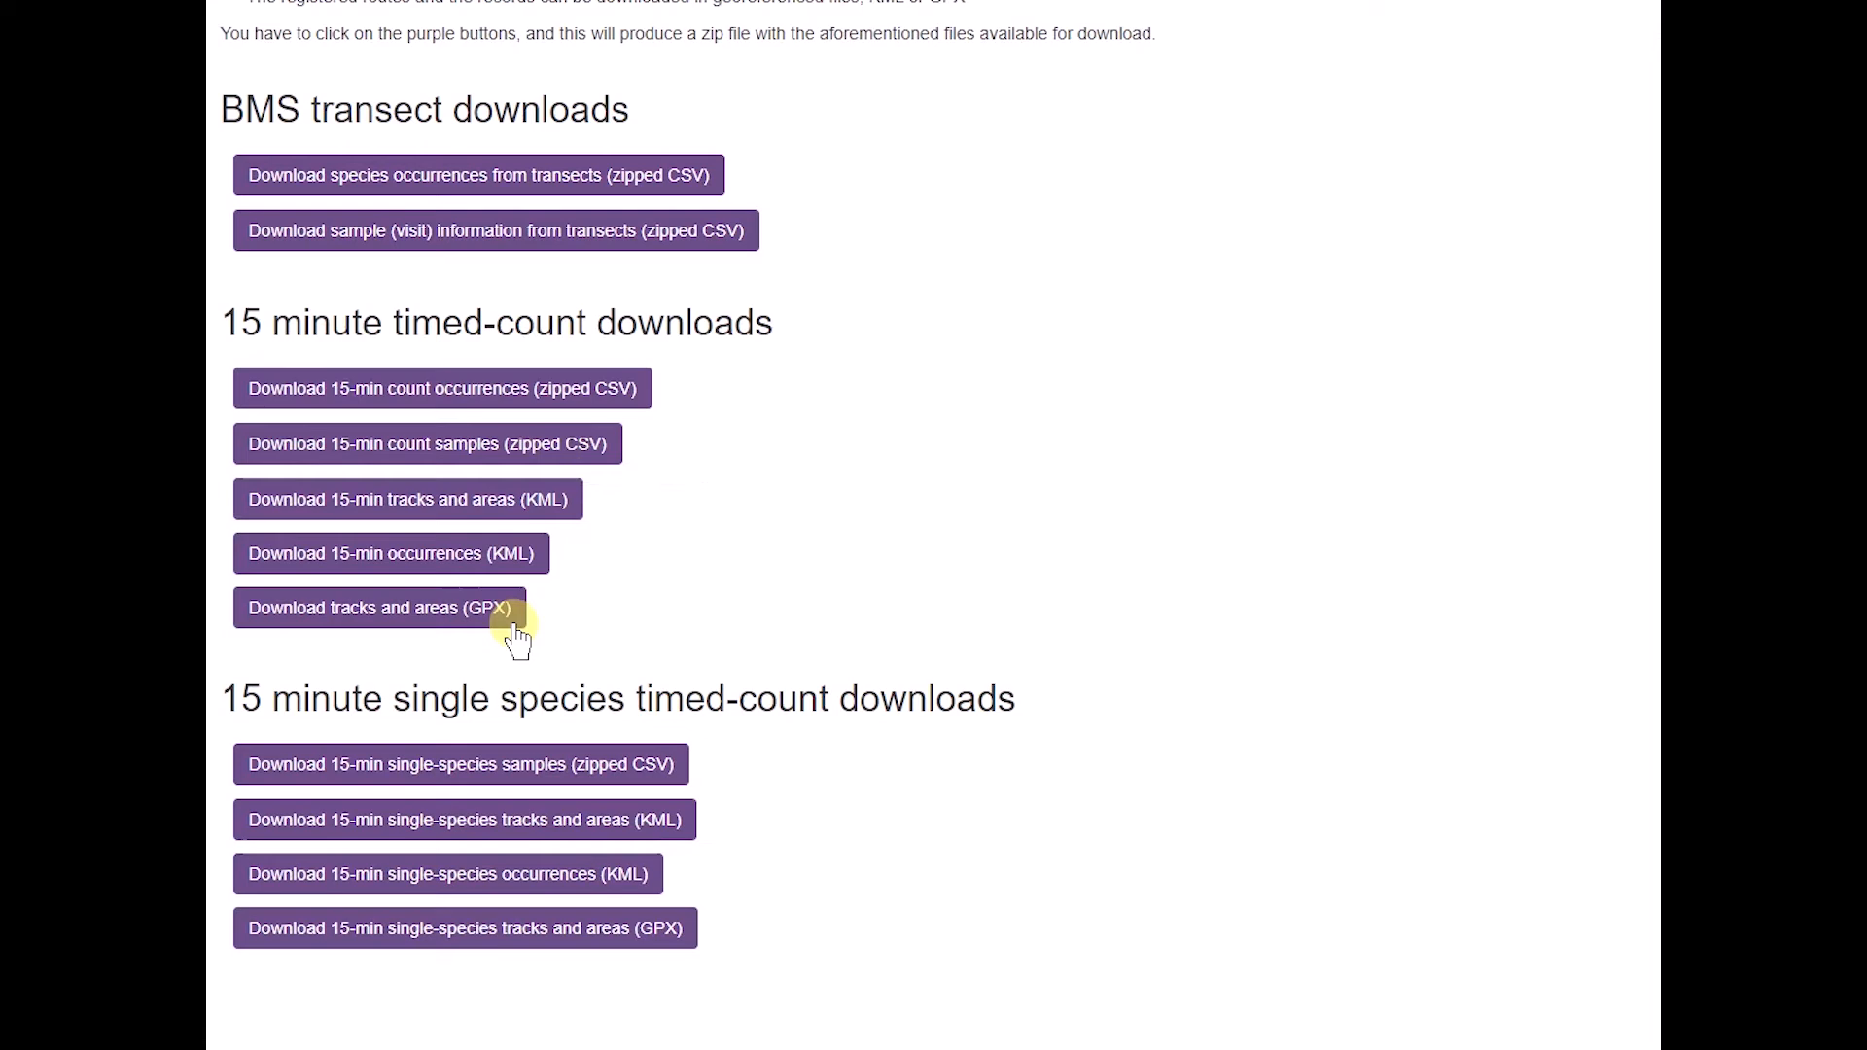
mouse_move(399, 732)
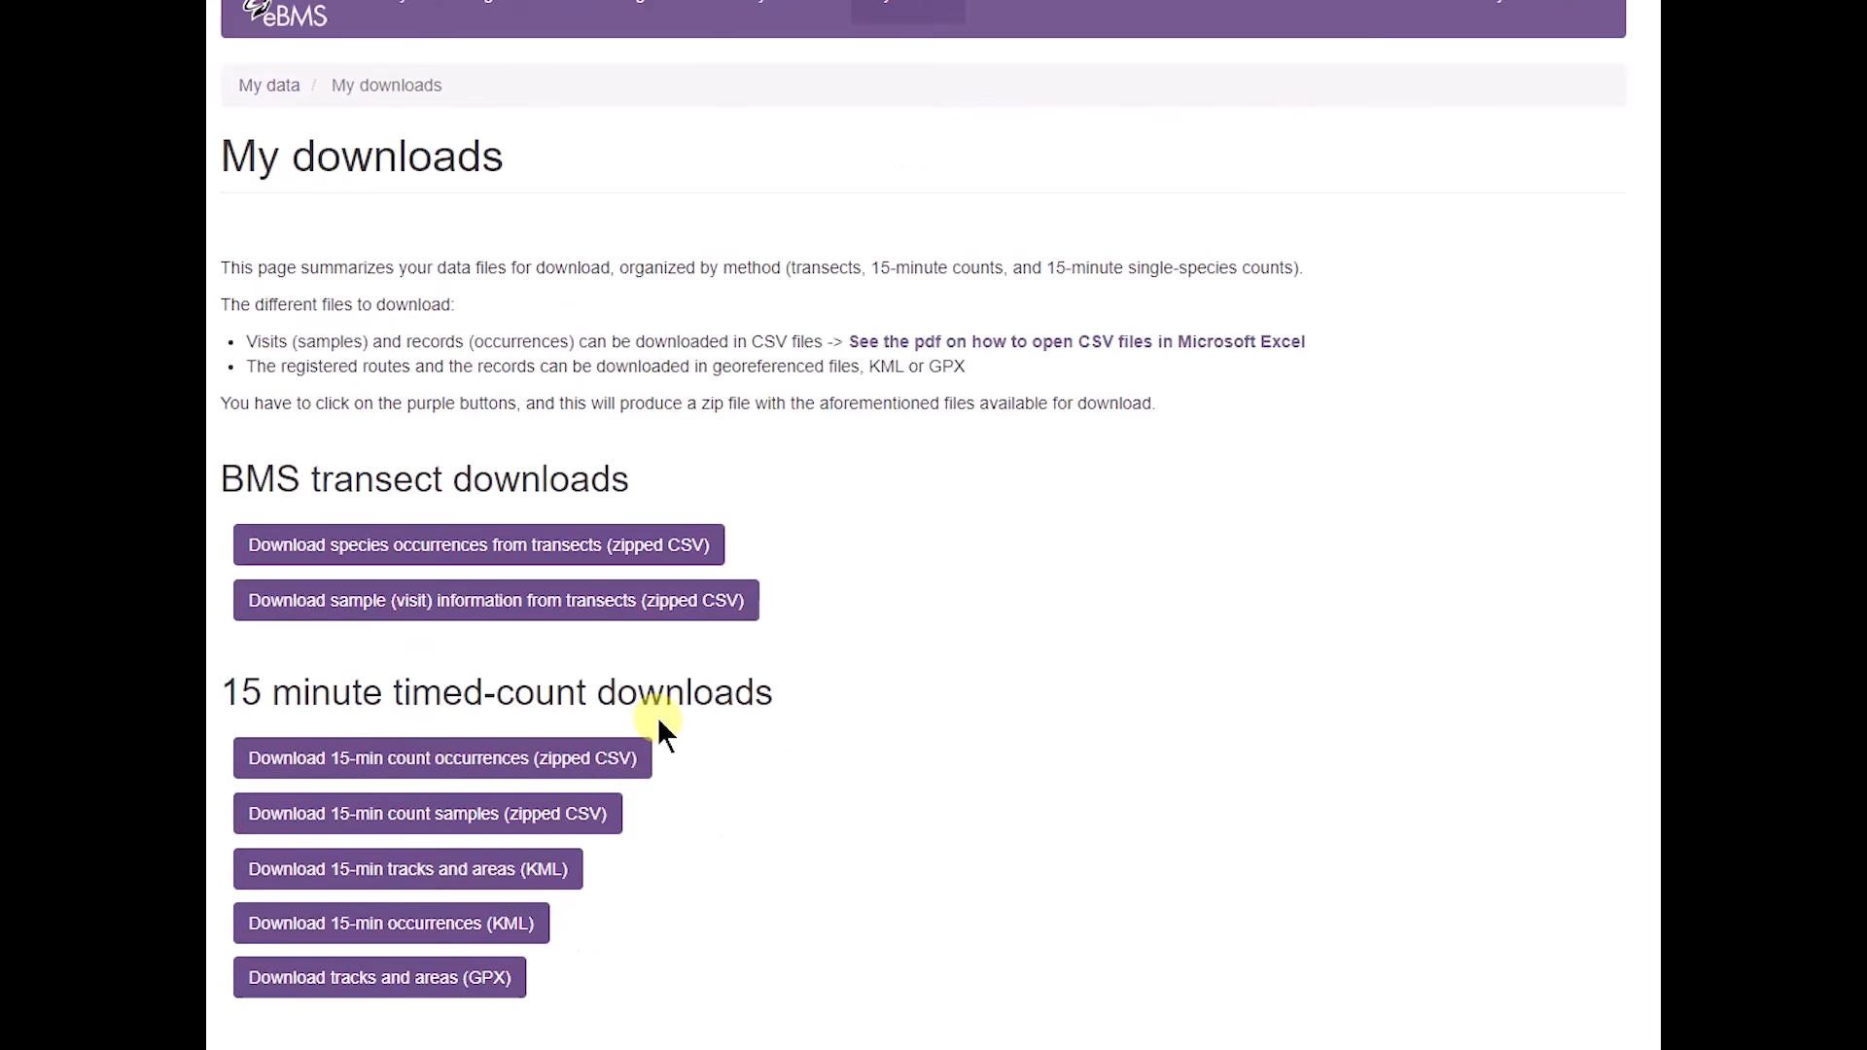
mouse_move(697, 673)
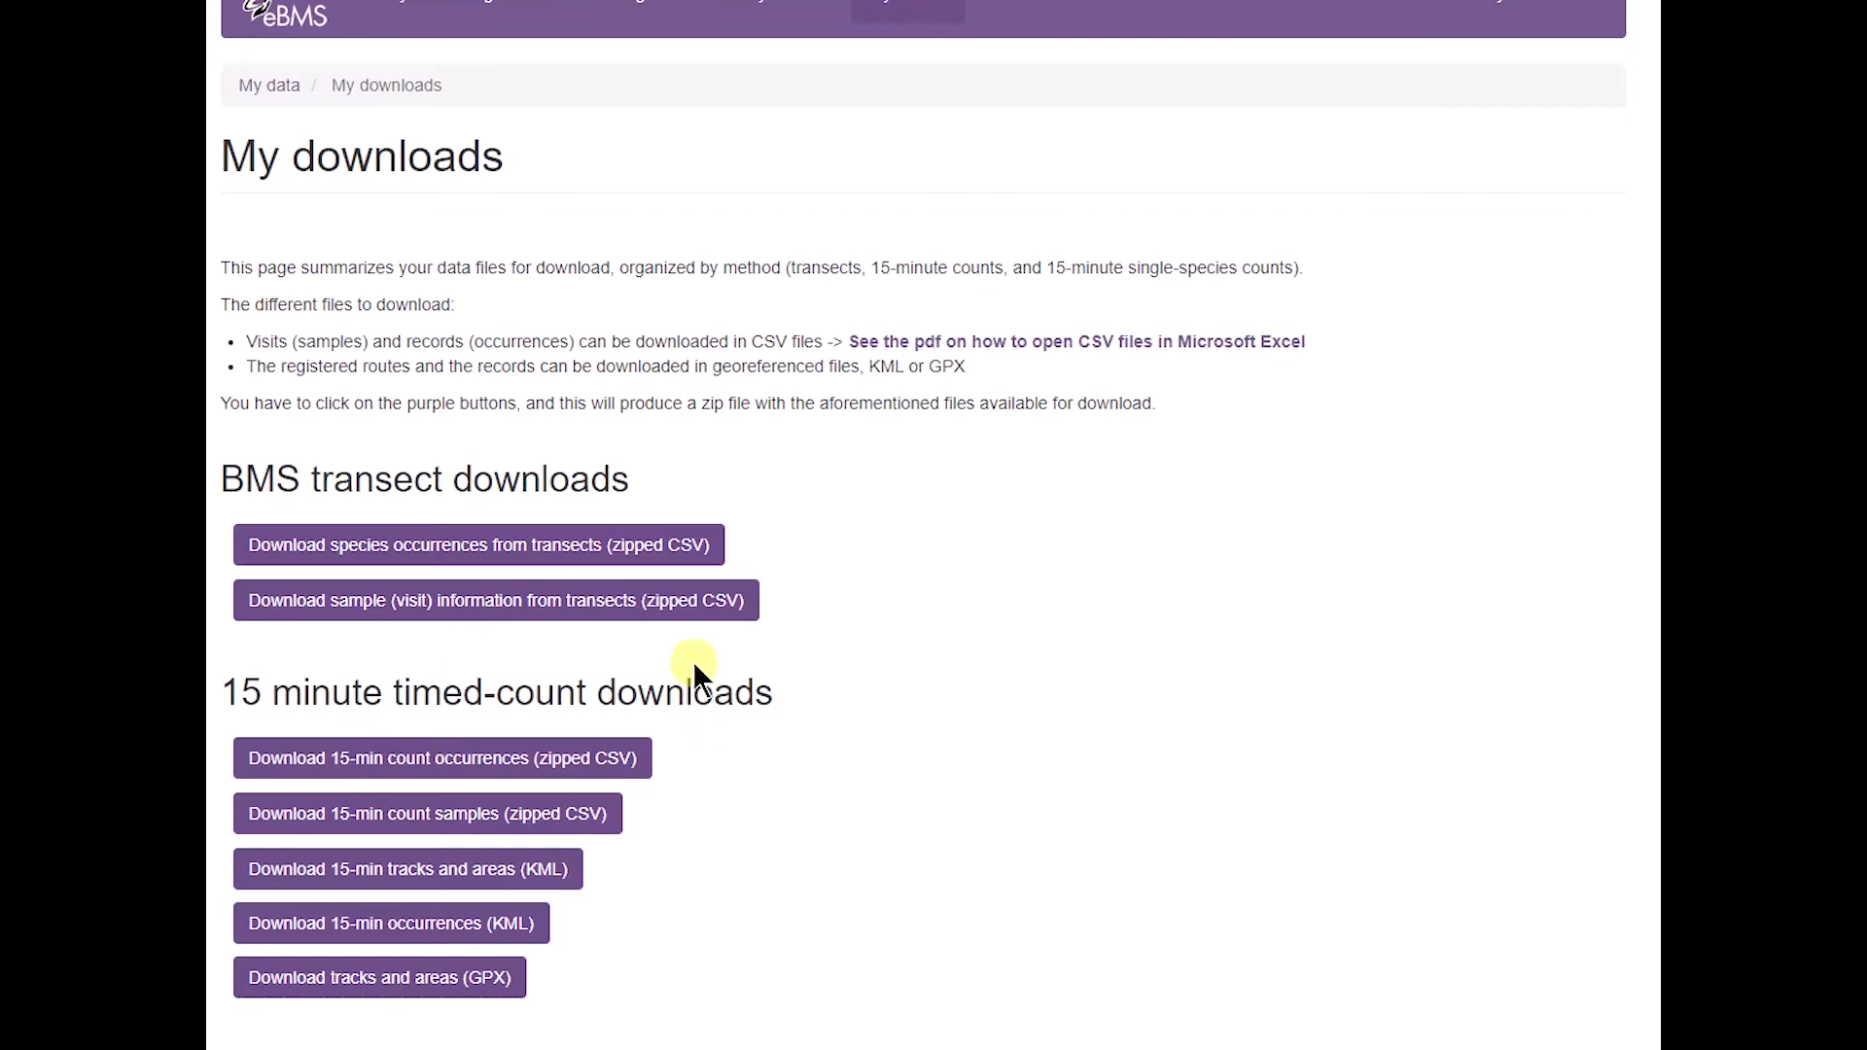
mouse_move(435, 572)
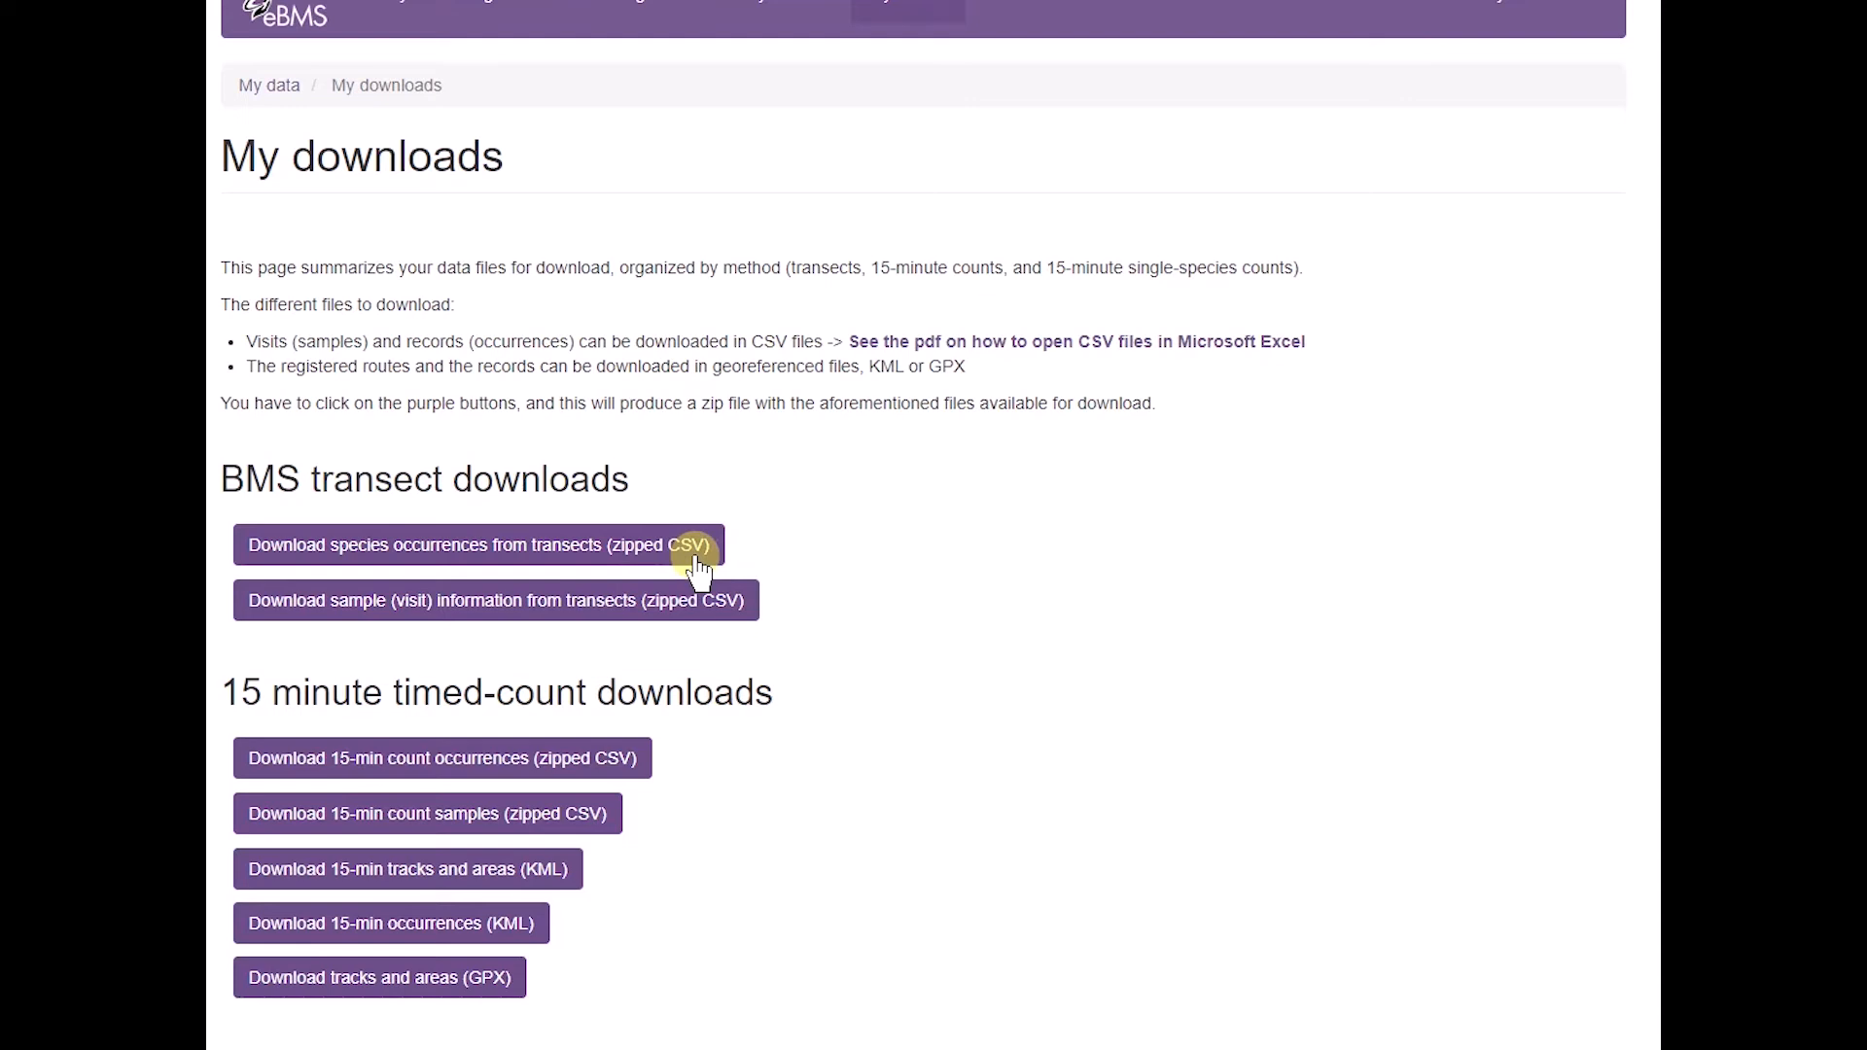
mouse_move(417, 614)
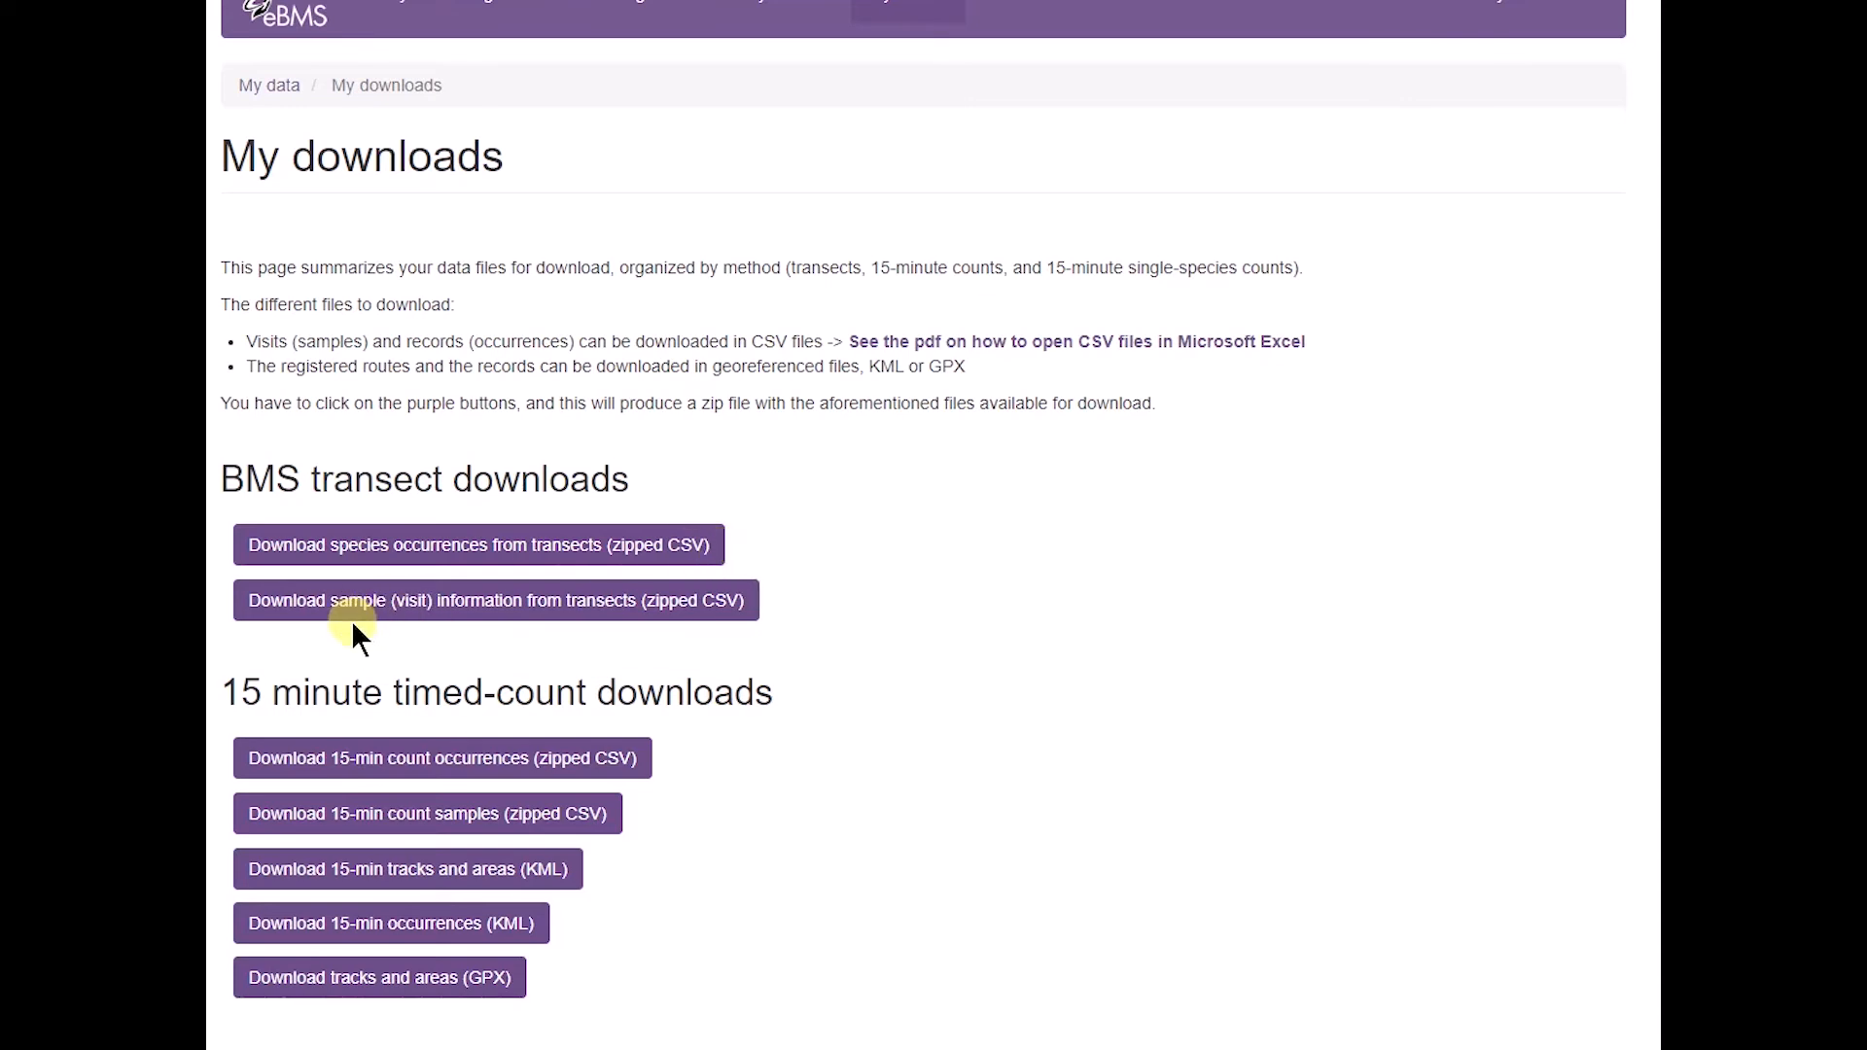
mouse_move(415, 635)
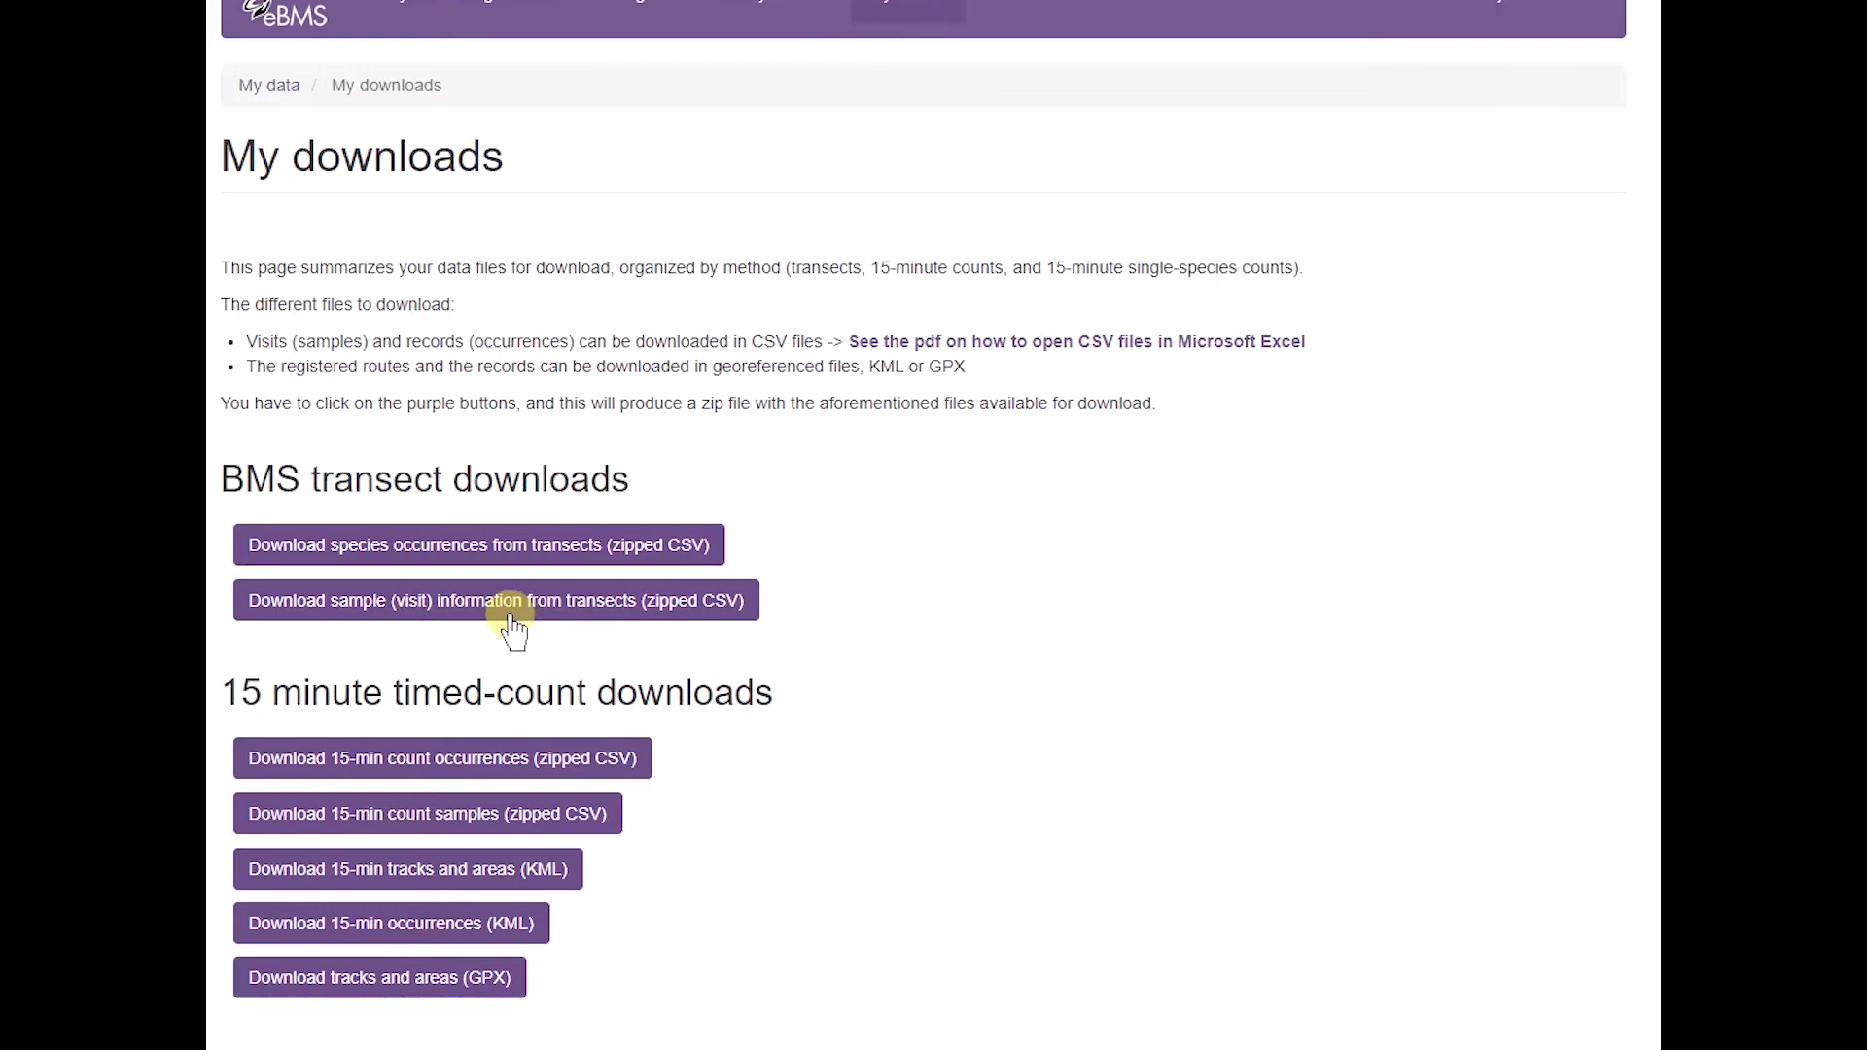
mouse_move(513, 607)
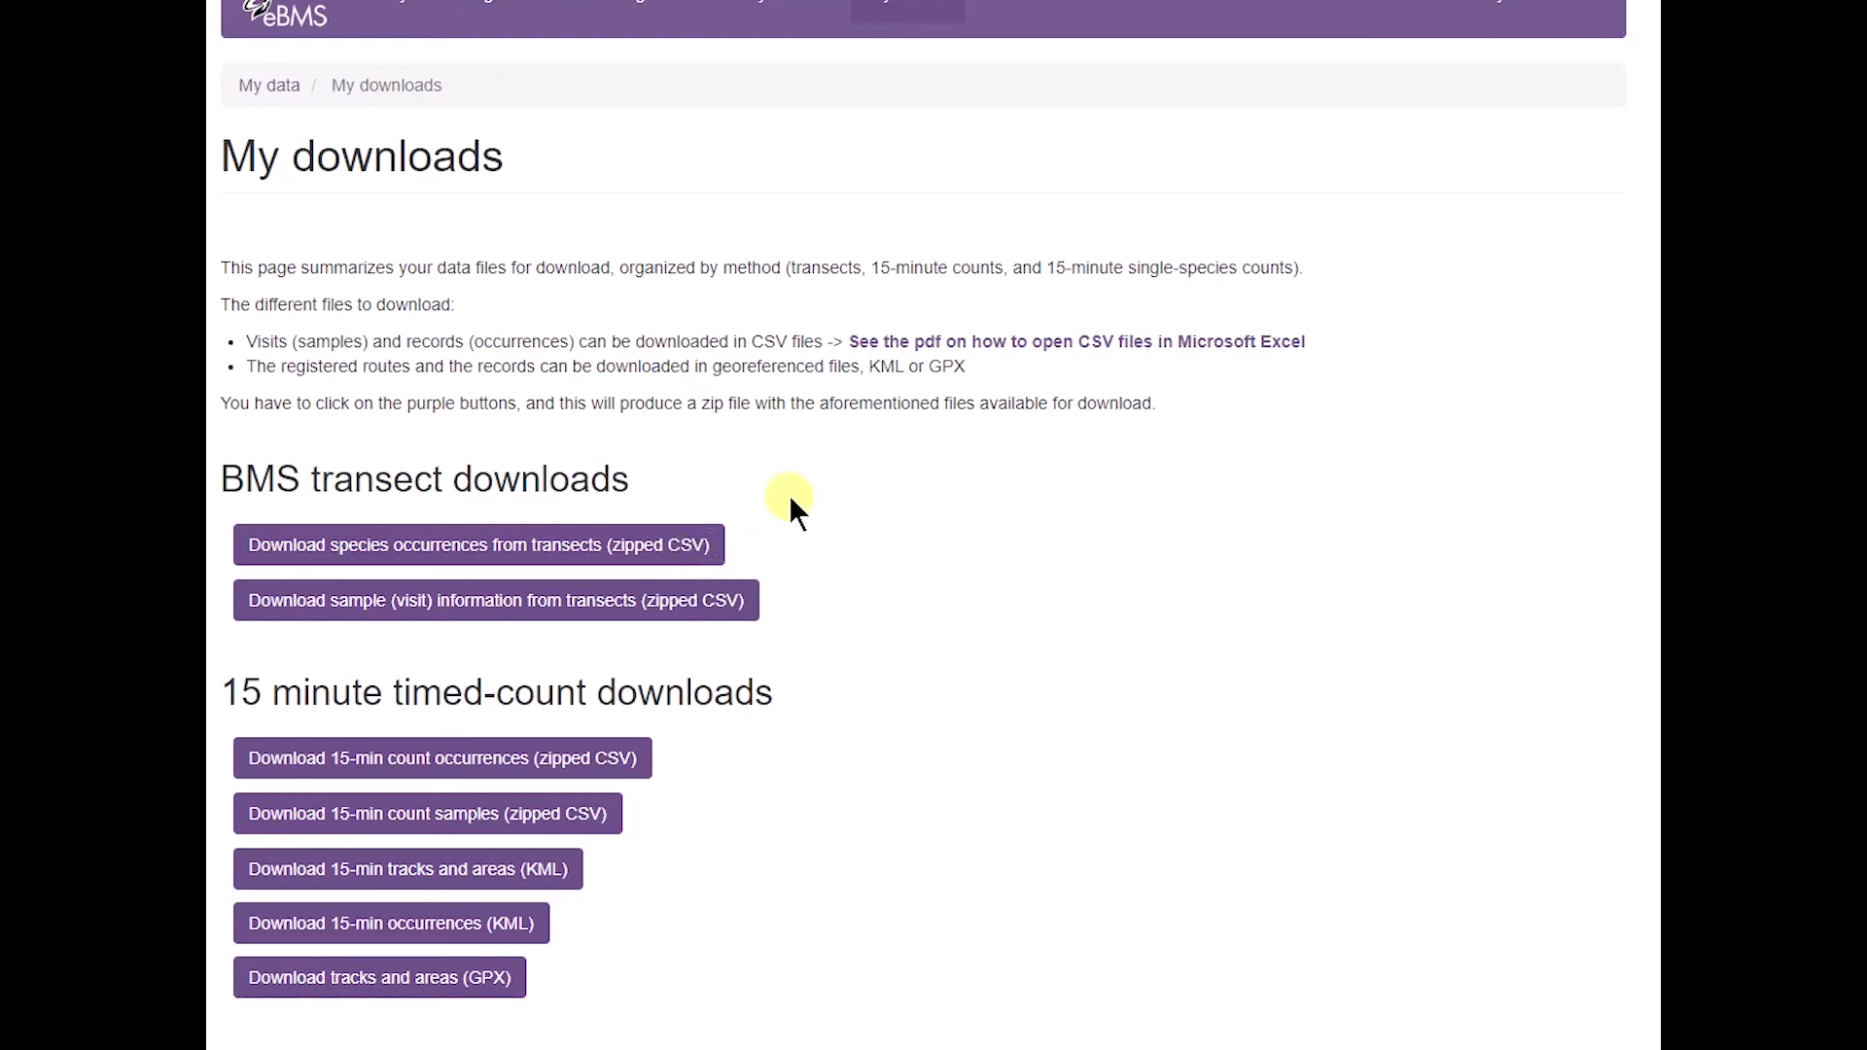
mouse_move(1058, 357)
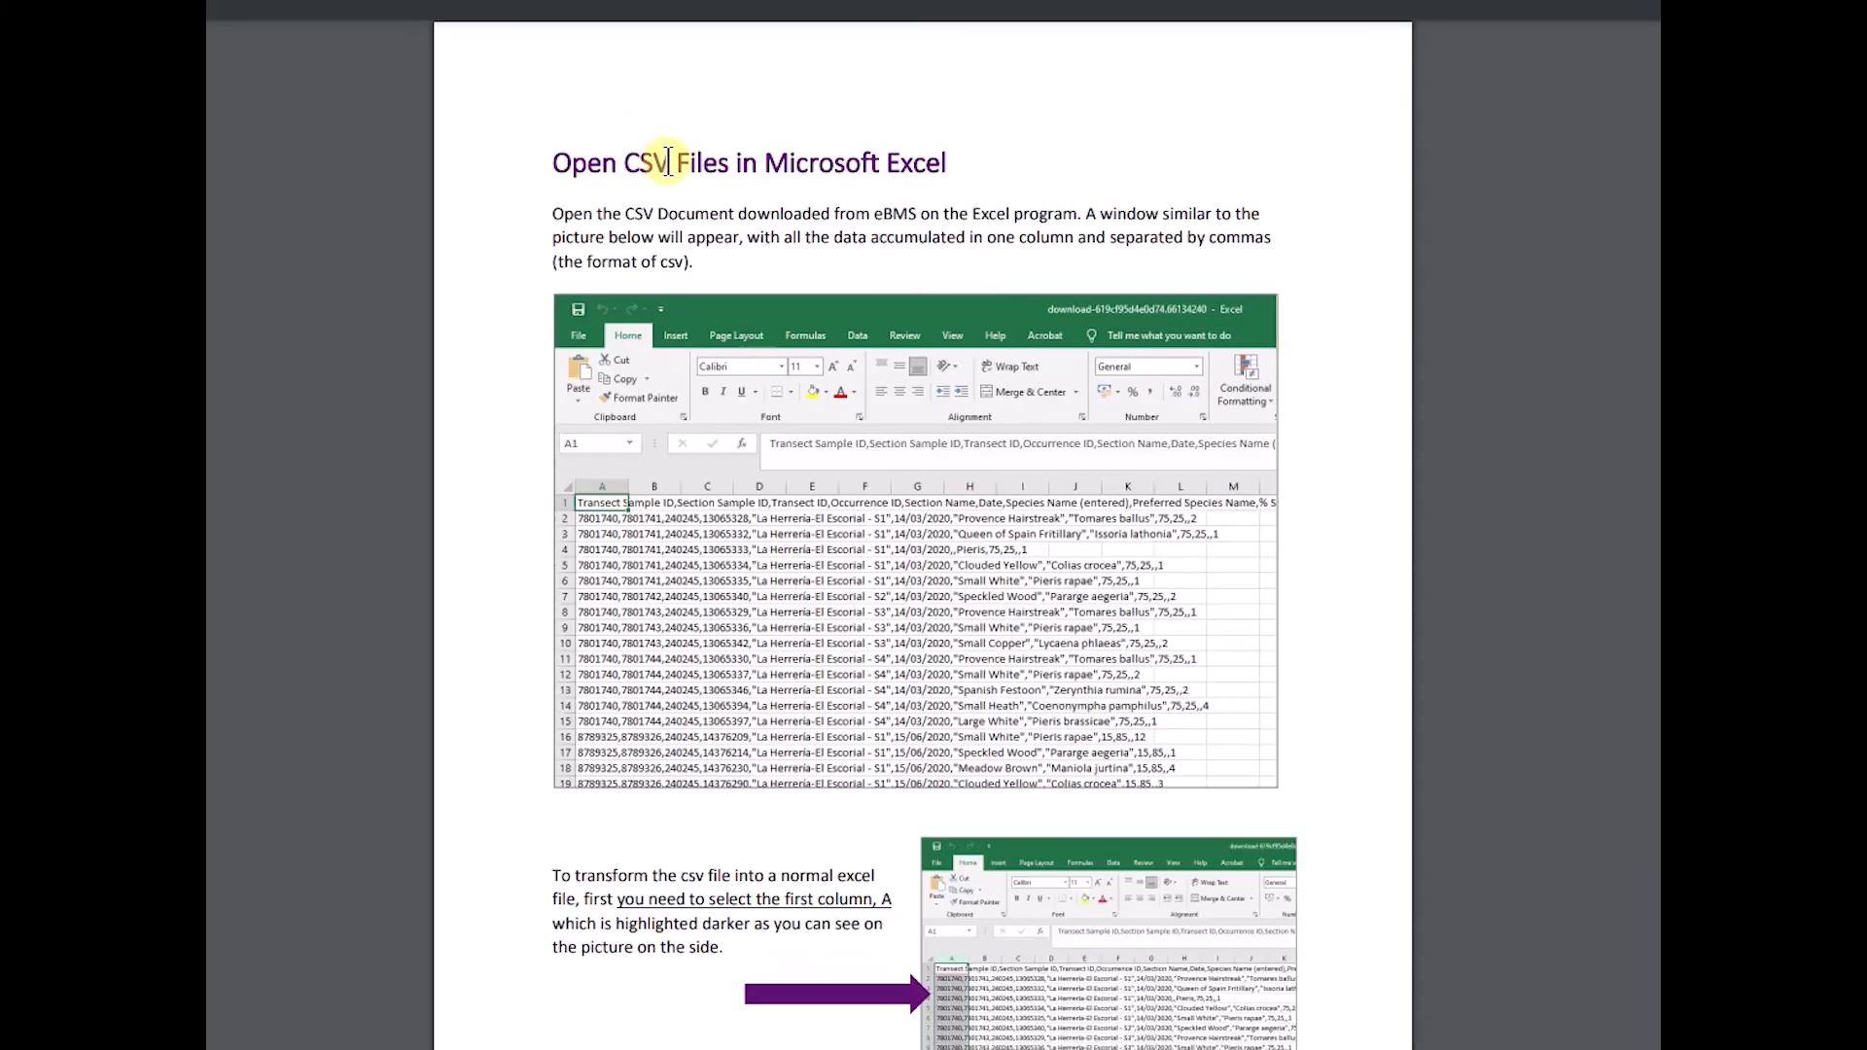
mouse_move(641, 179)
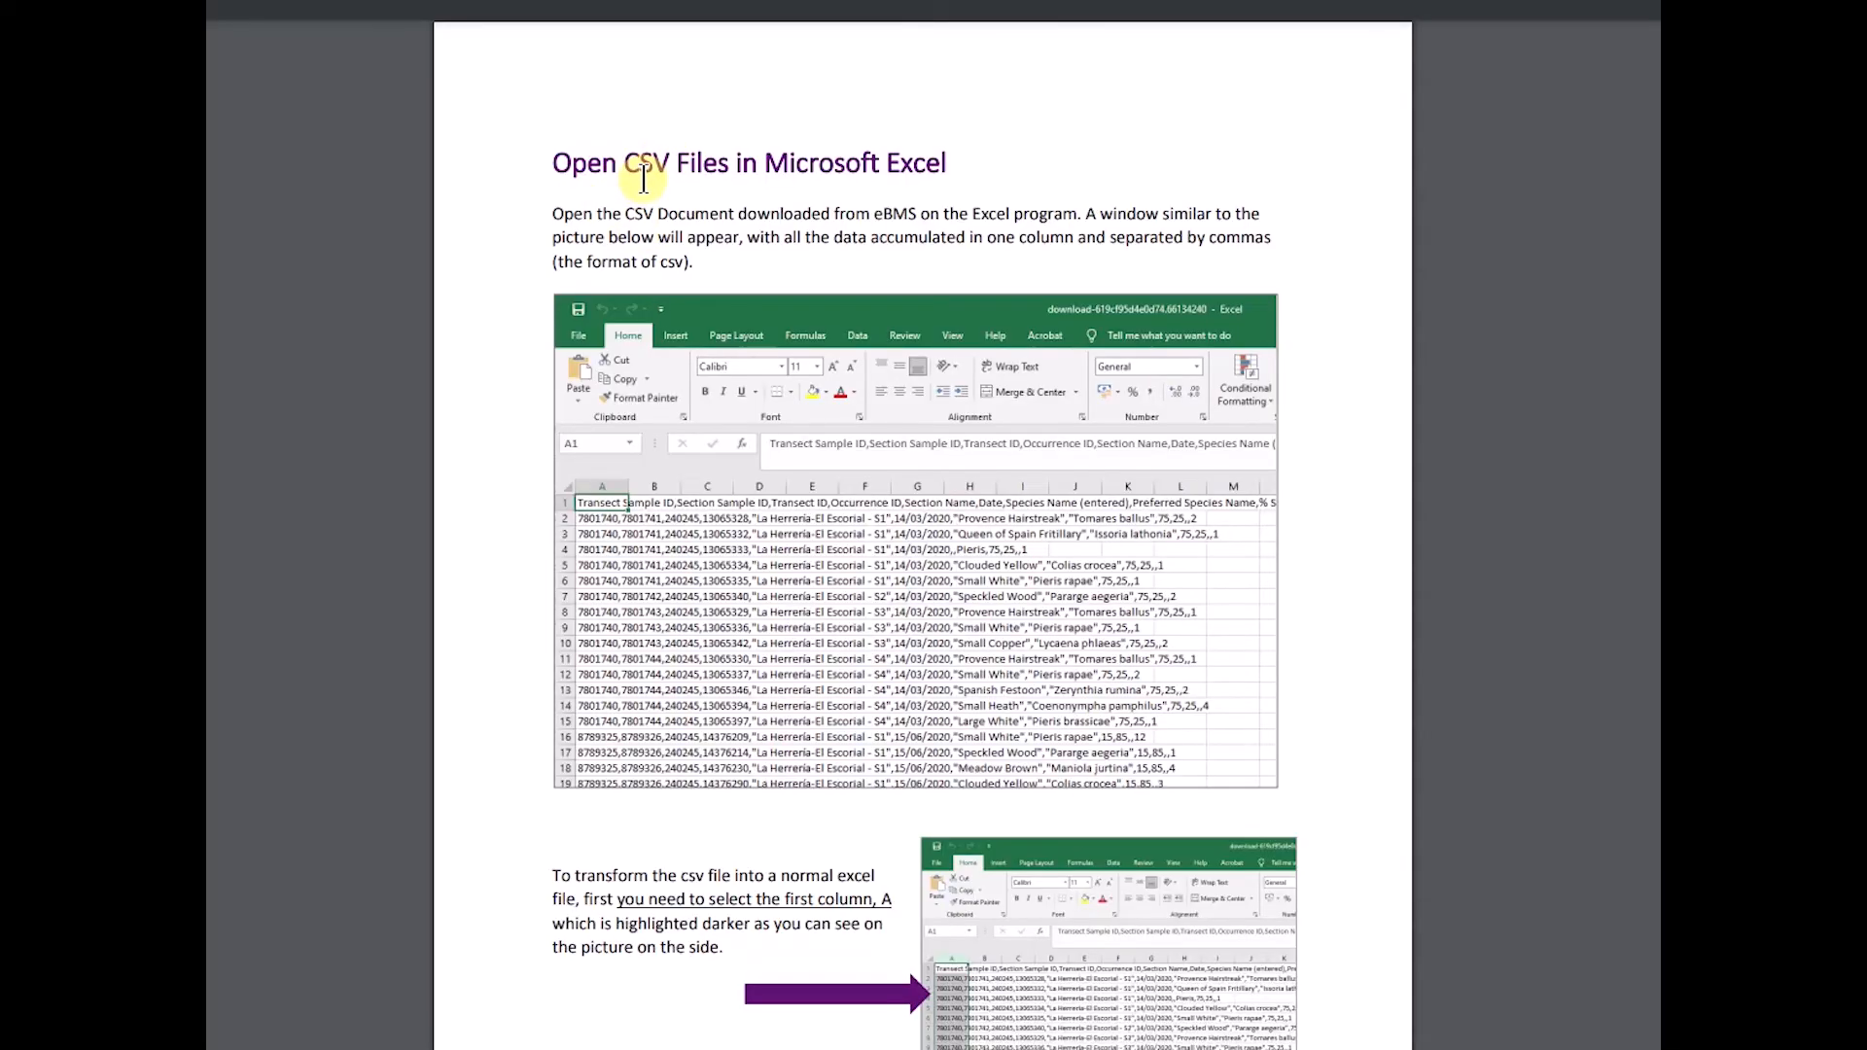
mouse_move(979, 197)
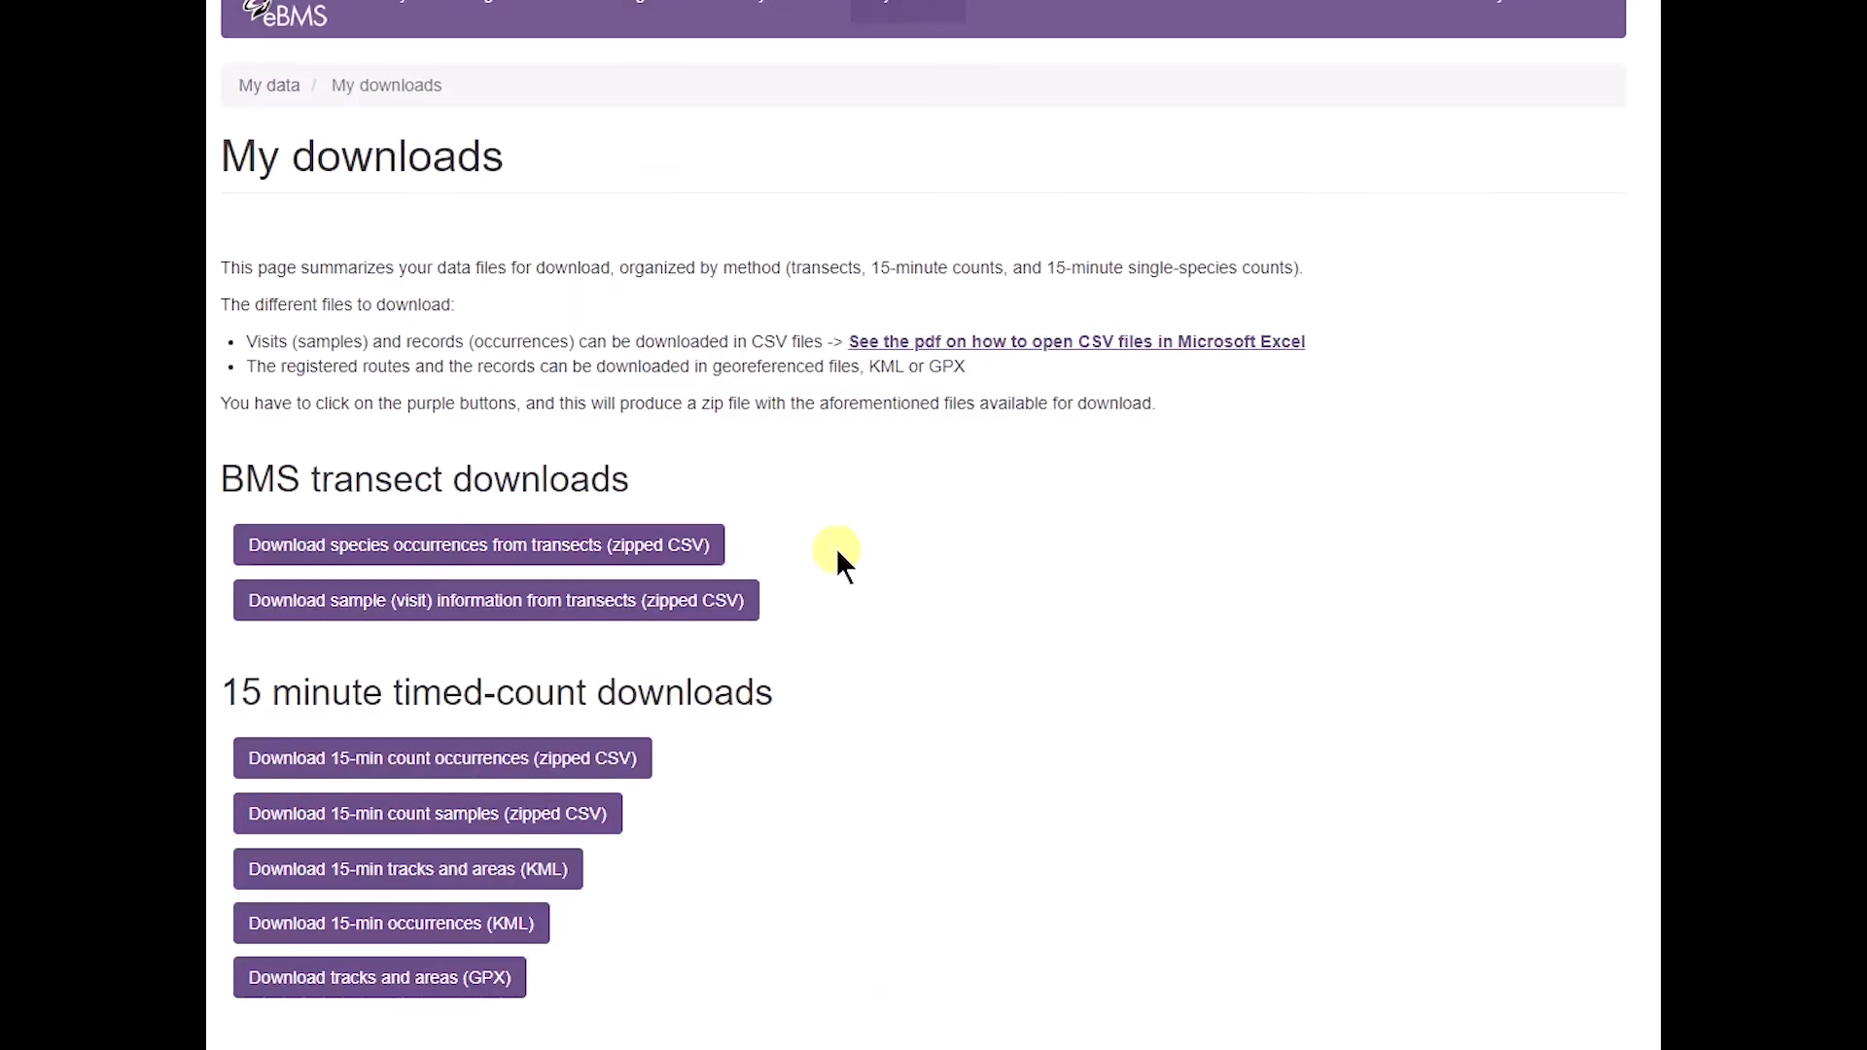
scroll("down", 3)
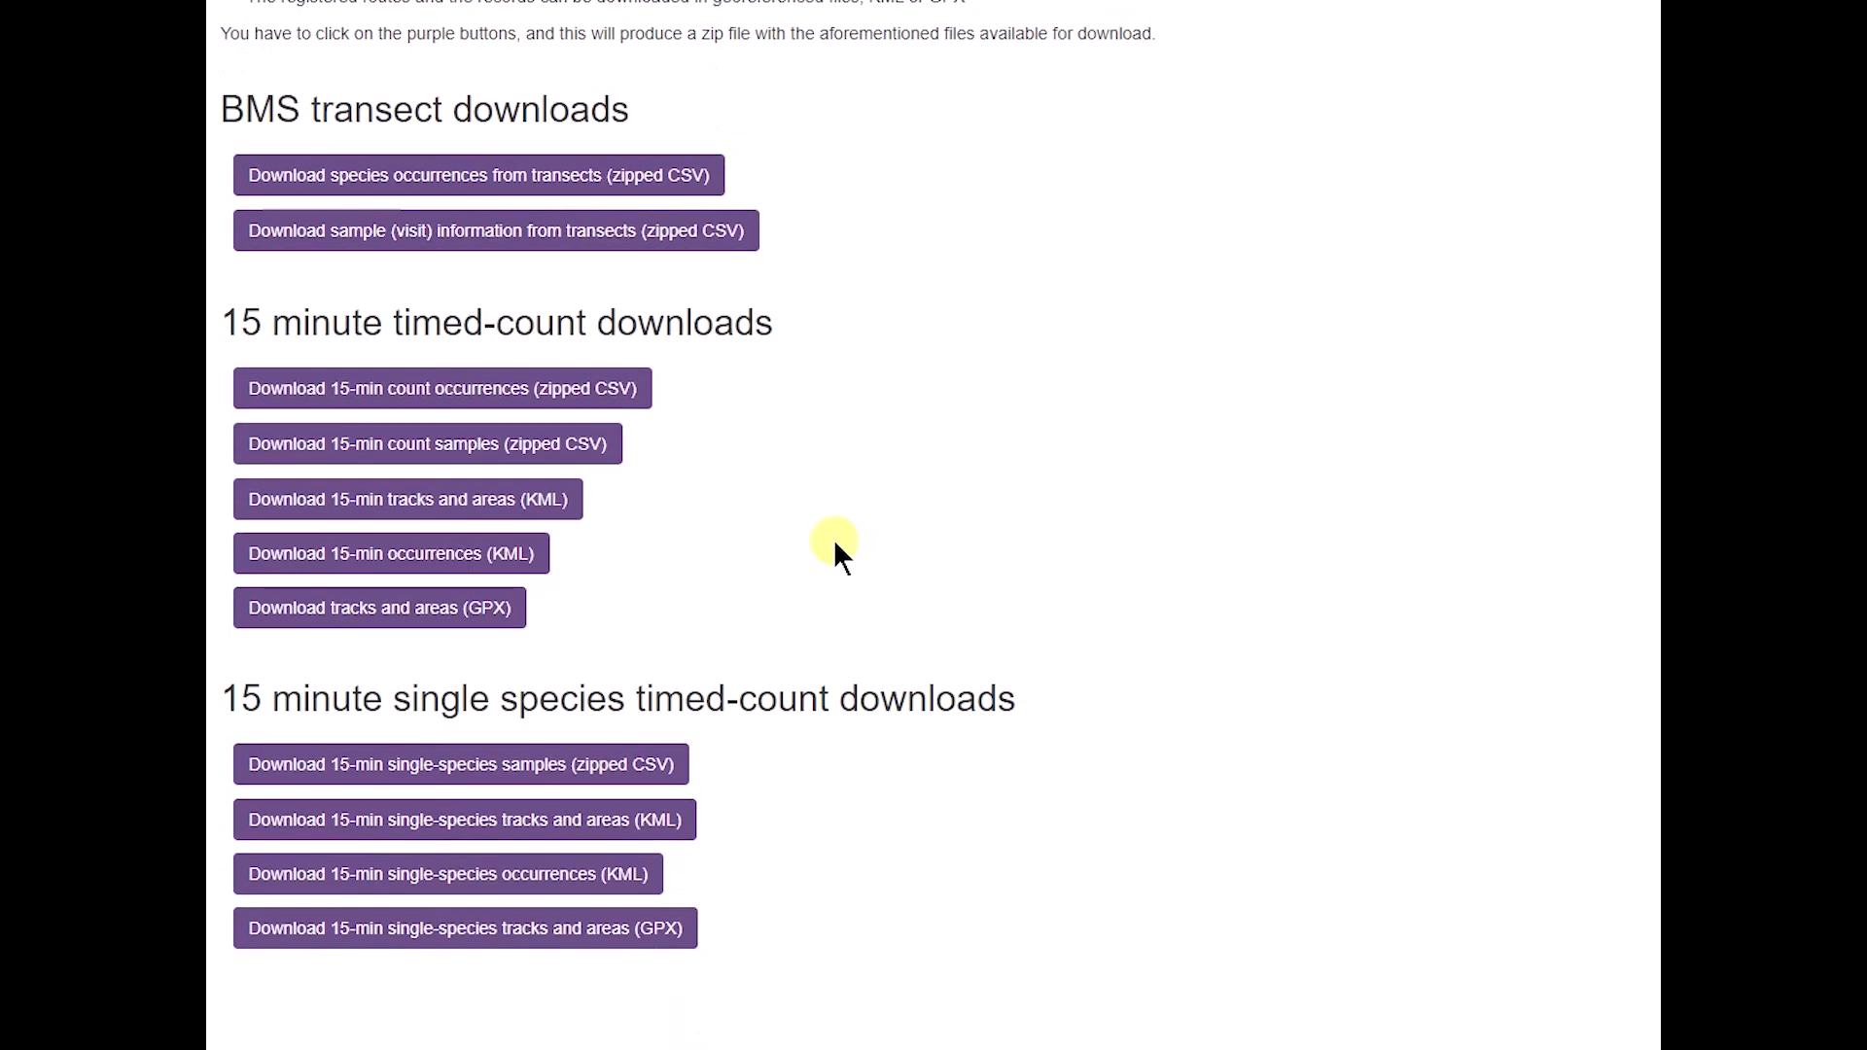
mouse_move(363, 458)
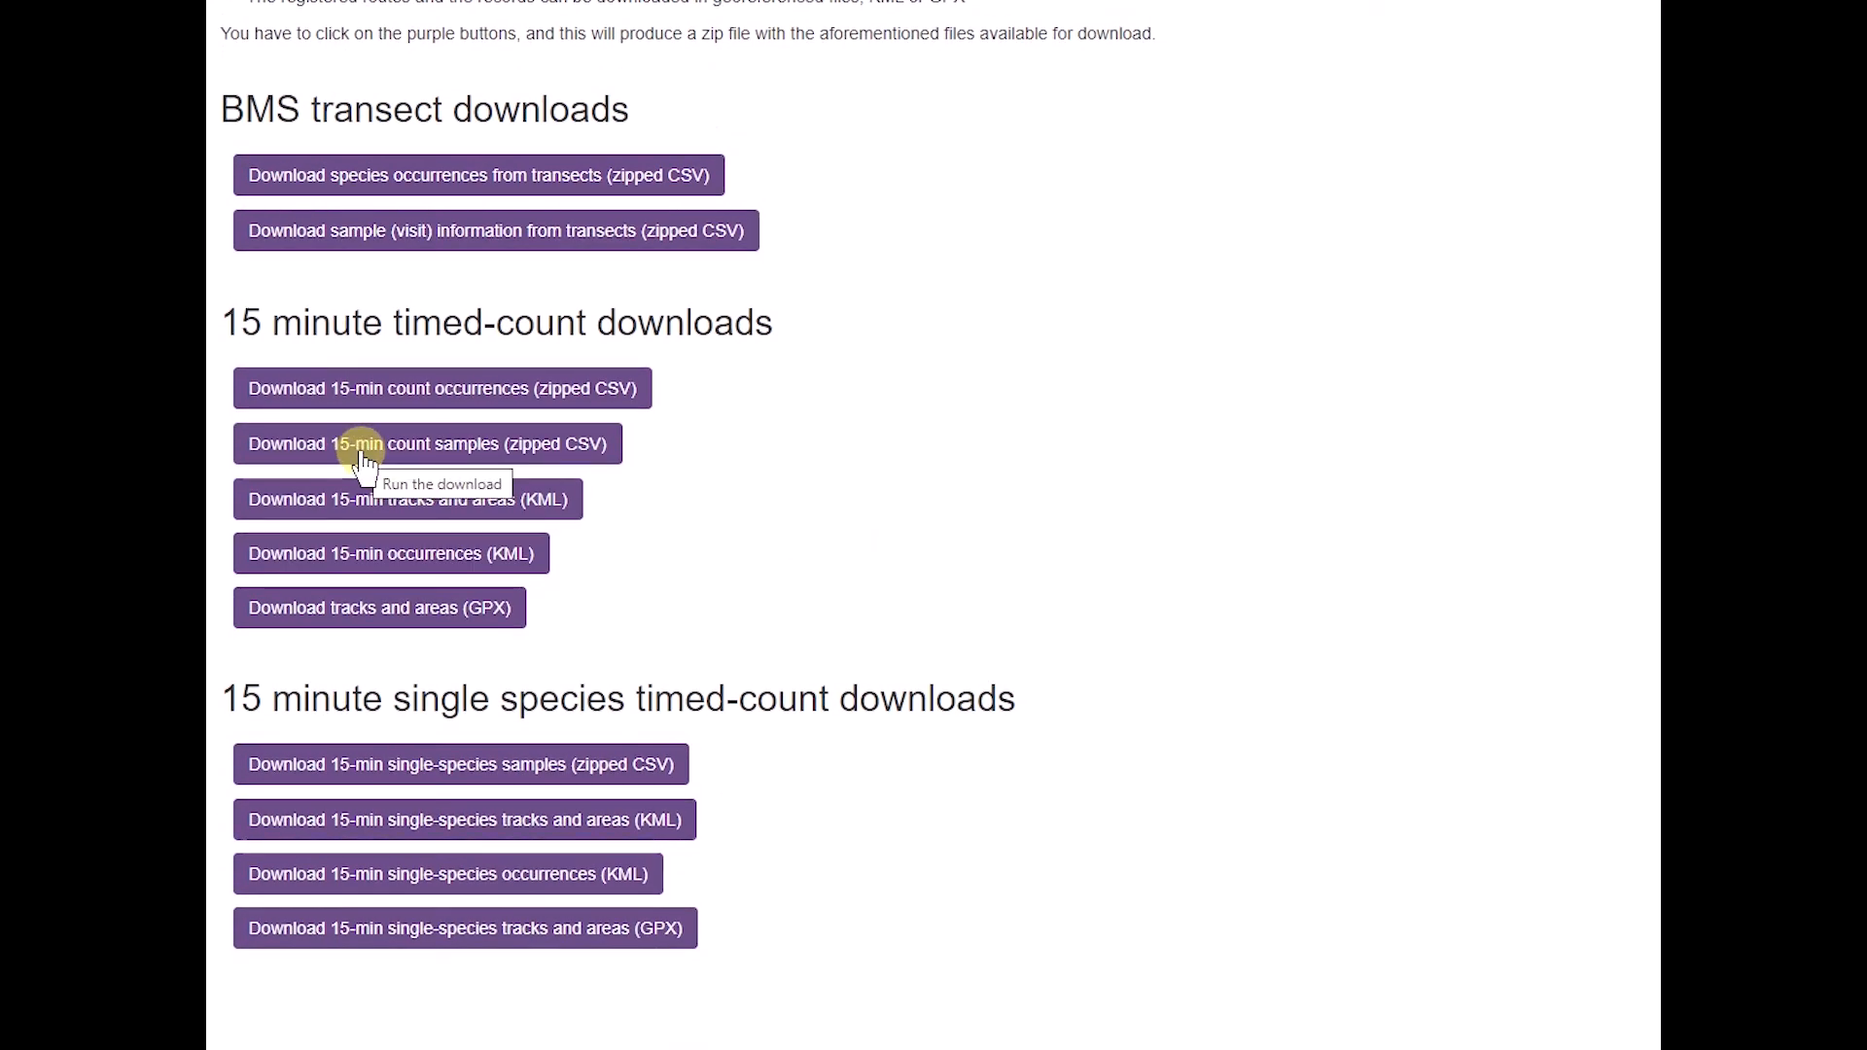
mouse_move(519, 388)
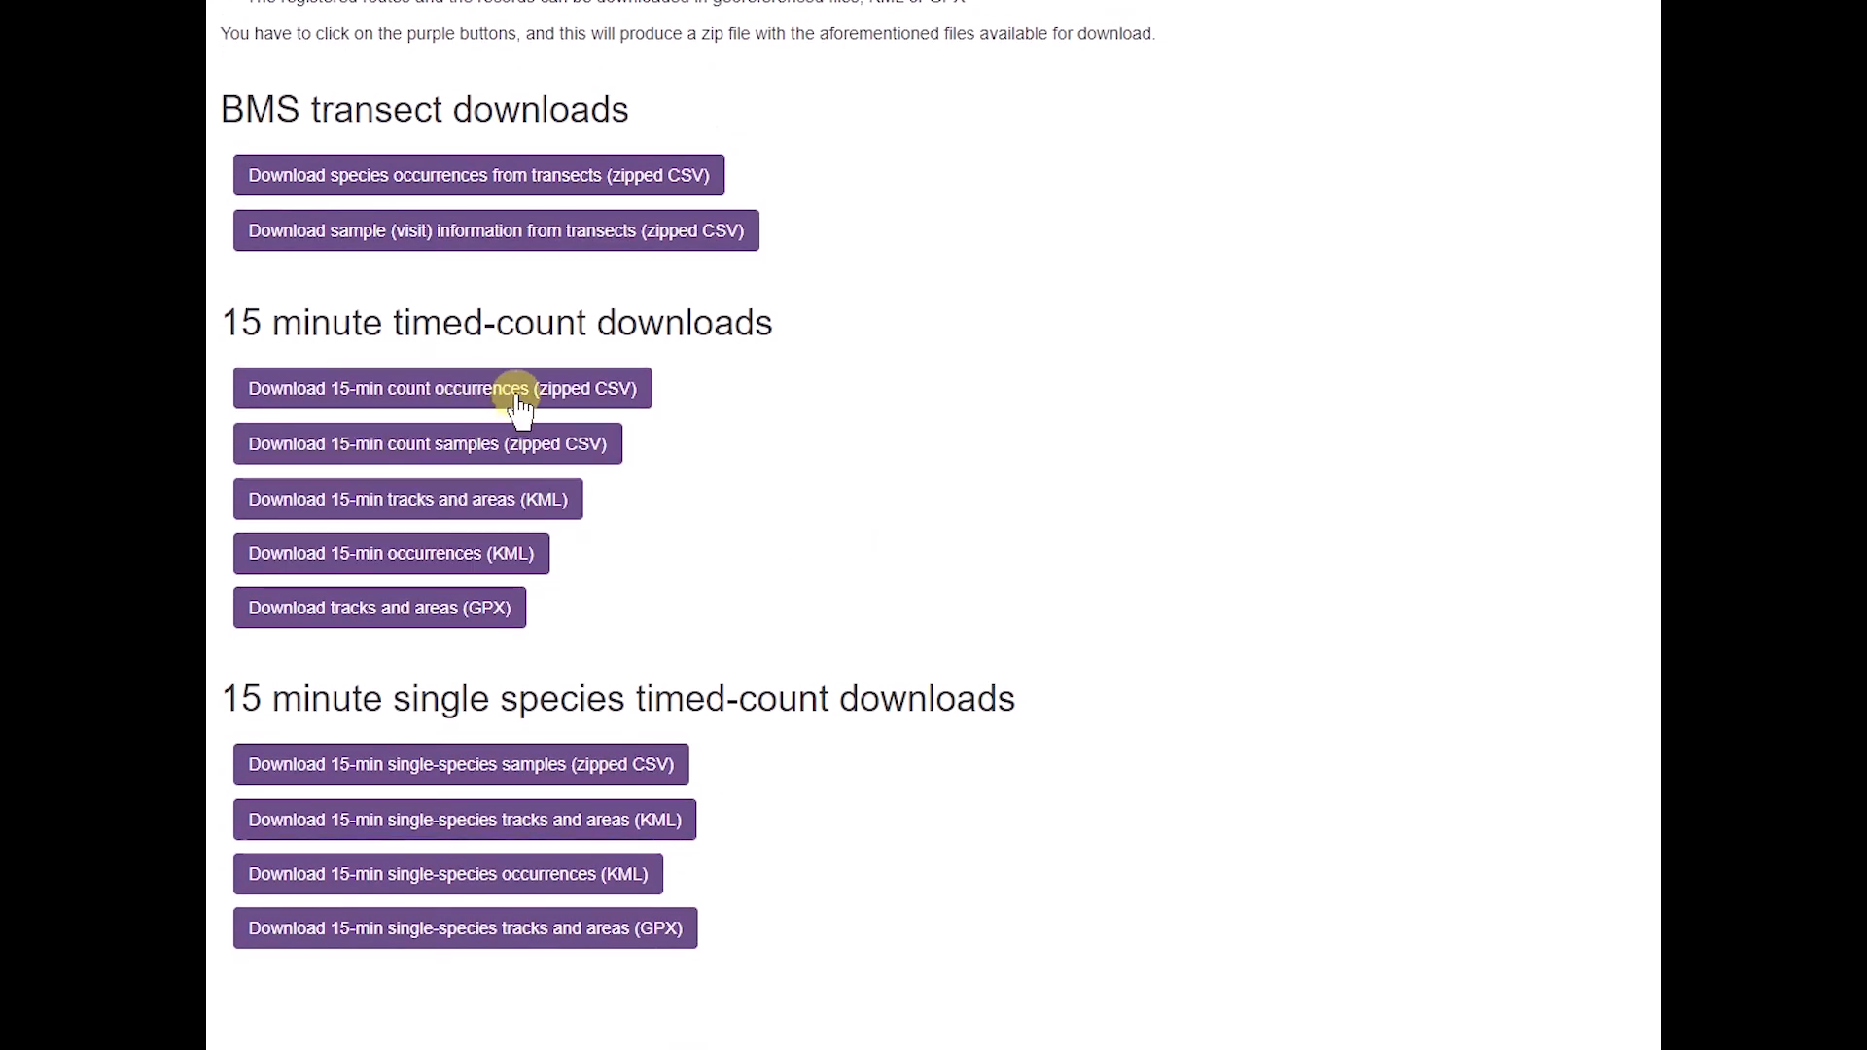
mouse_move(542, 465)
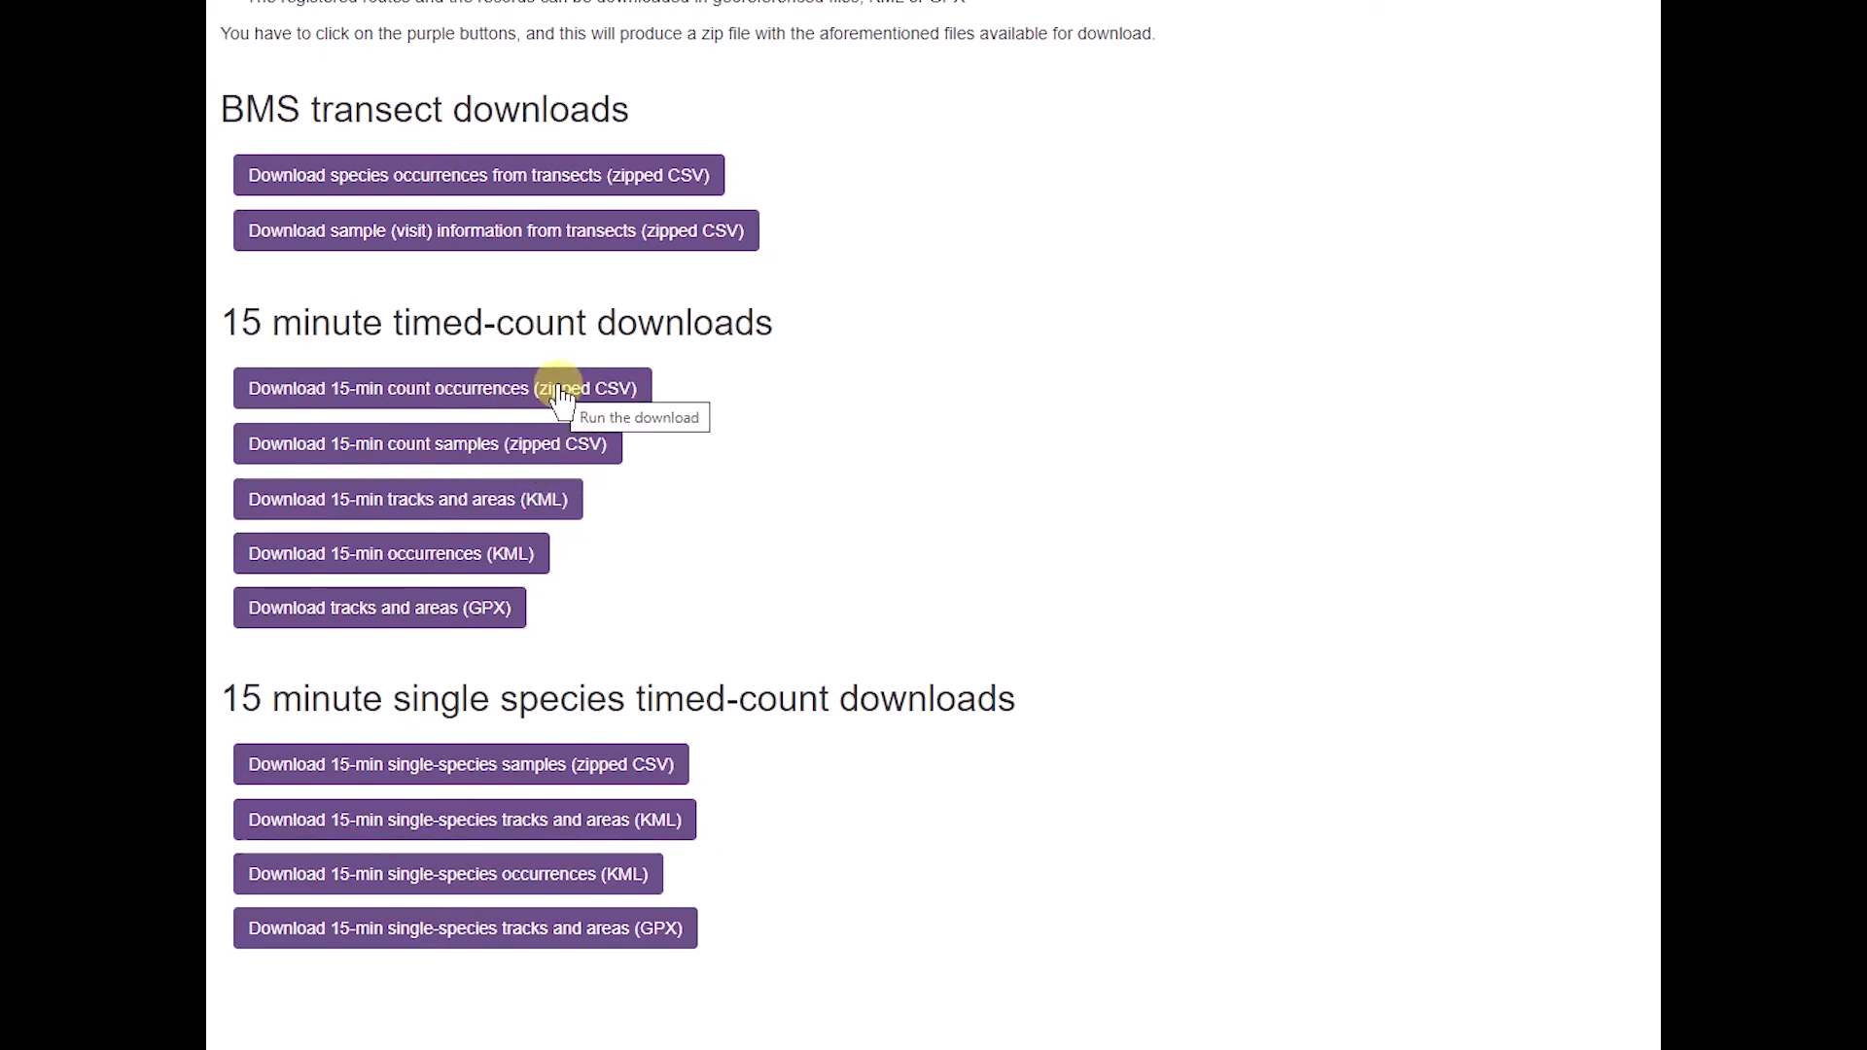
mouse_move(537, 462)
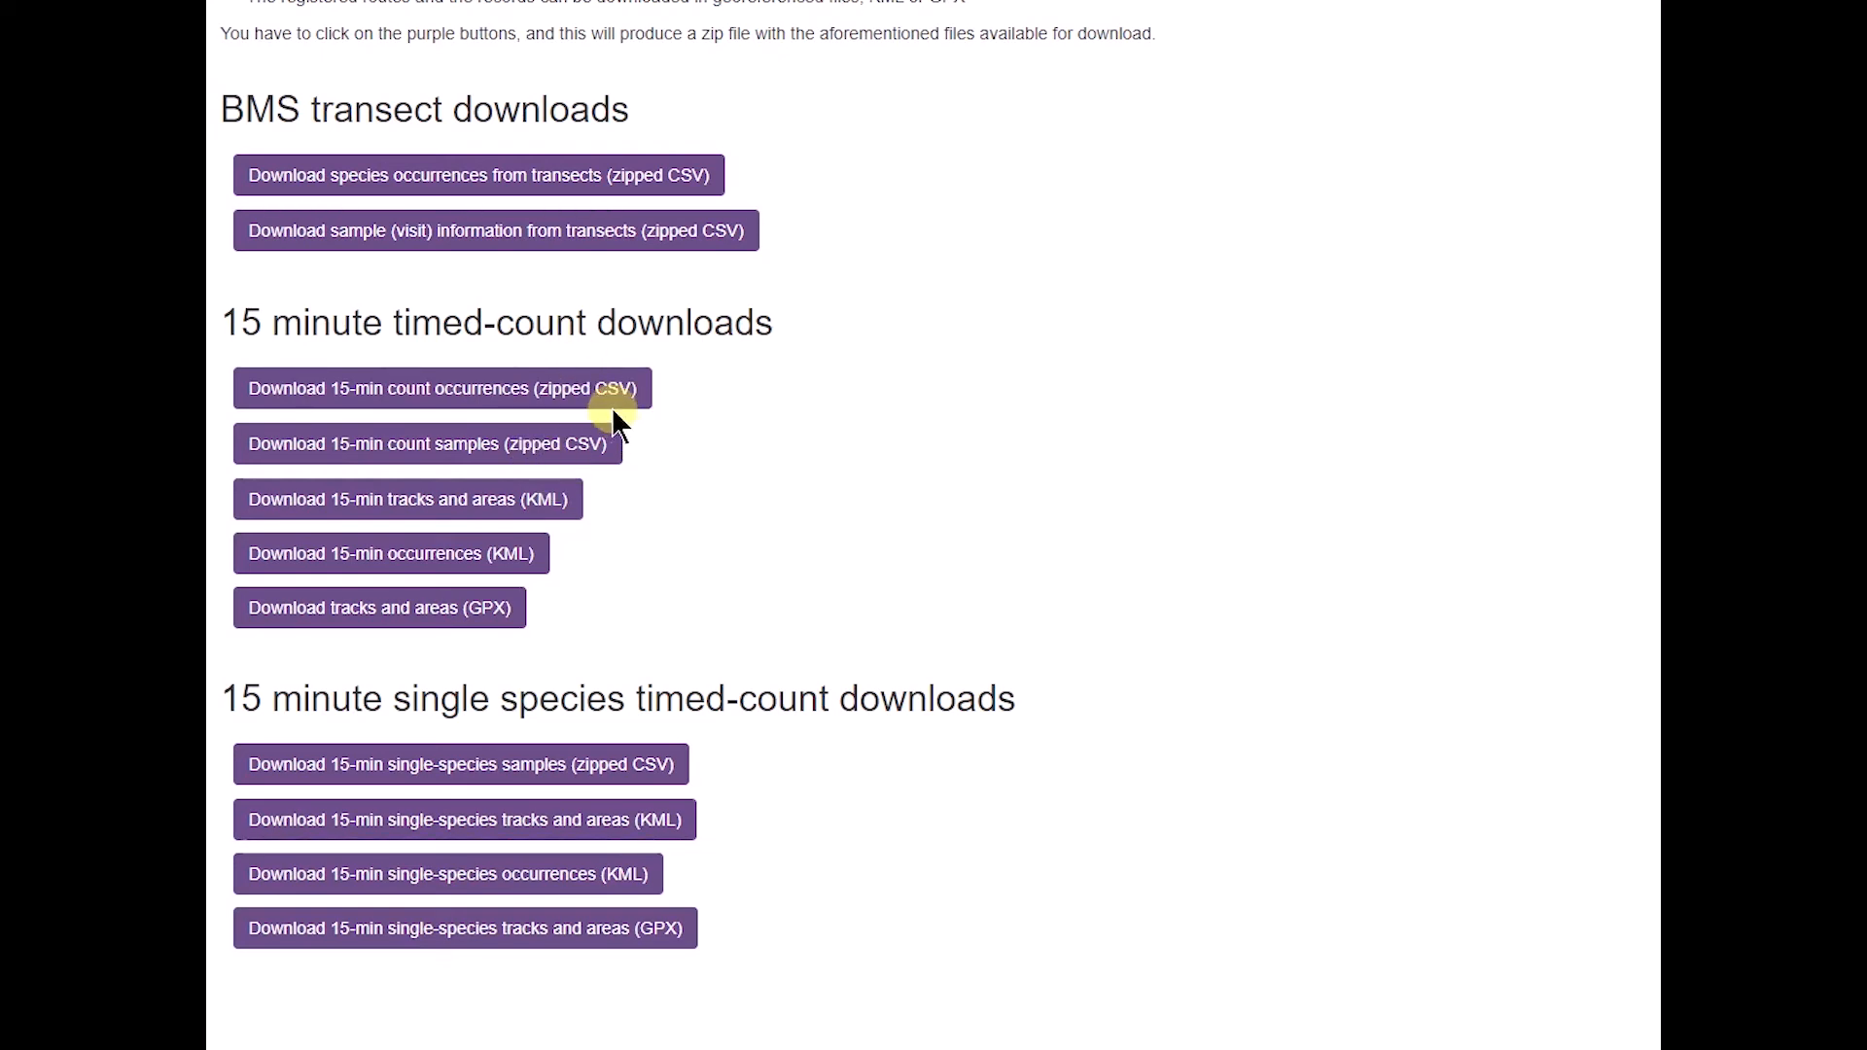
mouse_move(572, 561)
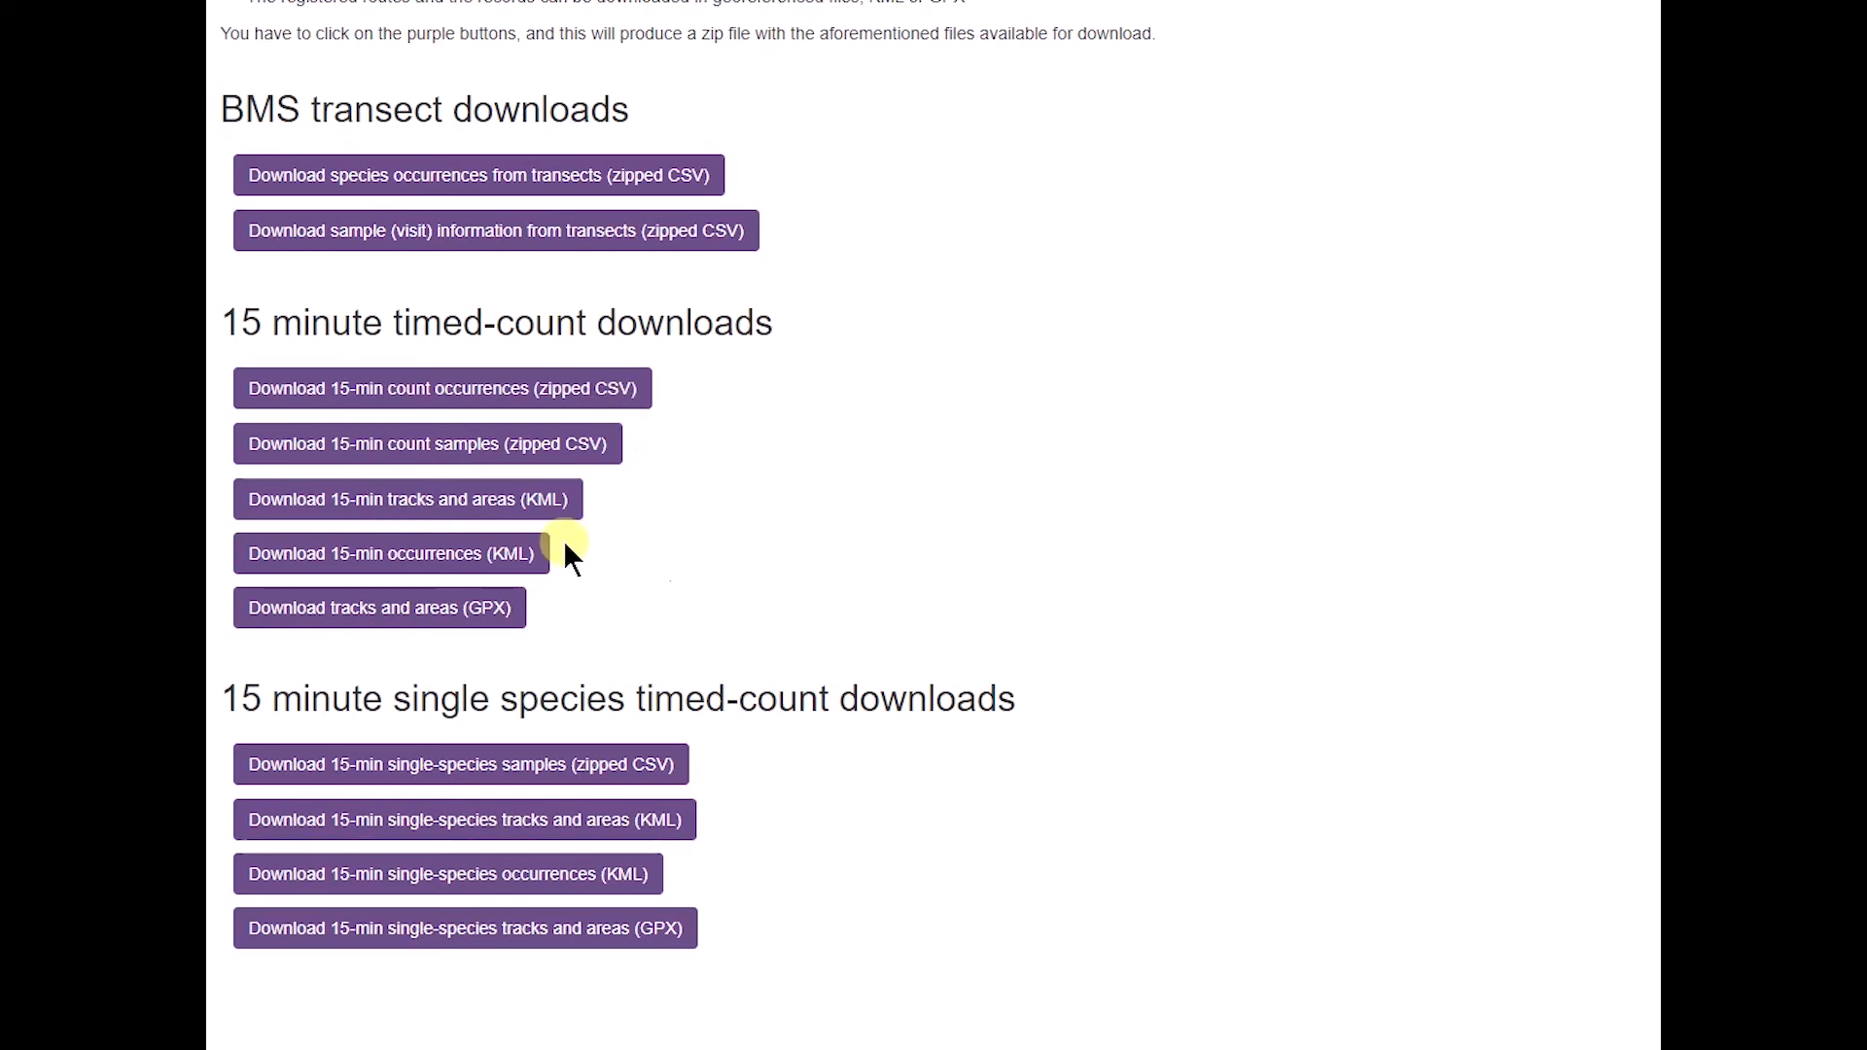
mouse_move(595, 561)
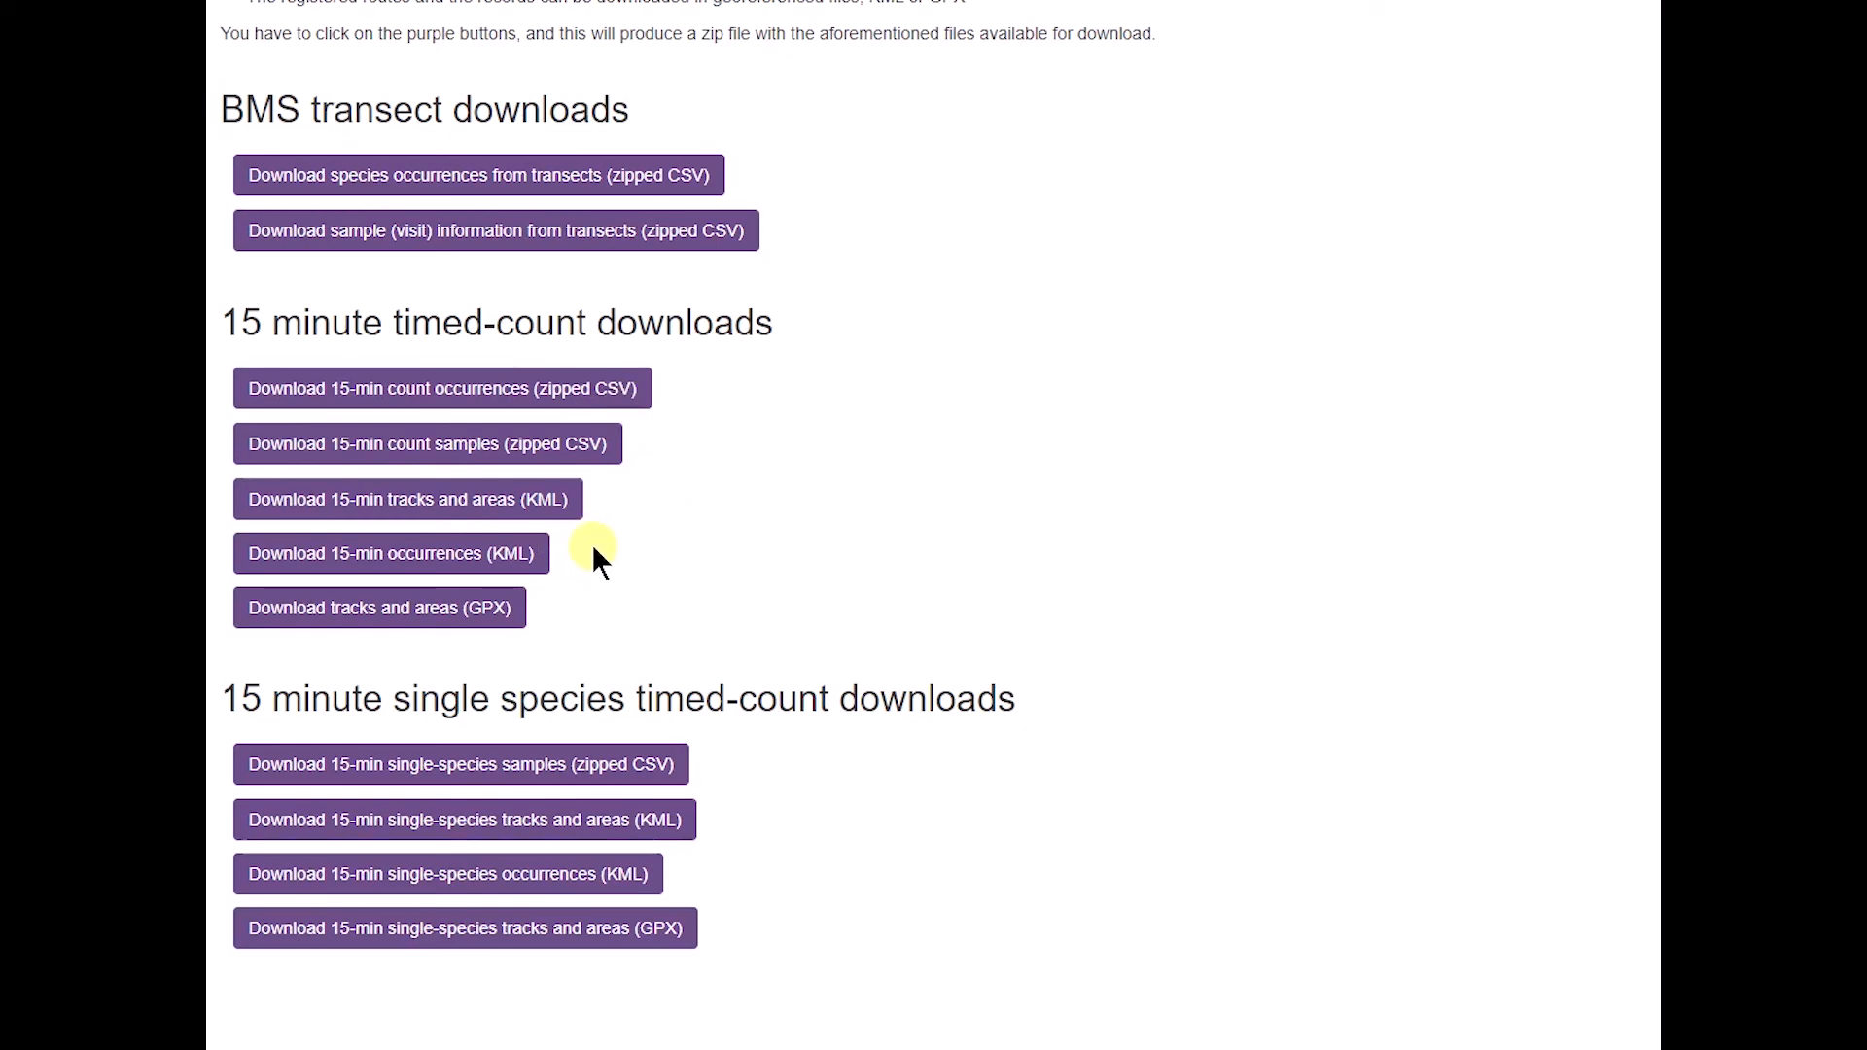
mouse_move(424, 516)
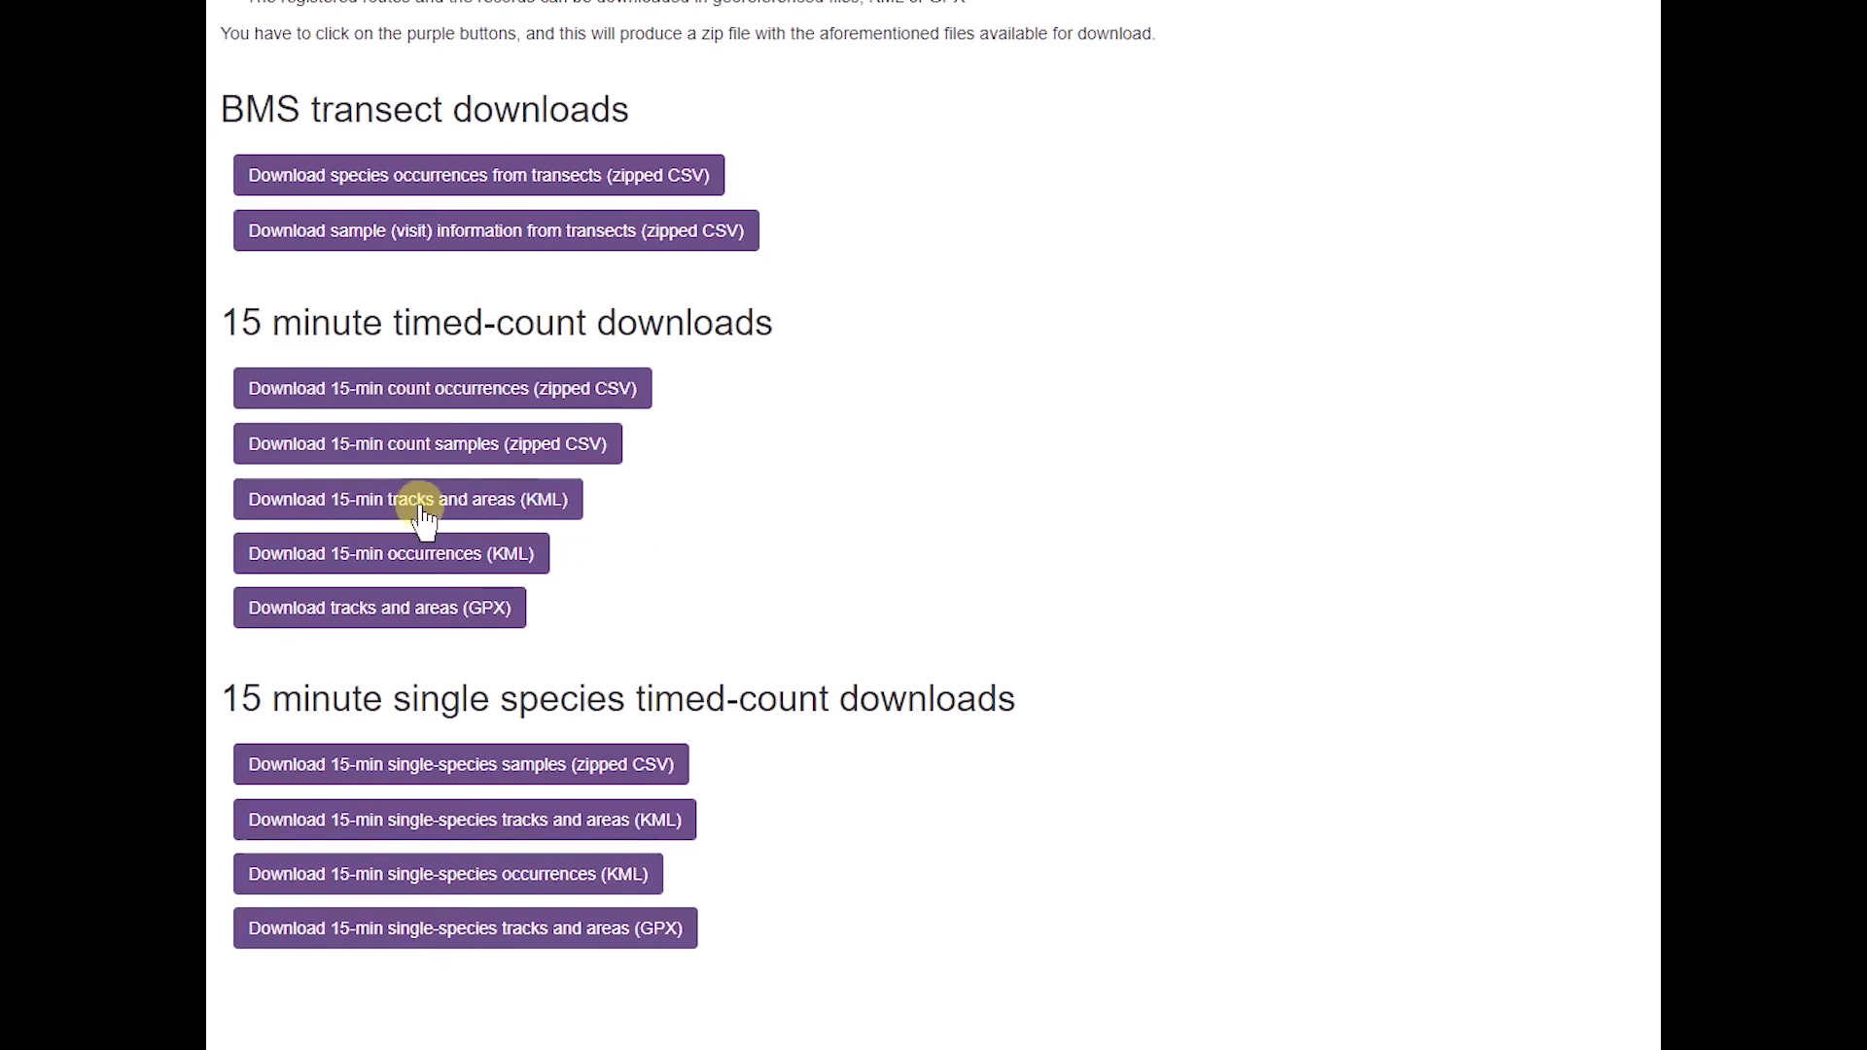
mouse_move(505, 524)
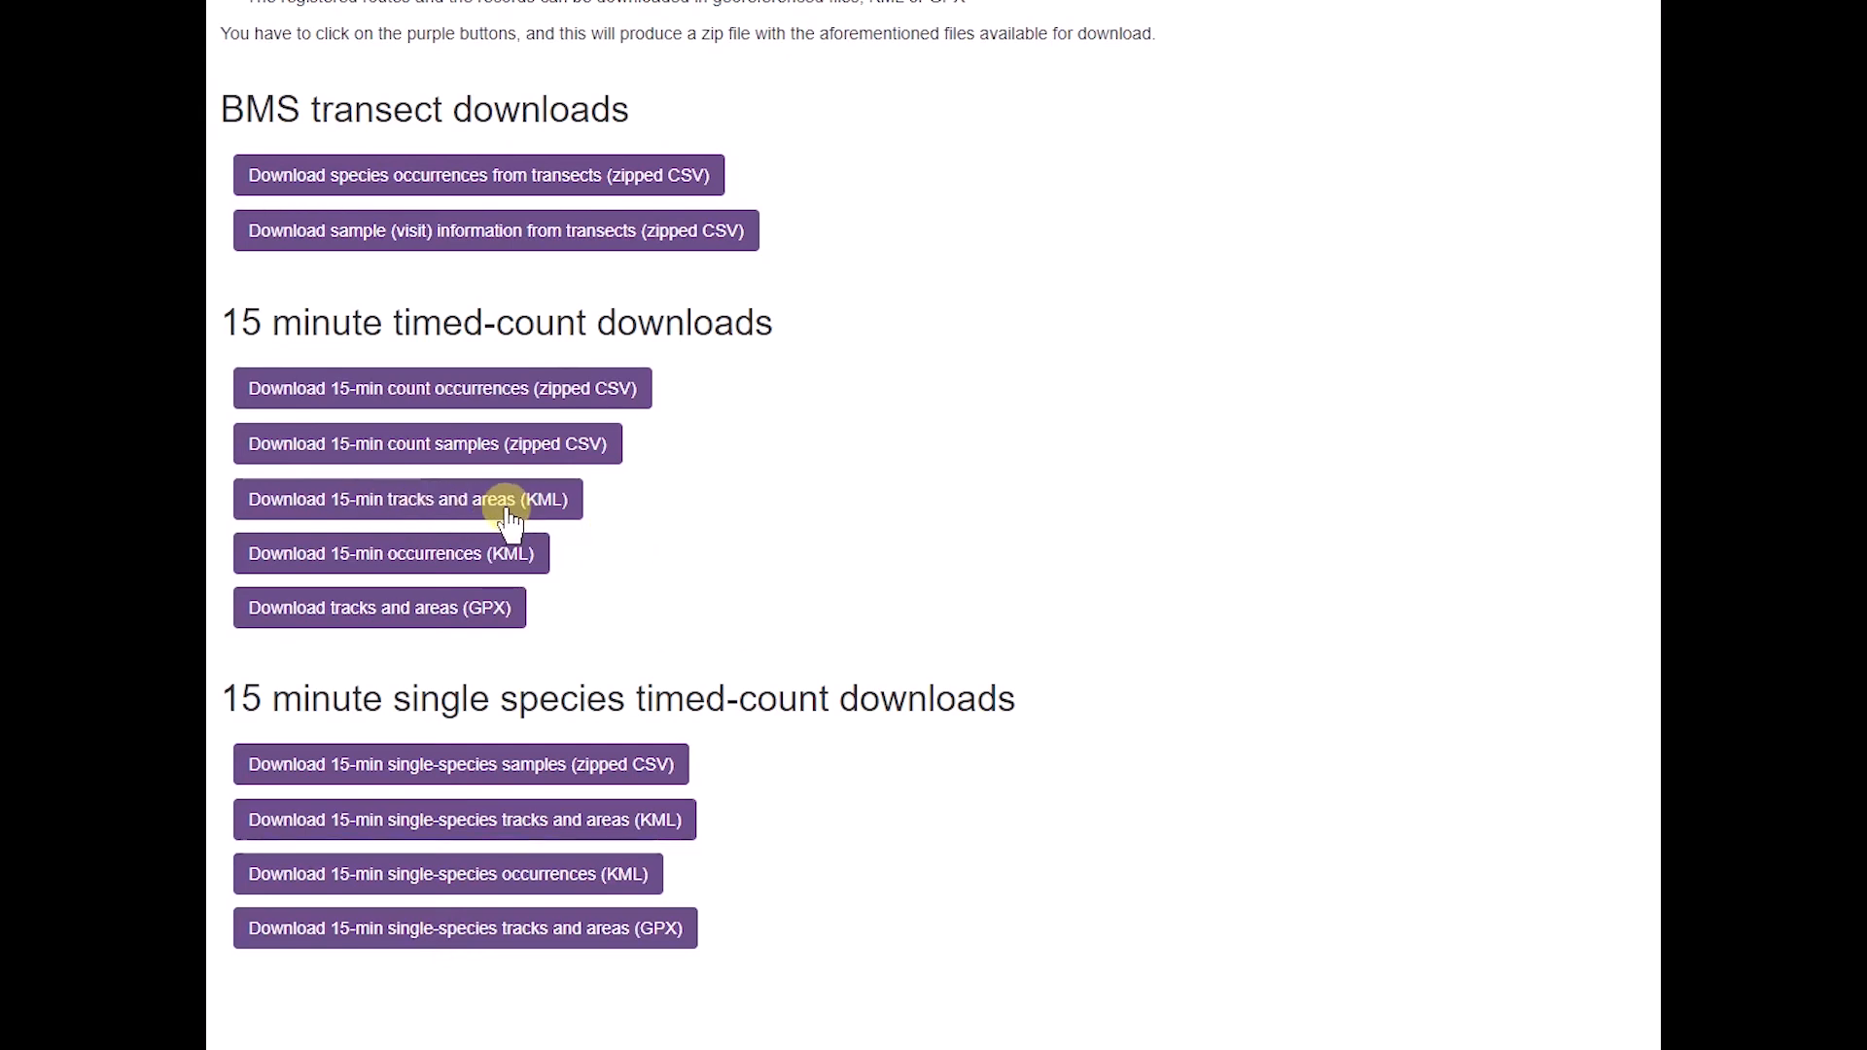
mouse_move(576, 525)
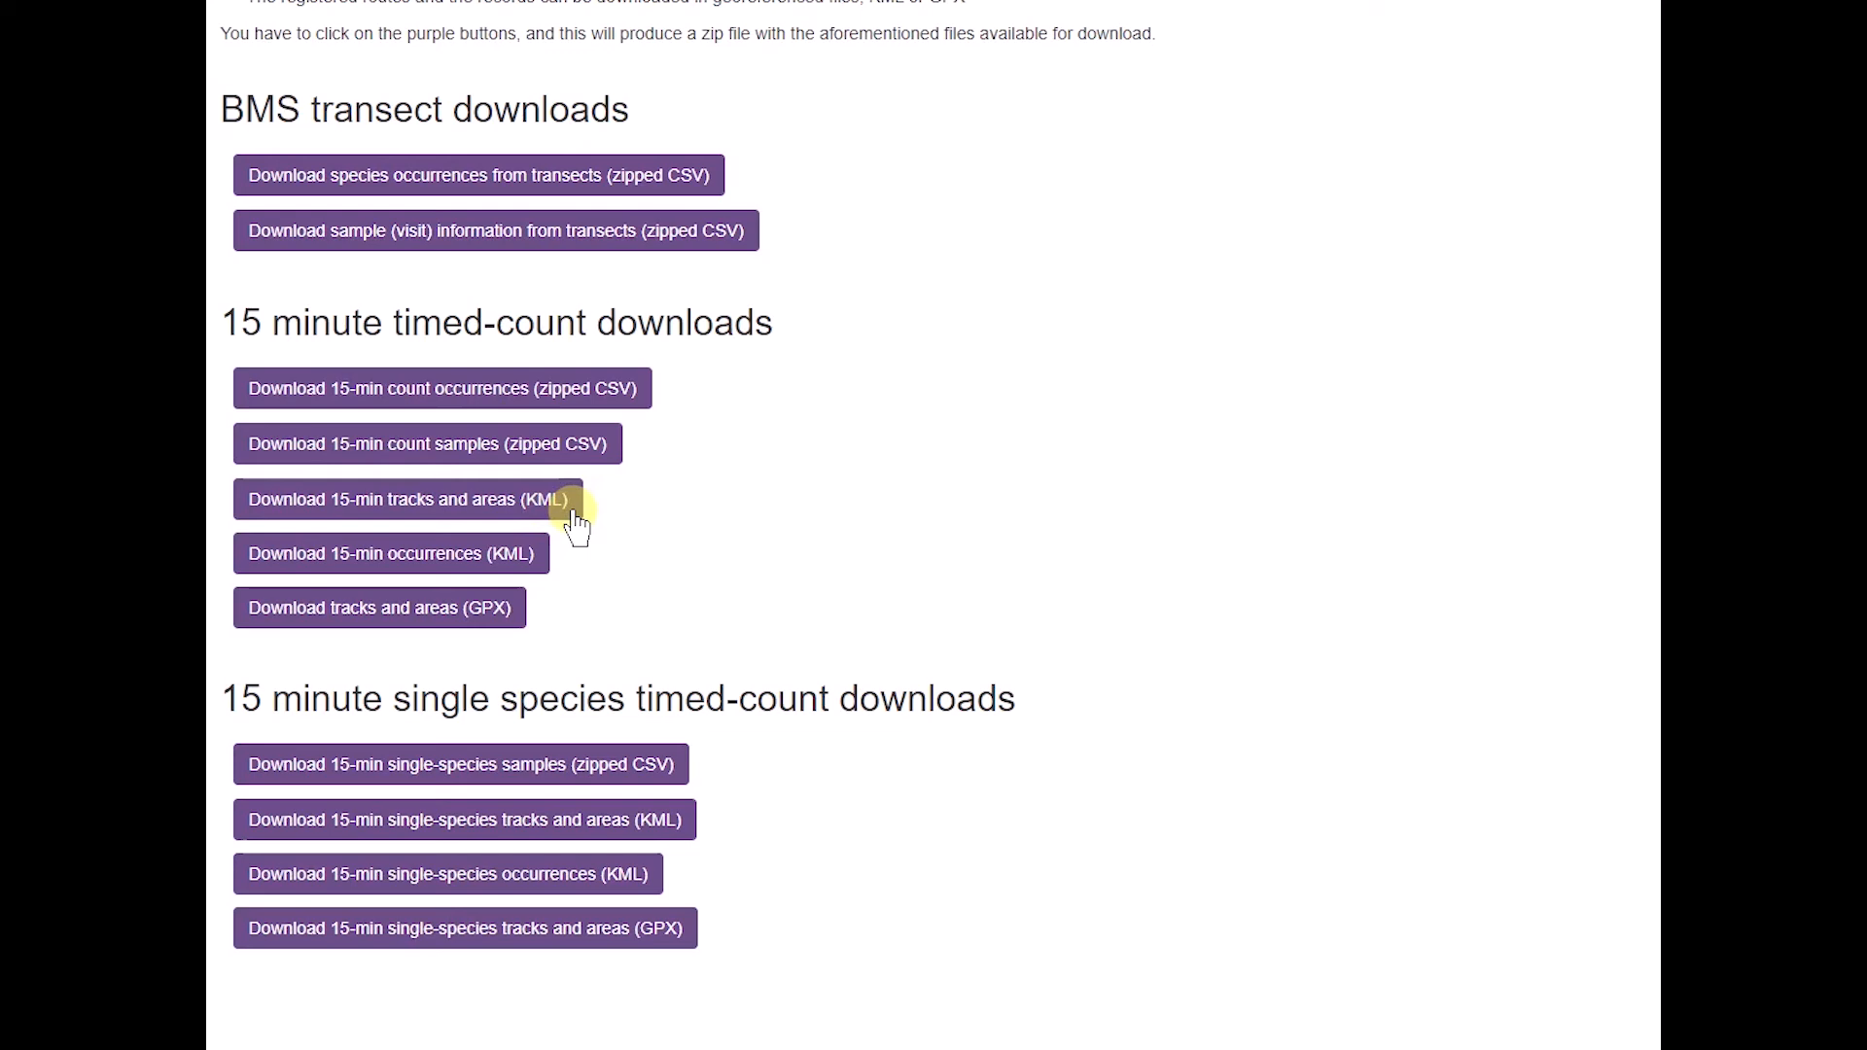
mouse_move(571, 534)
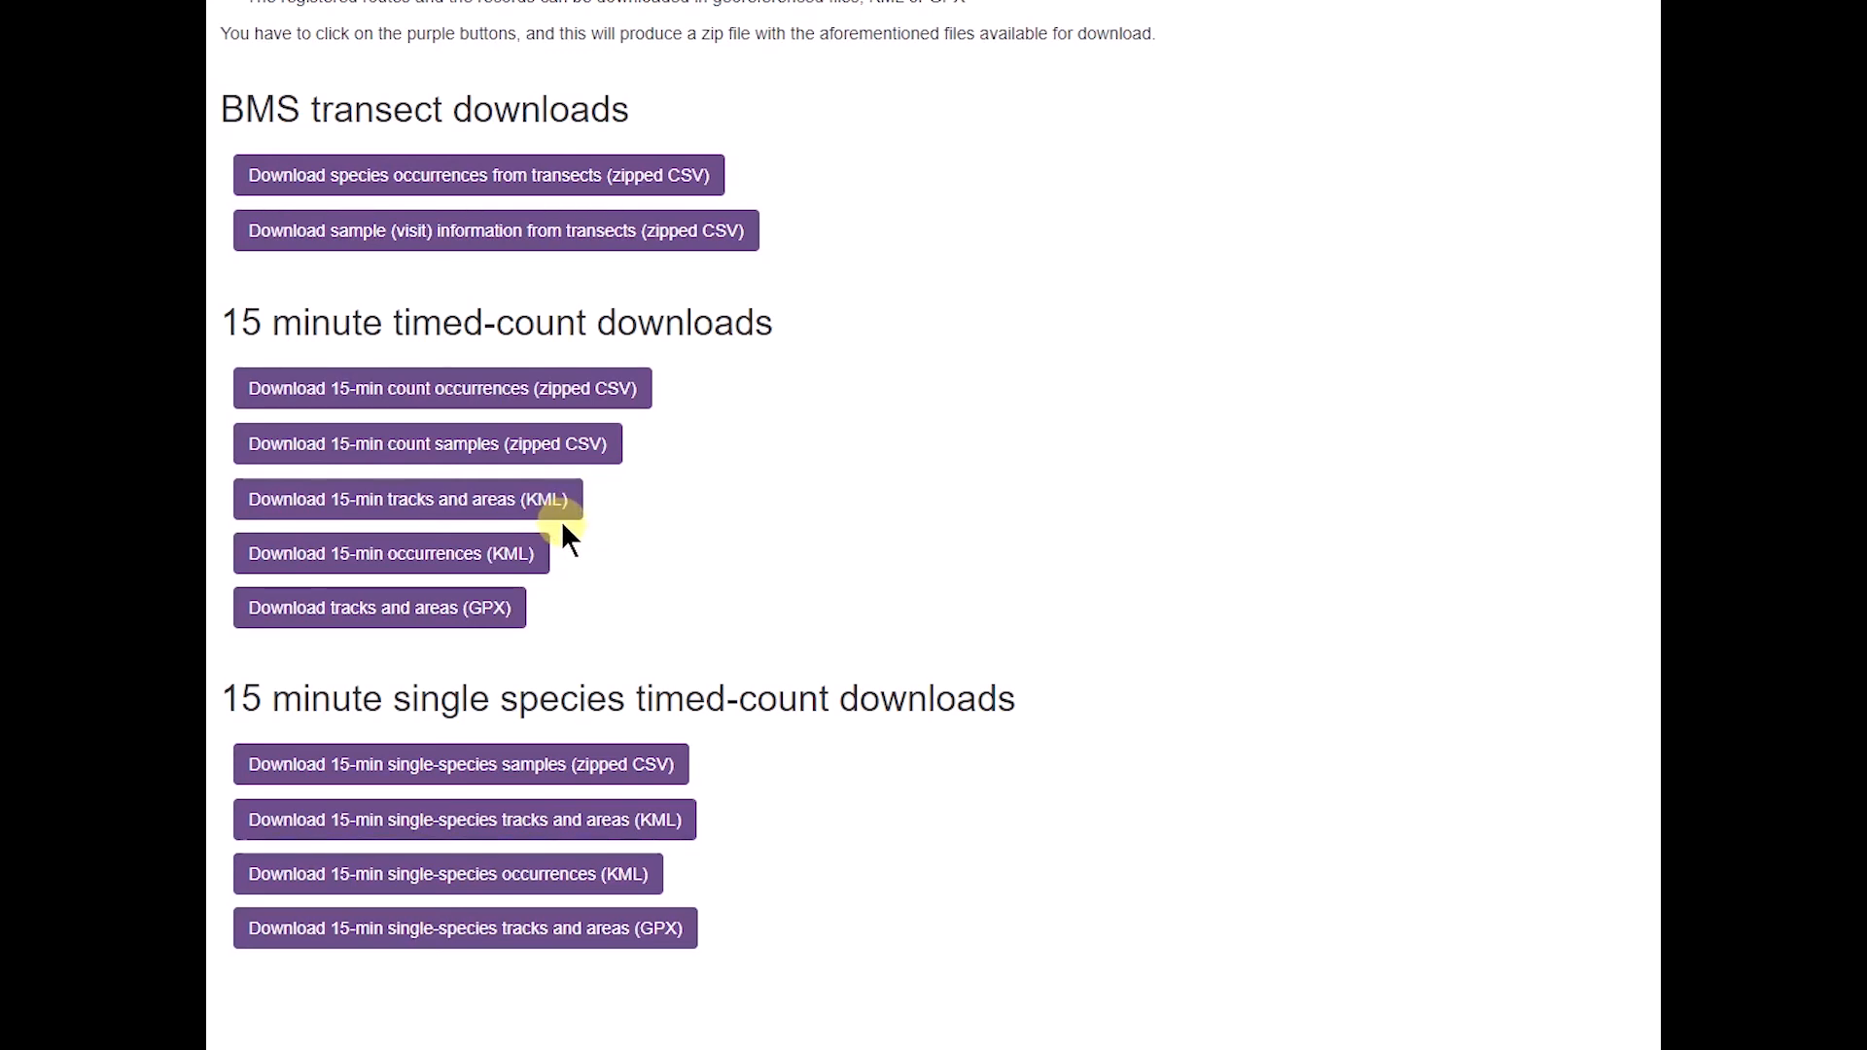
mouse_move(578, 534)
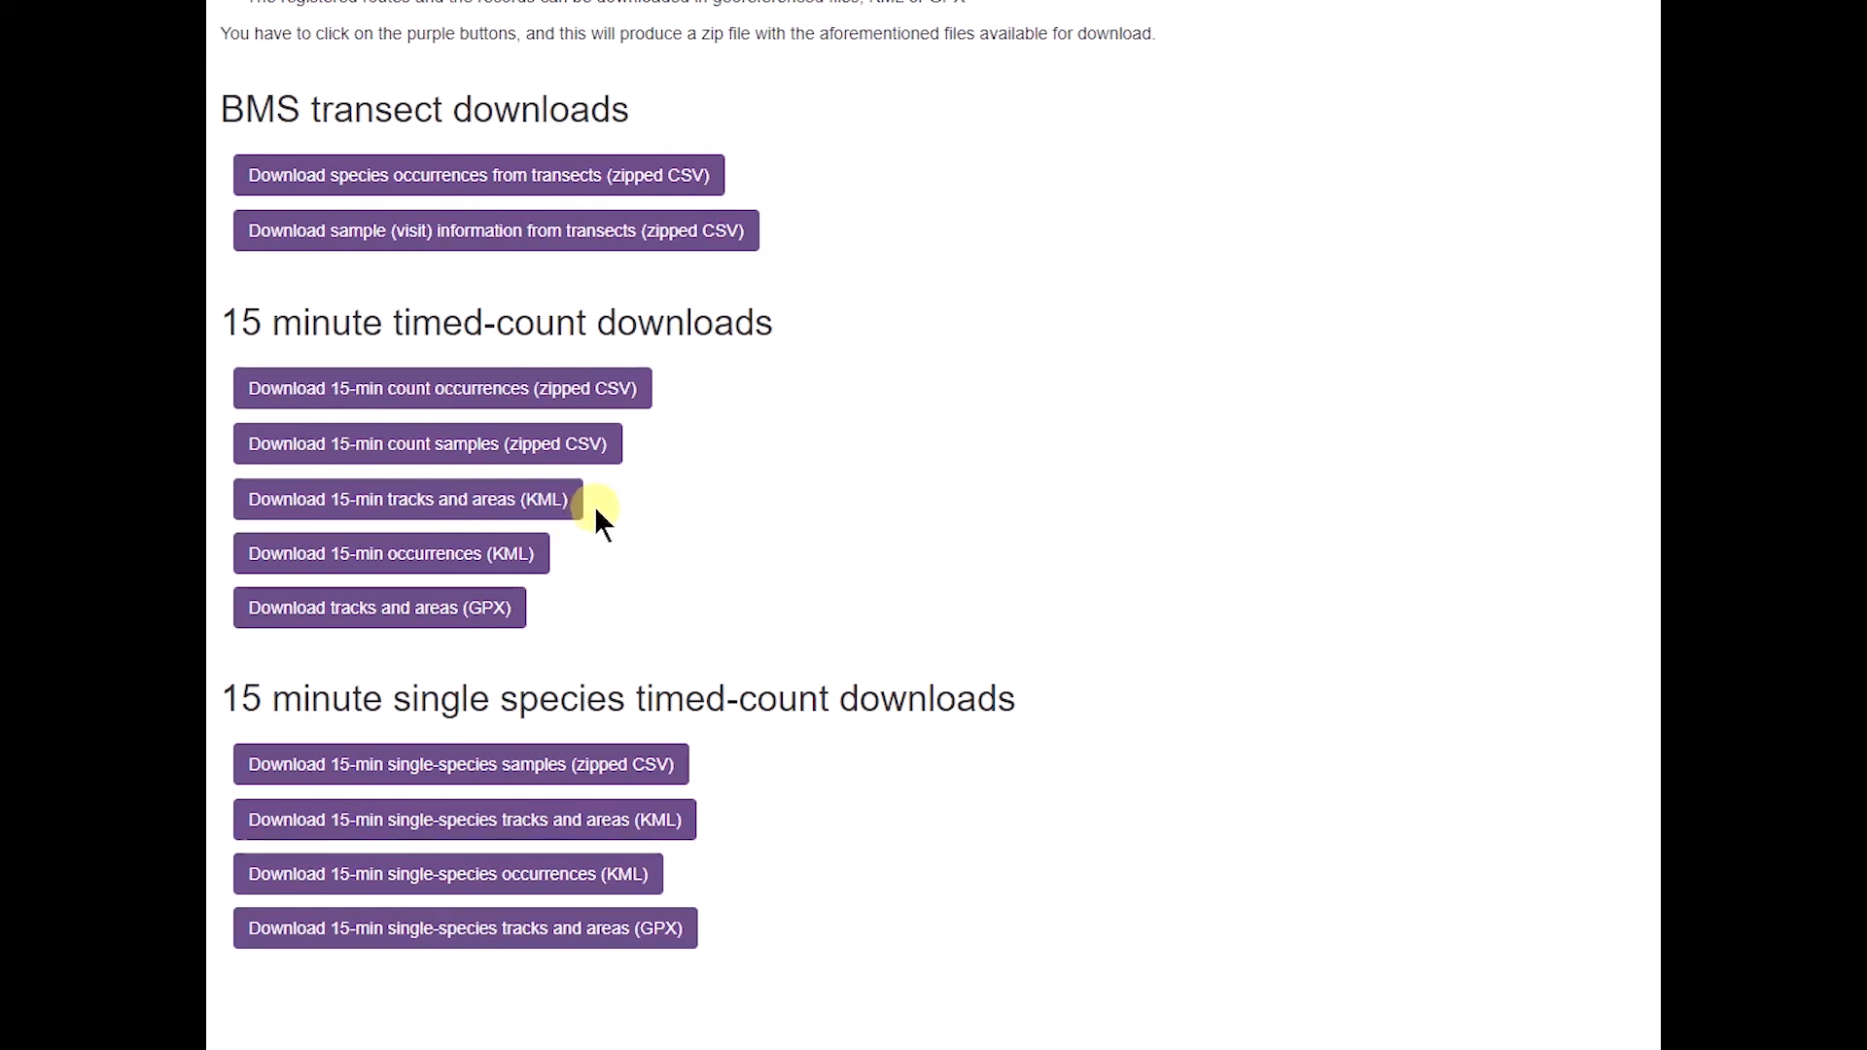
mouse_move(500, 566)
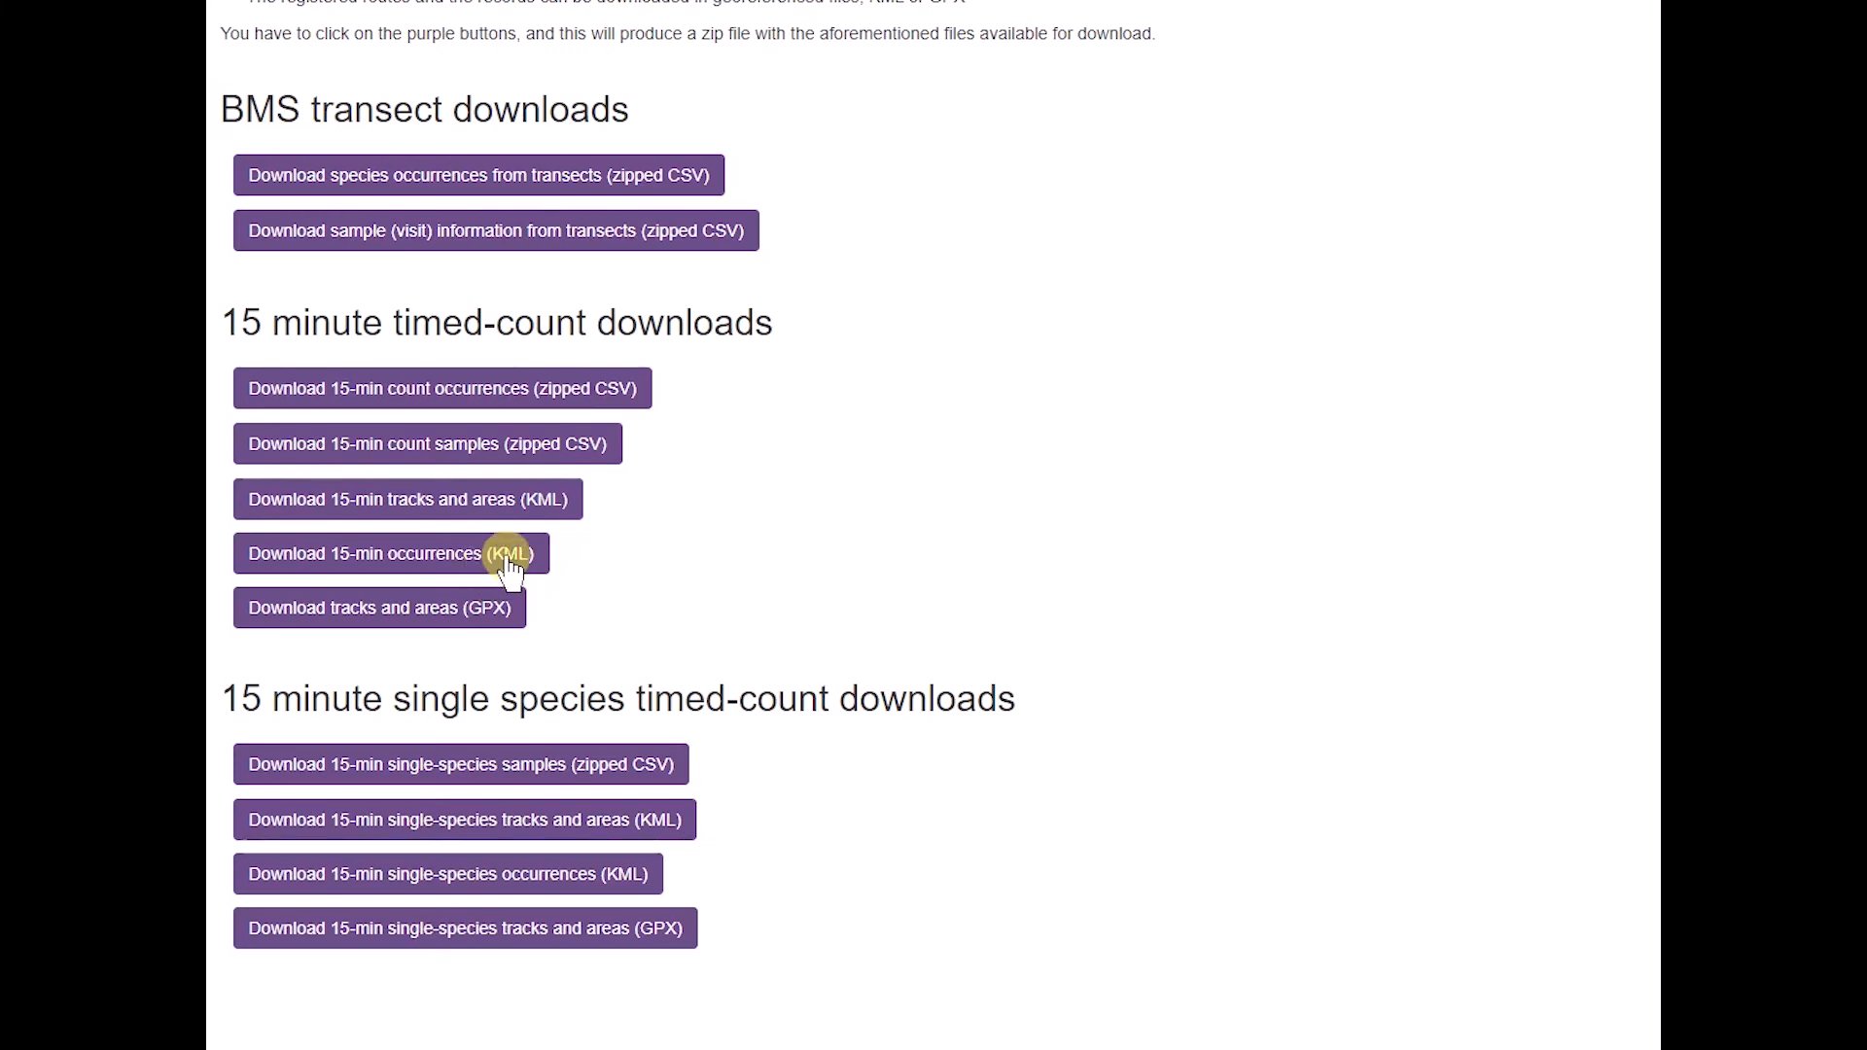
left_click(392, 552)
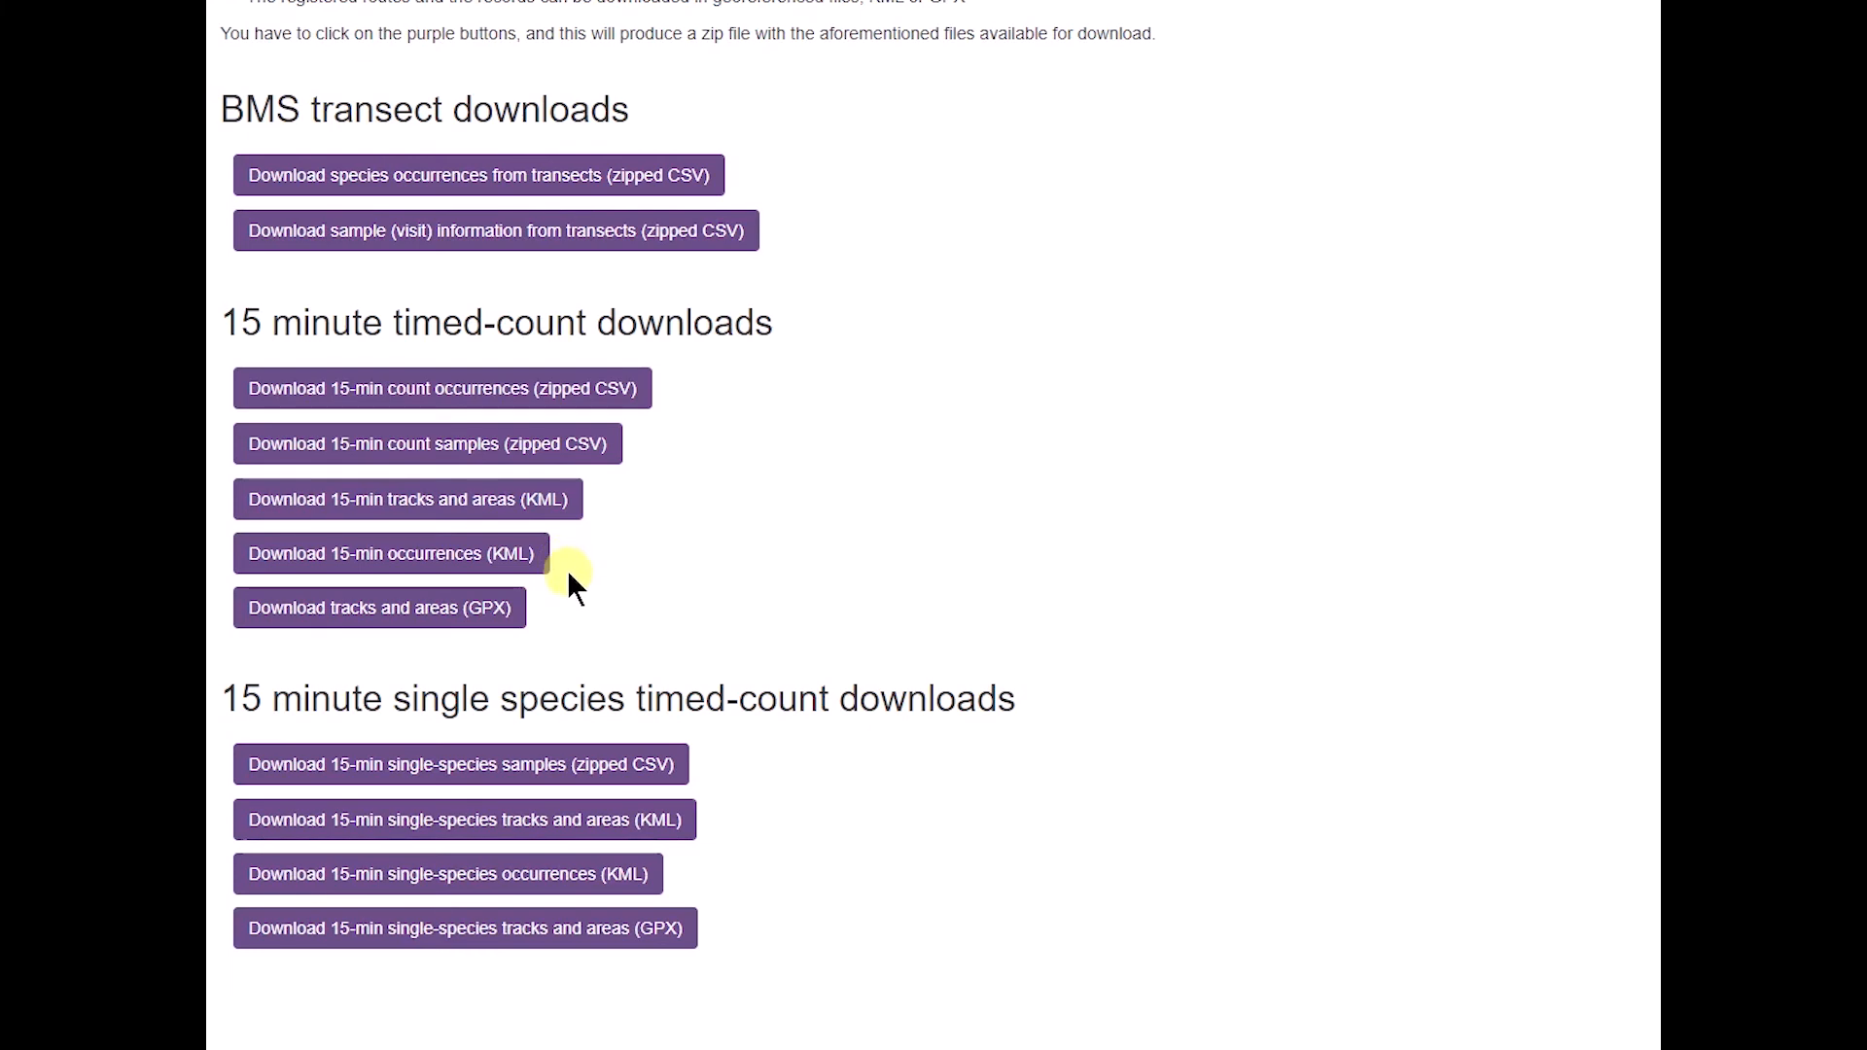
mouse_move(426, 632)
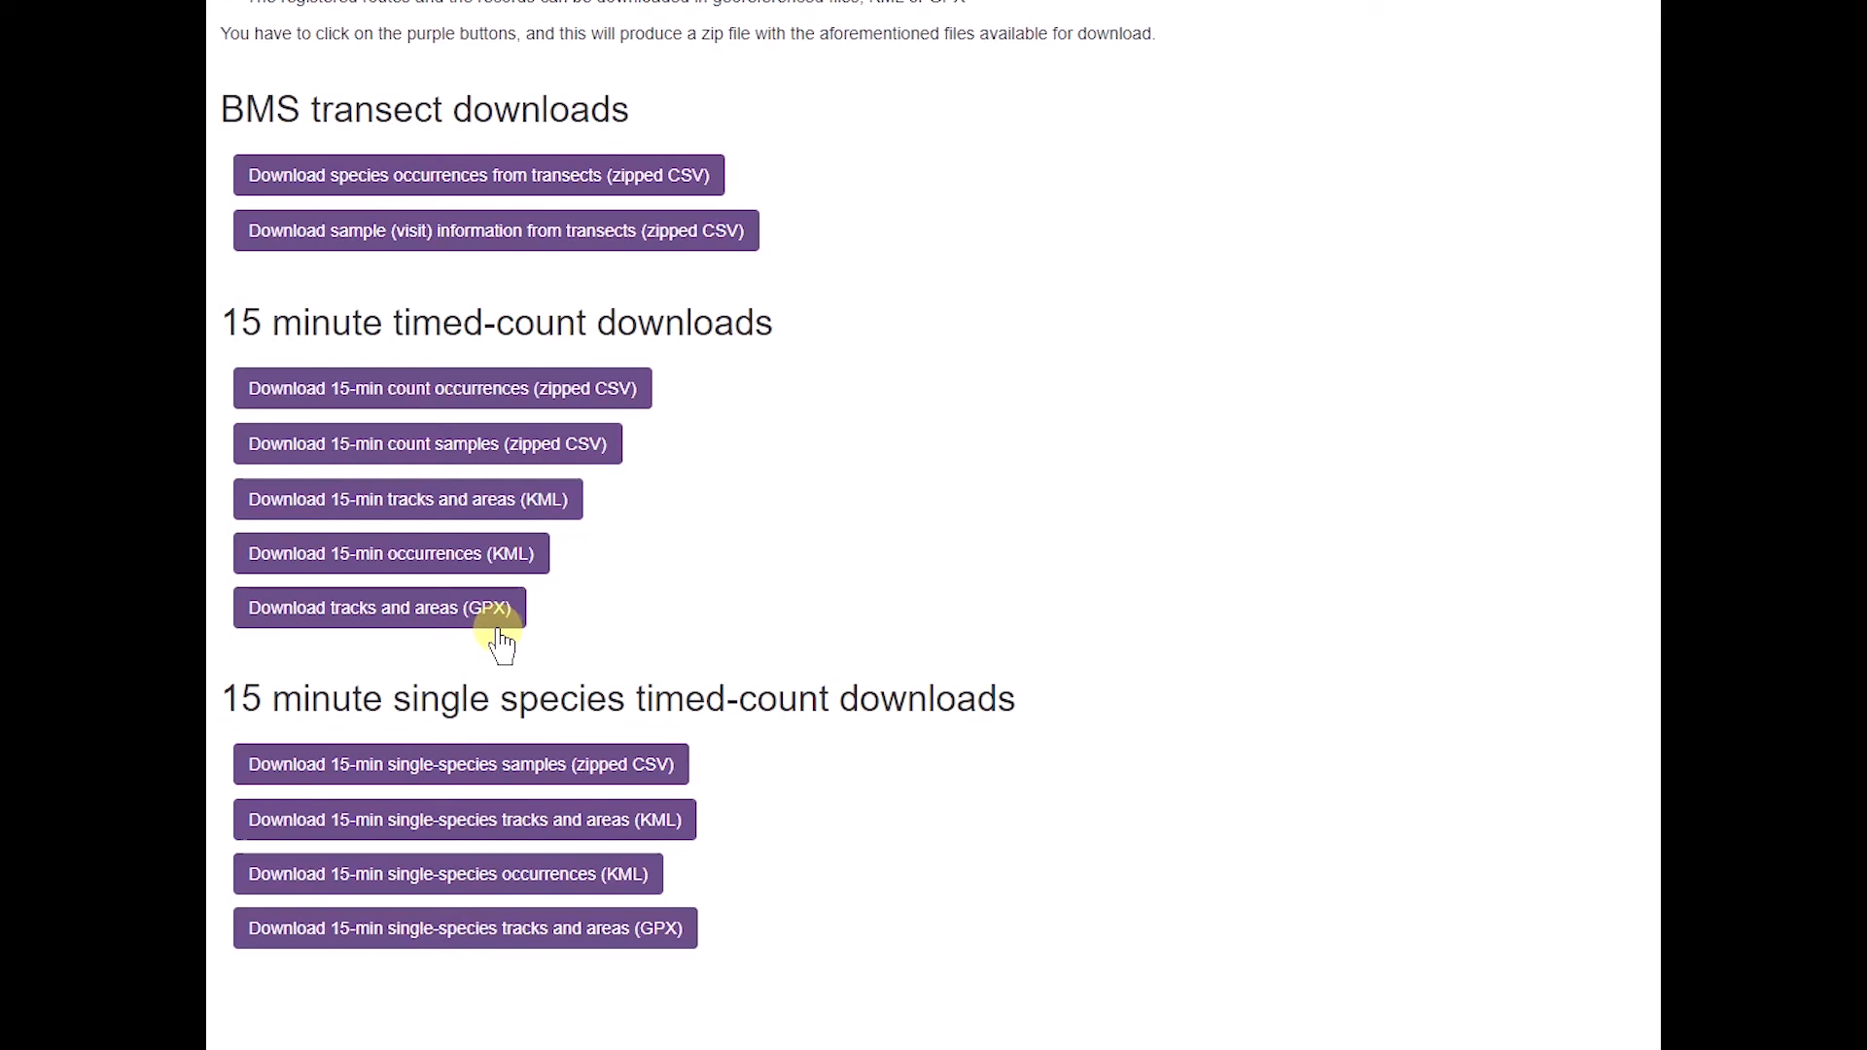
mouse_move(606, 388)
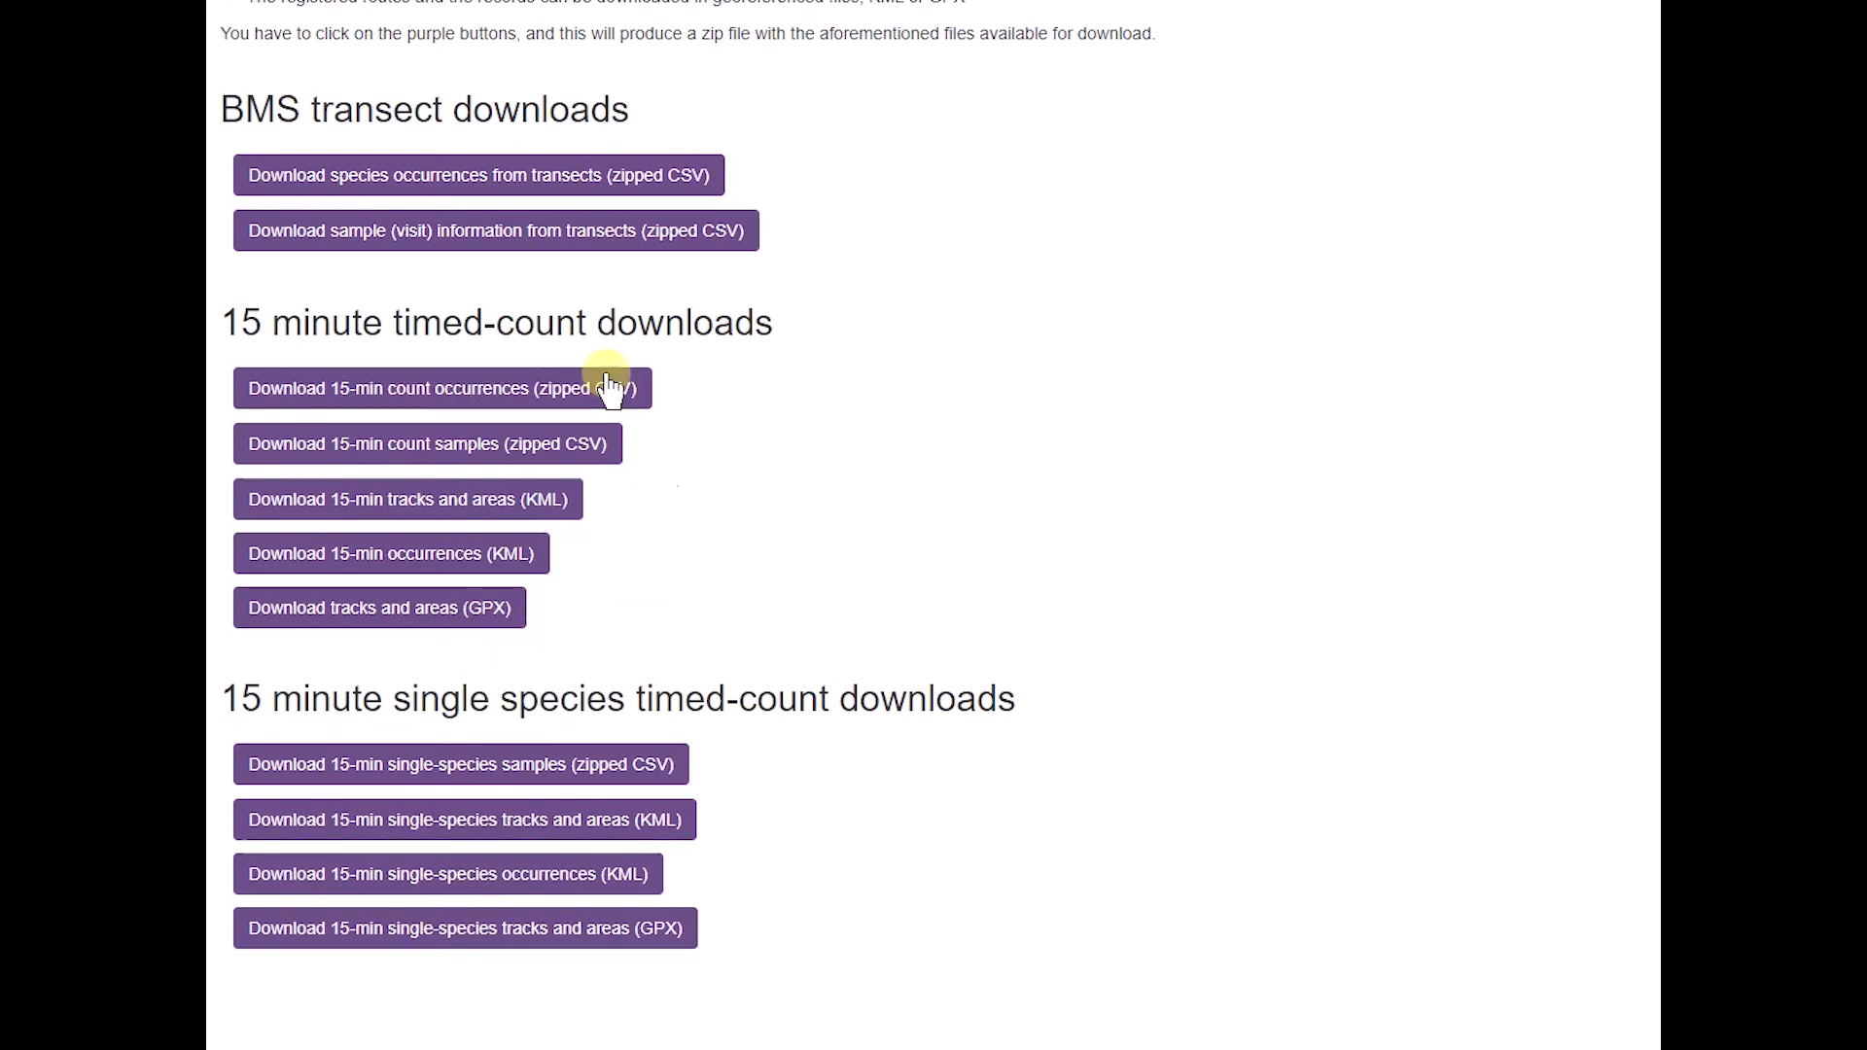
mouse_move(720, 946)
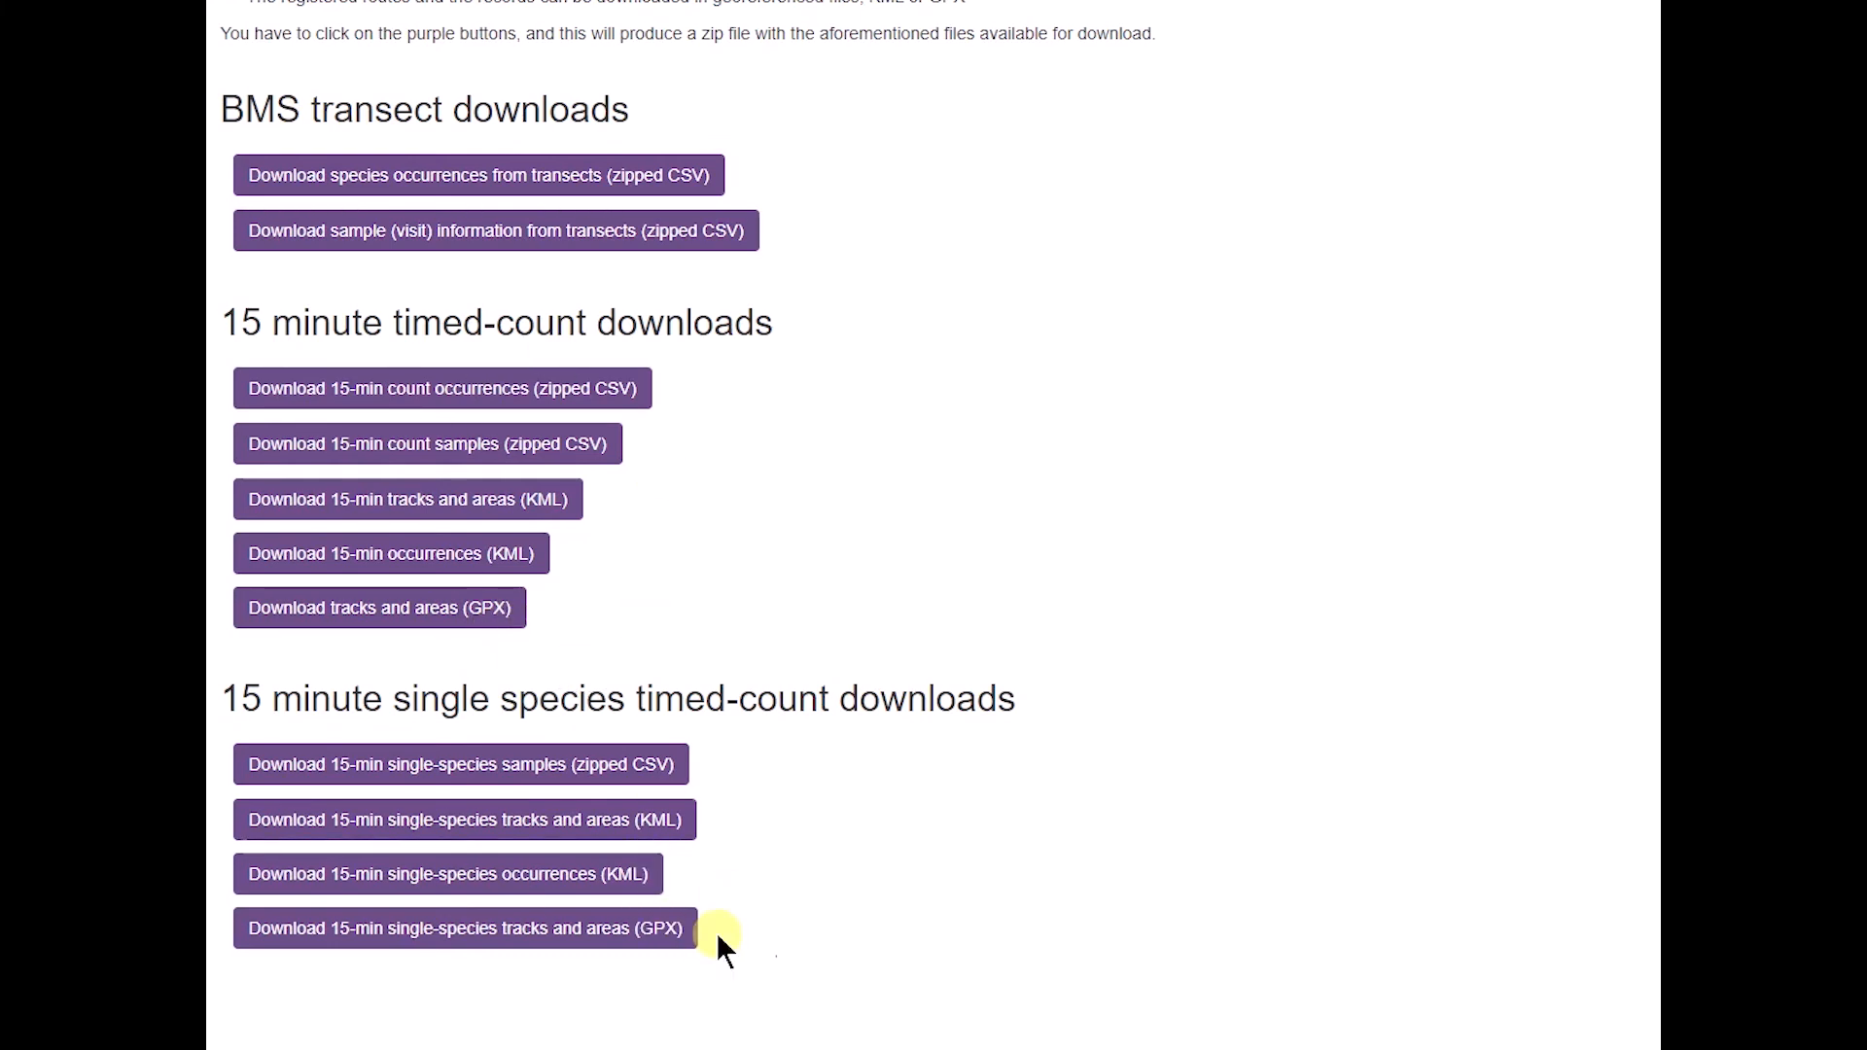
mouse_move(387, 715)
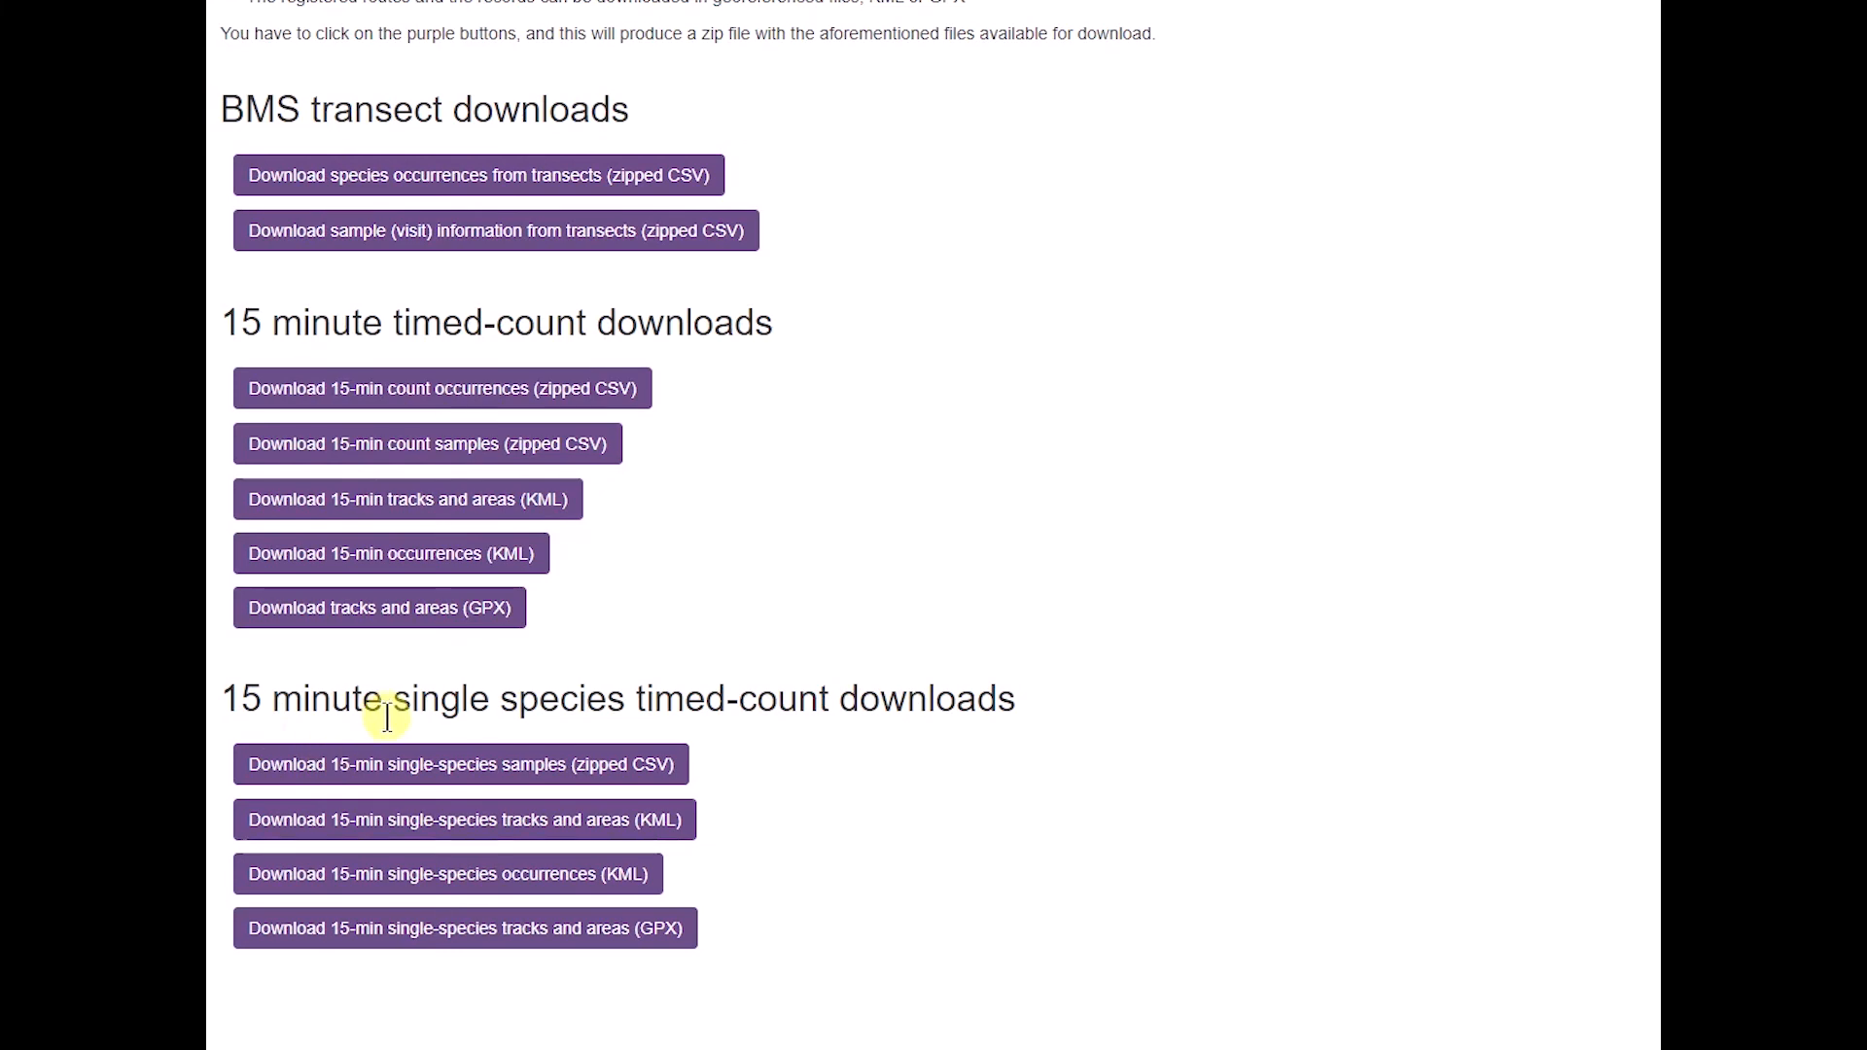
mouse_move(911, 822)
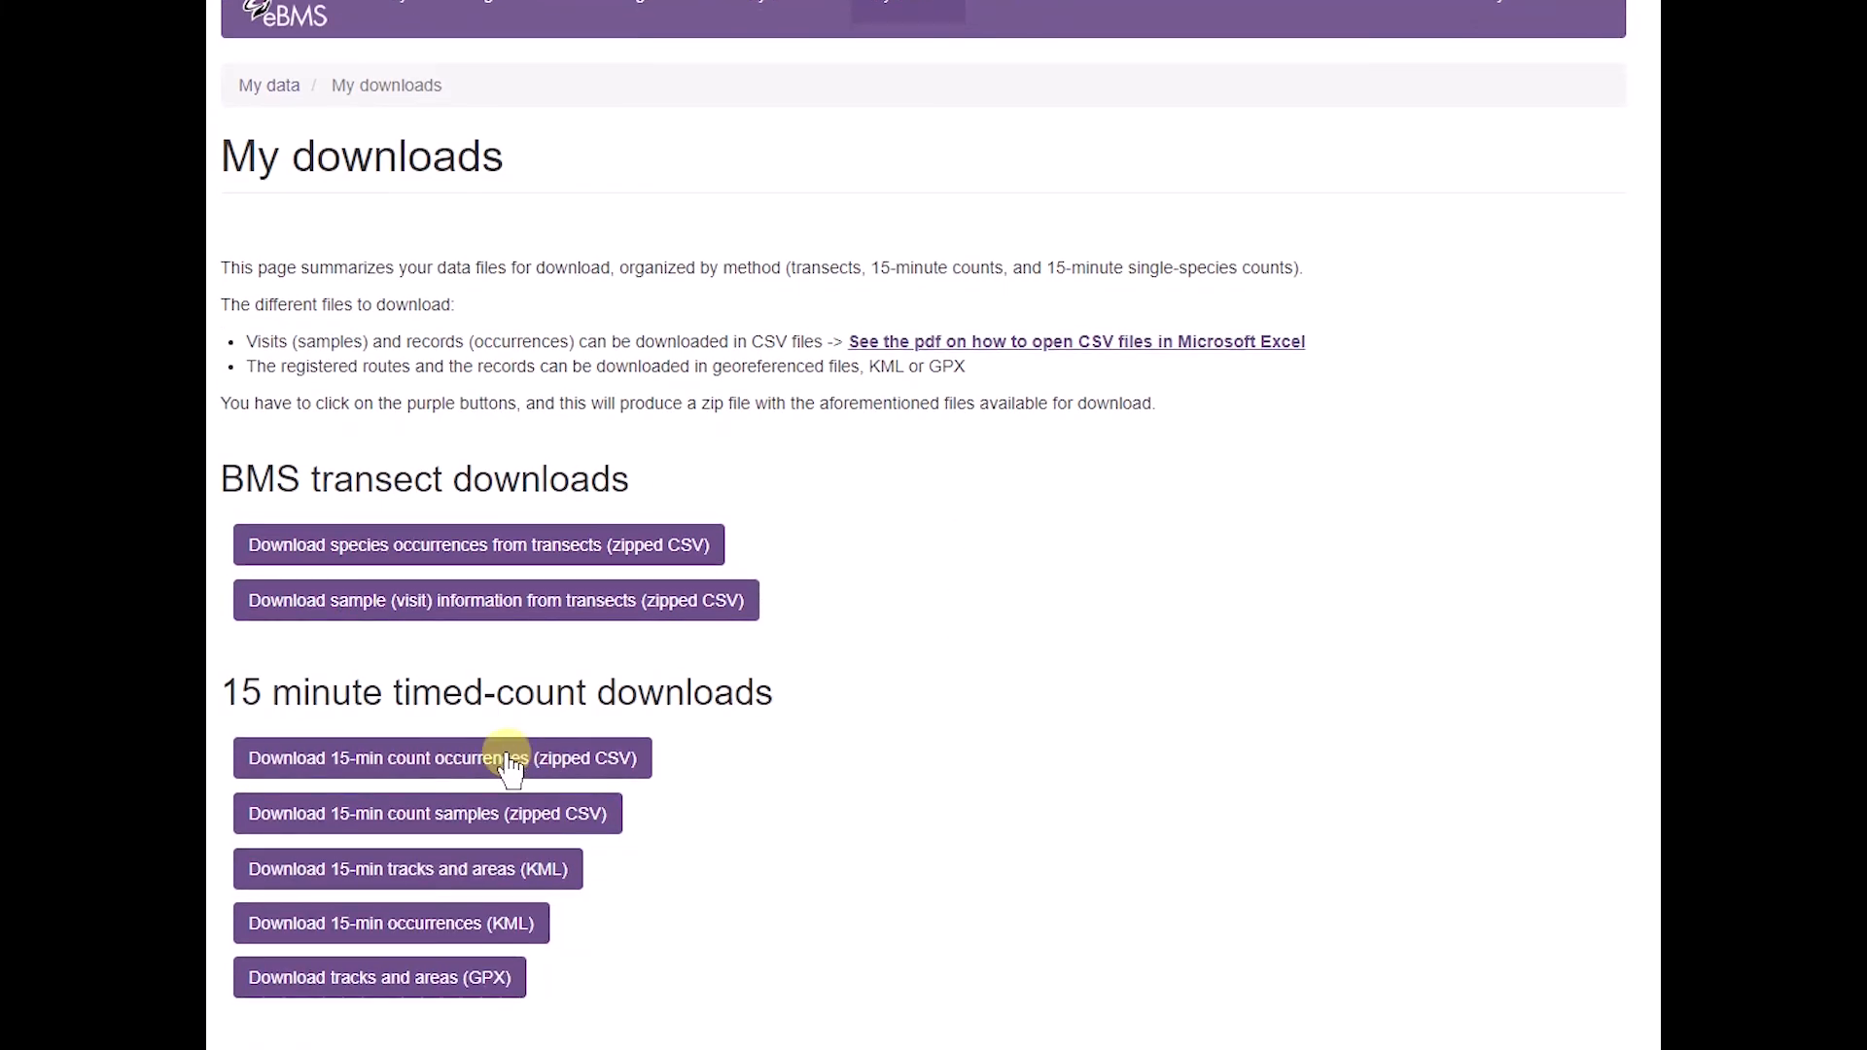
Step: Request the 15-min count occurrences as zipped CSV and wait while it loads
left_click(442, 759)
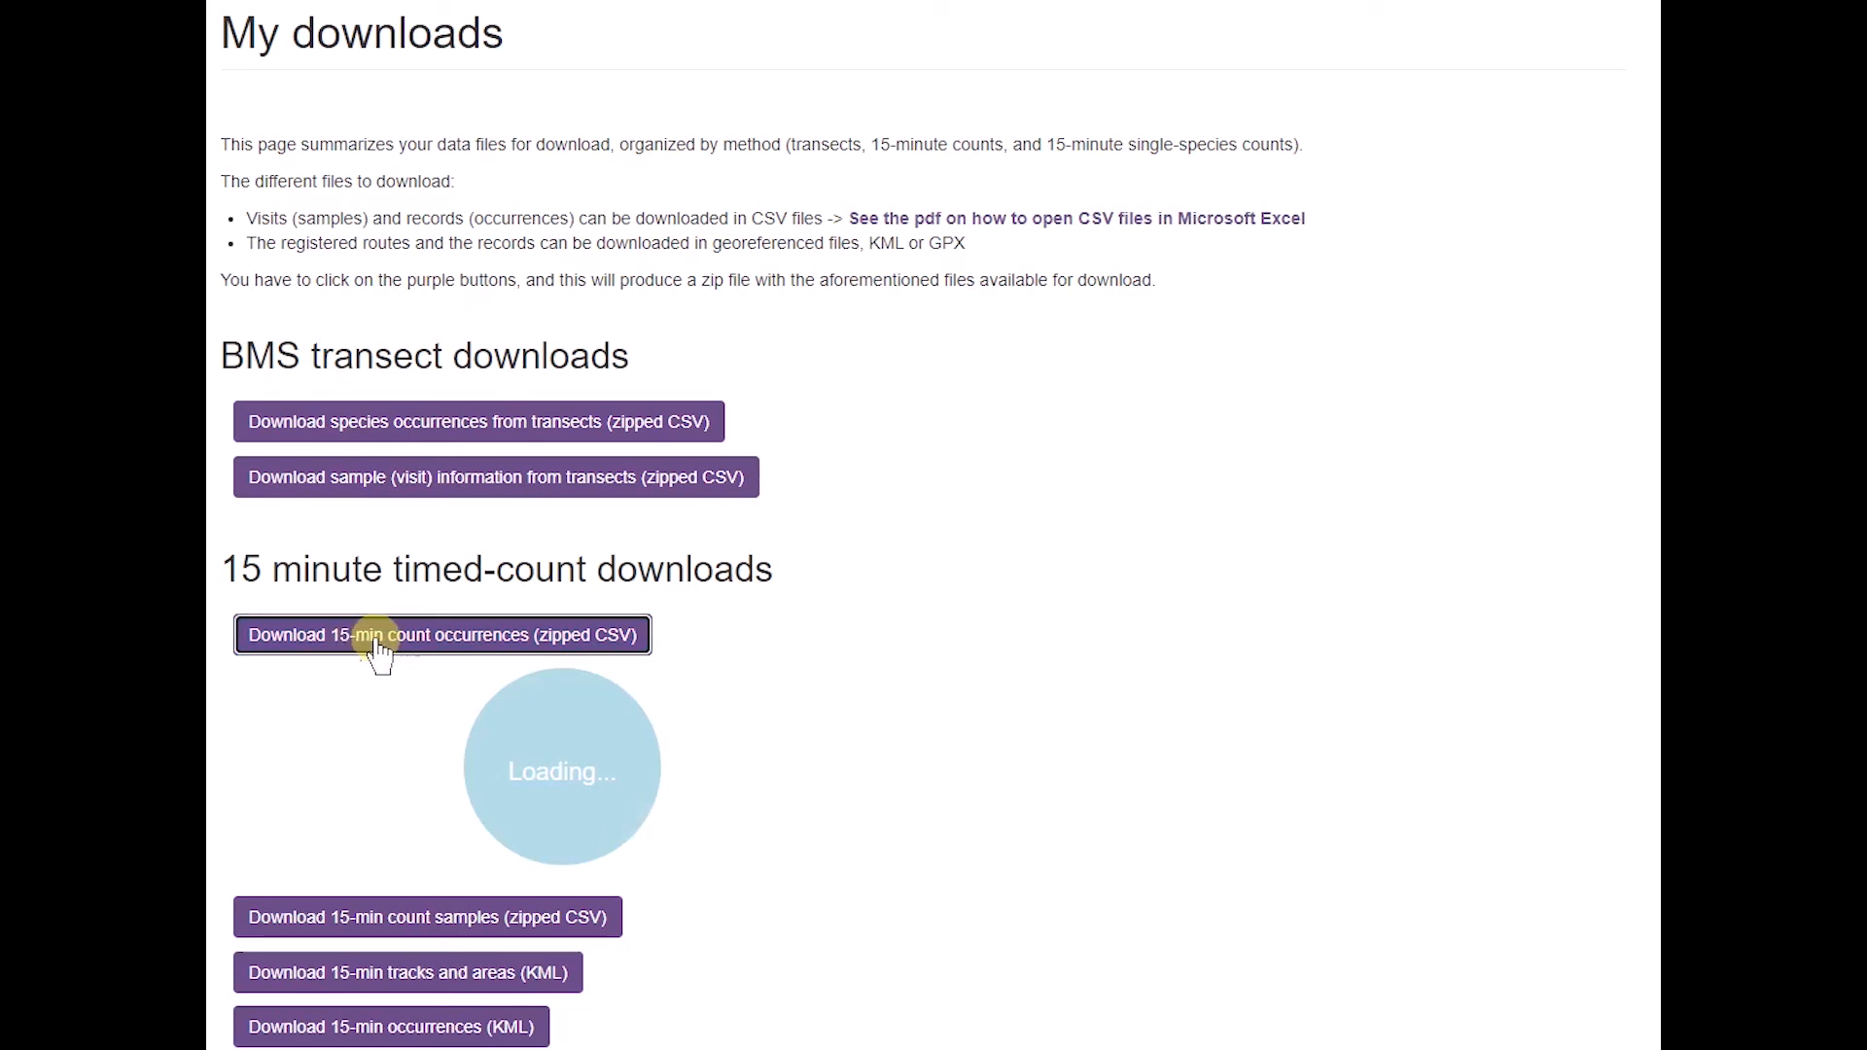
left_click(441, 635)
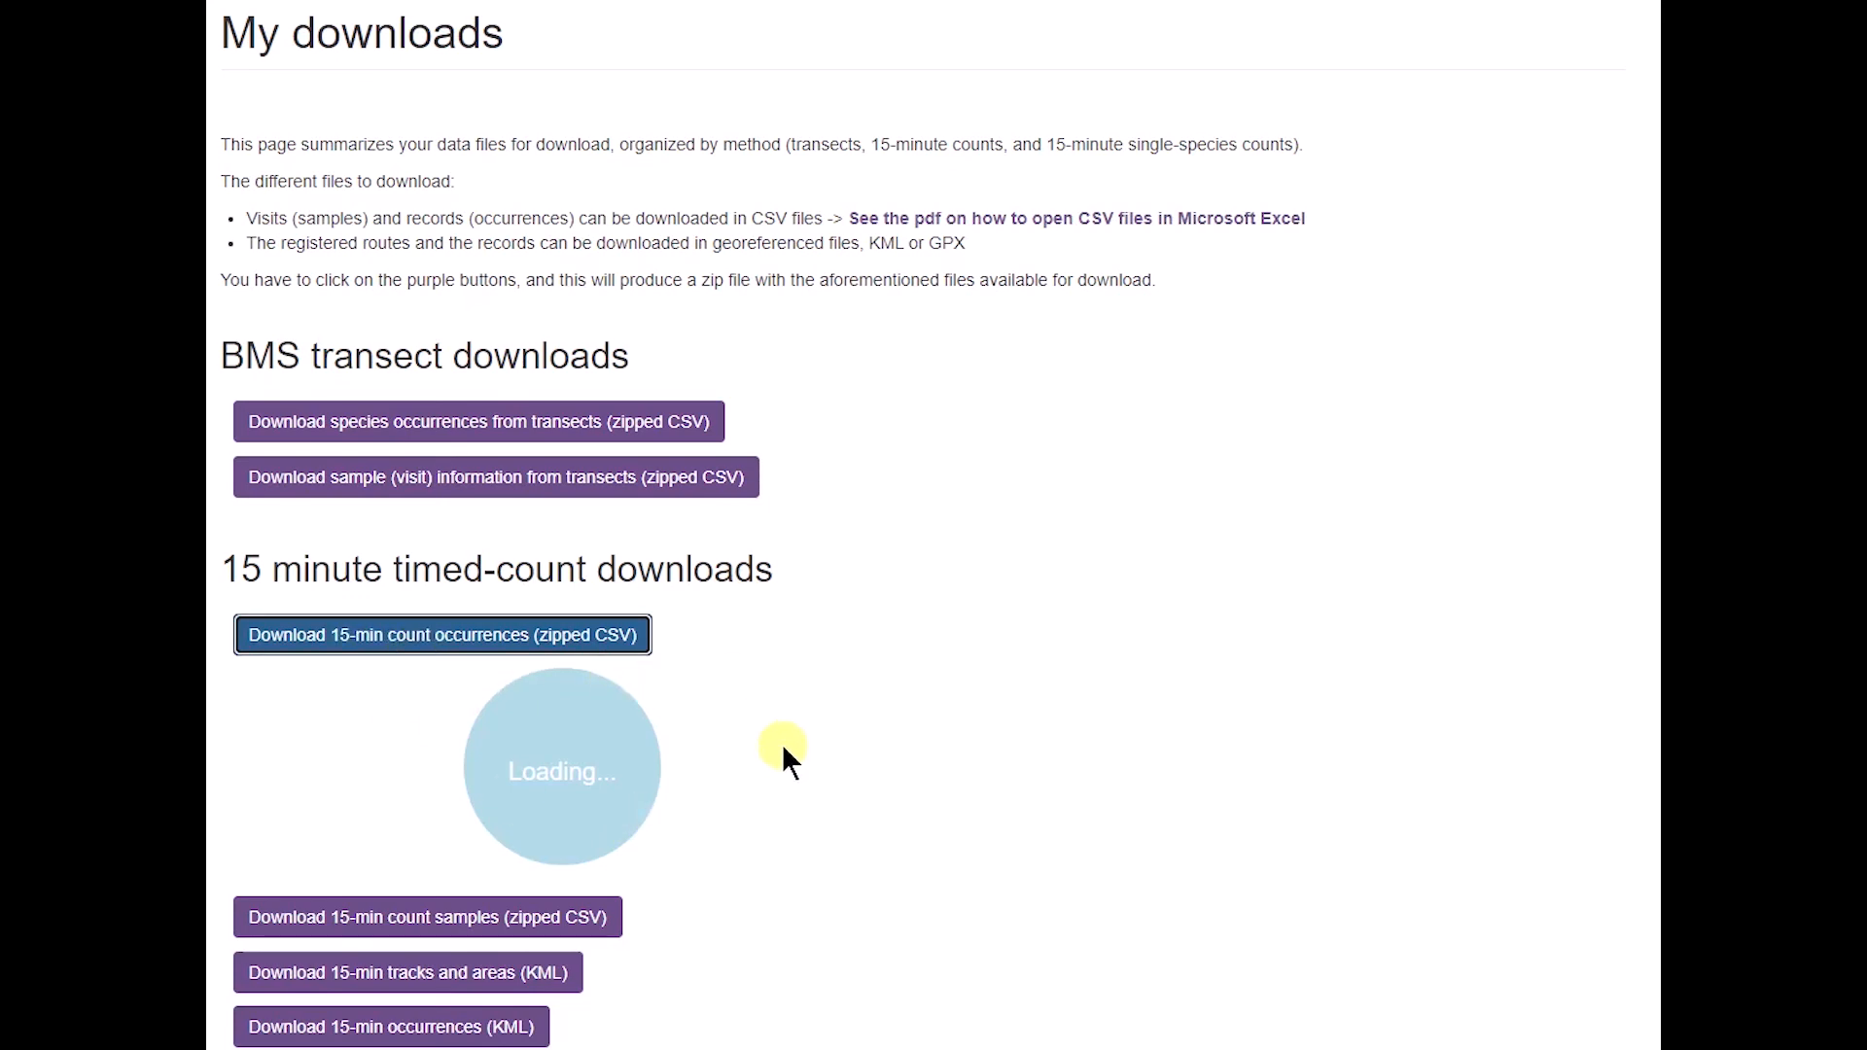
mouse_move(784, 753)
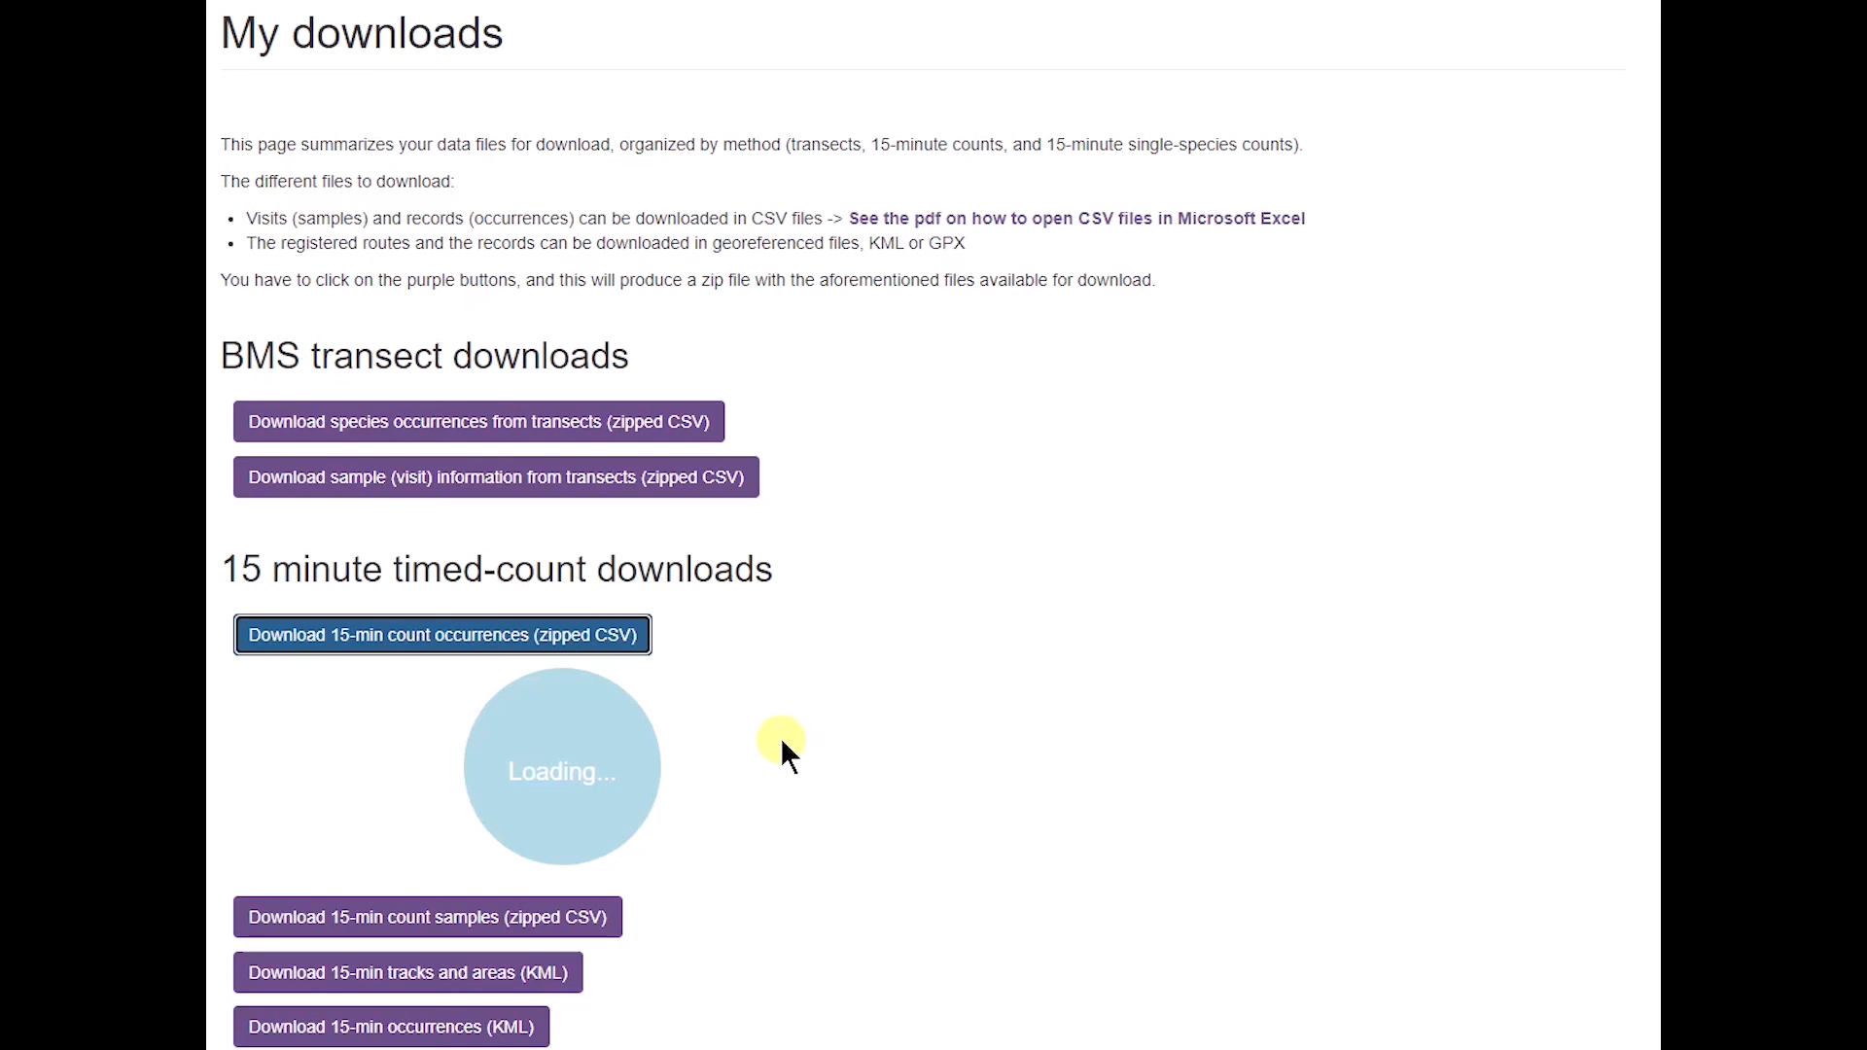
scroll("down", 3)
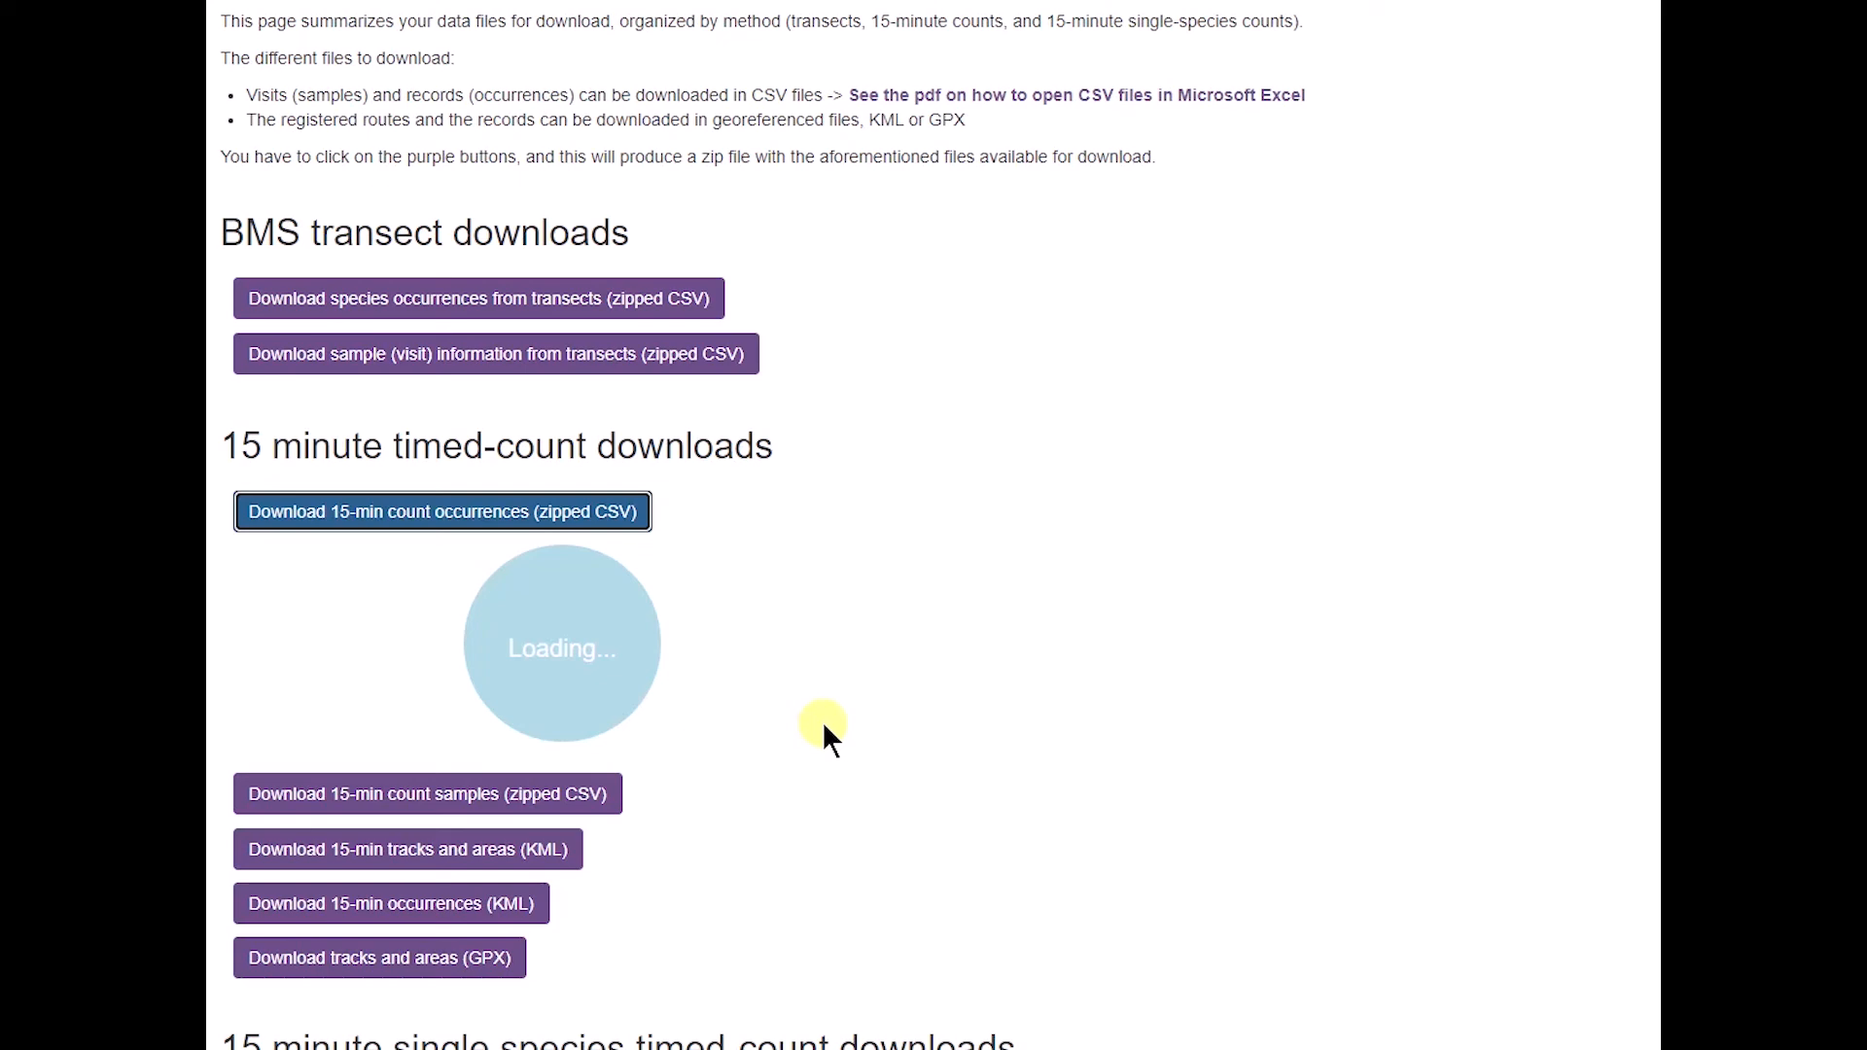
mouse_move(336, 450)
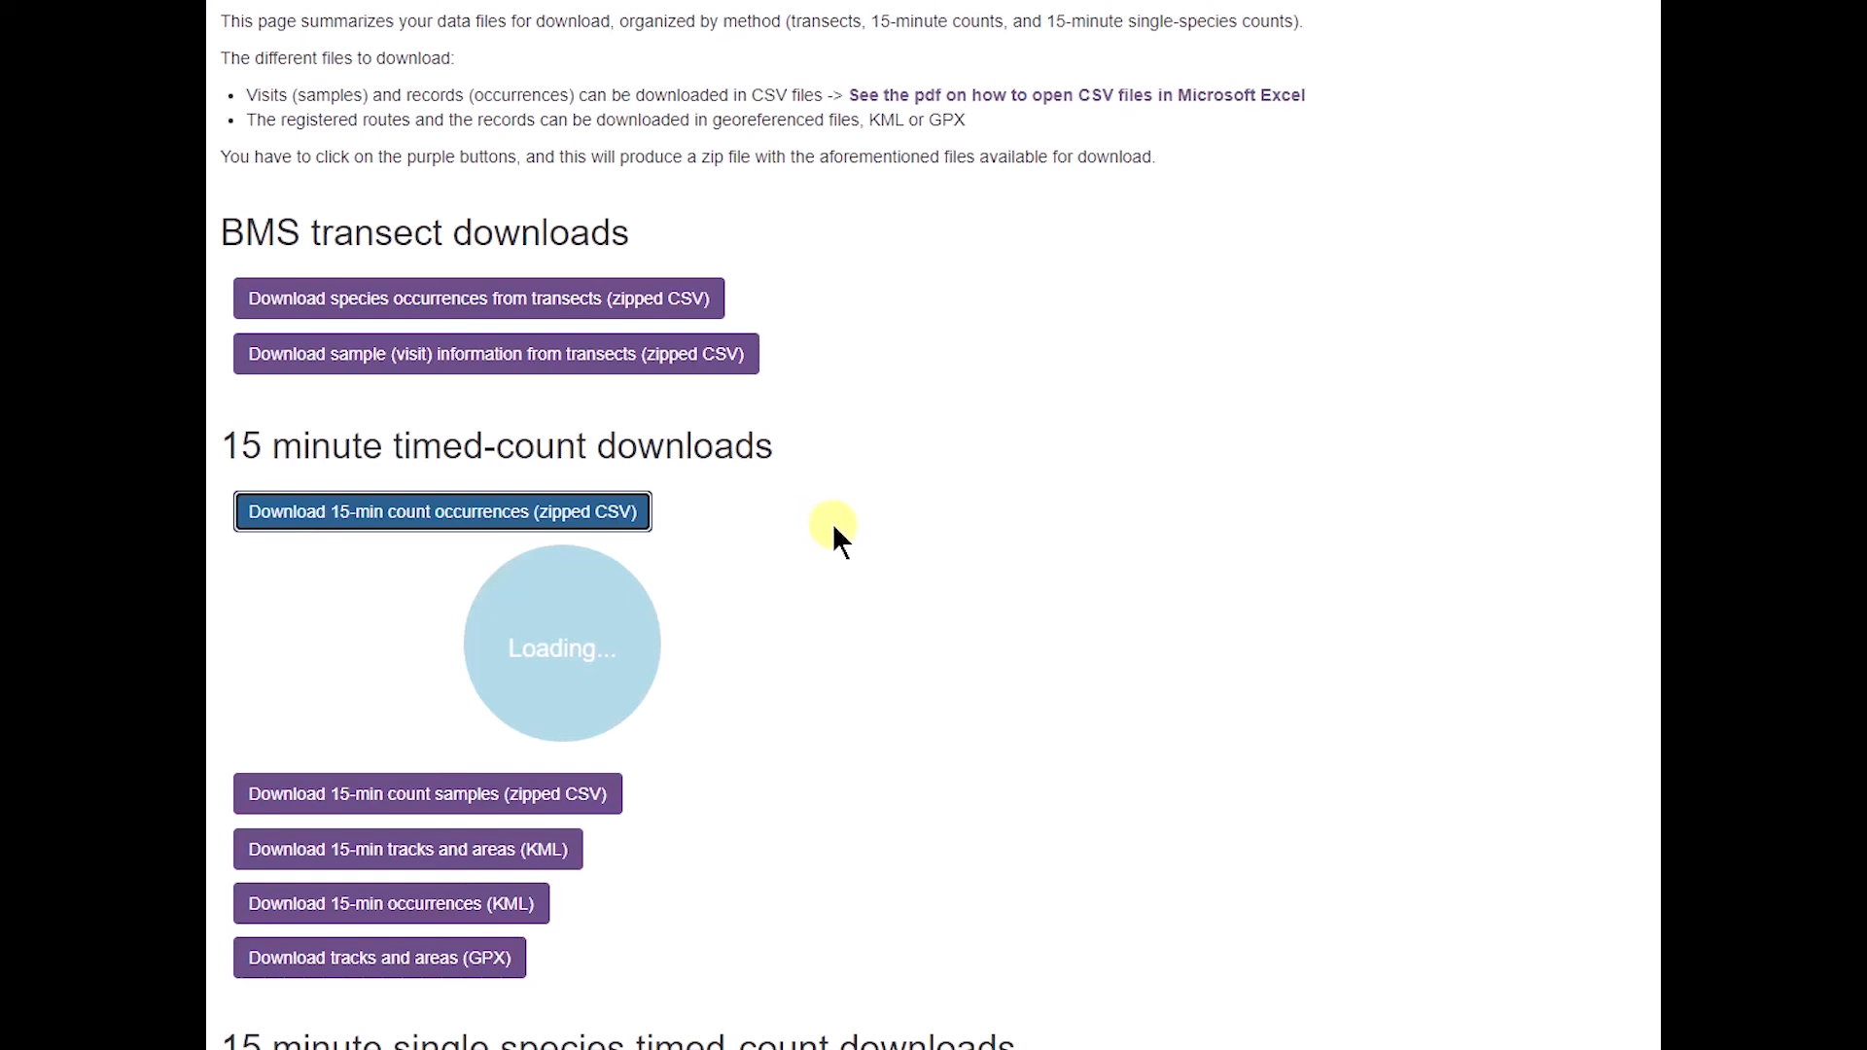
mouse_move(834, 557)
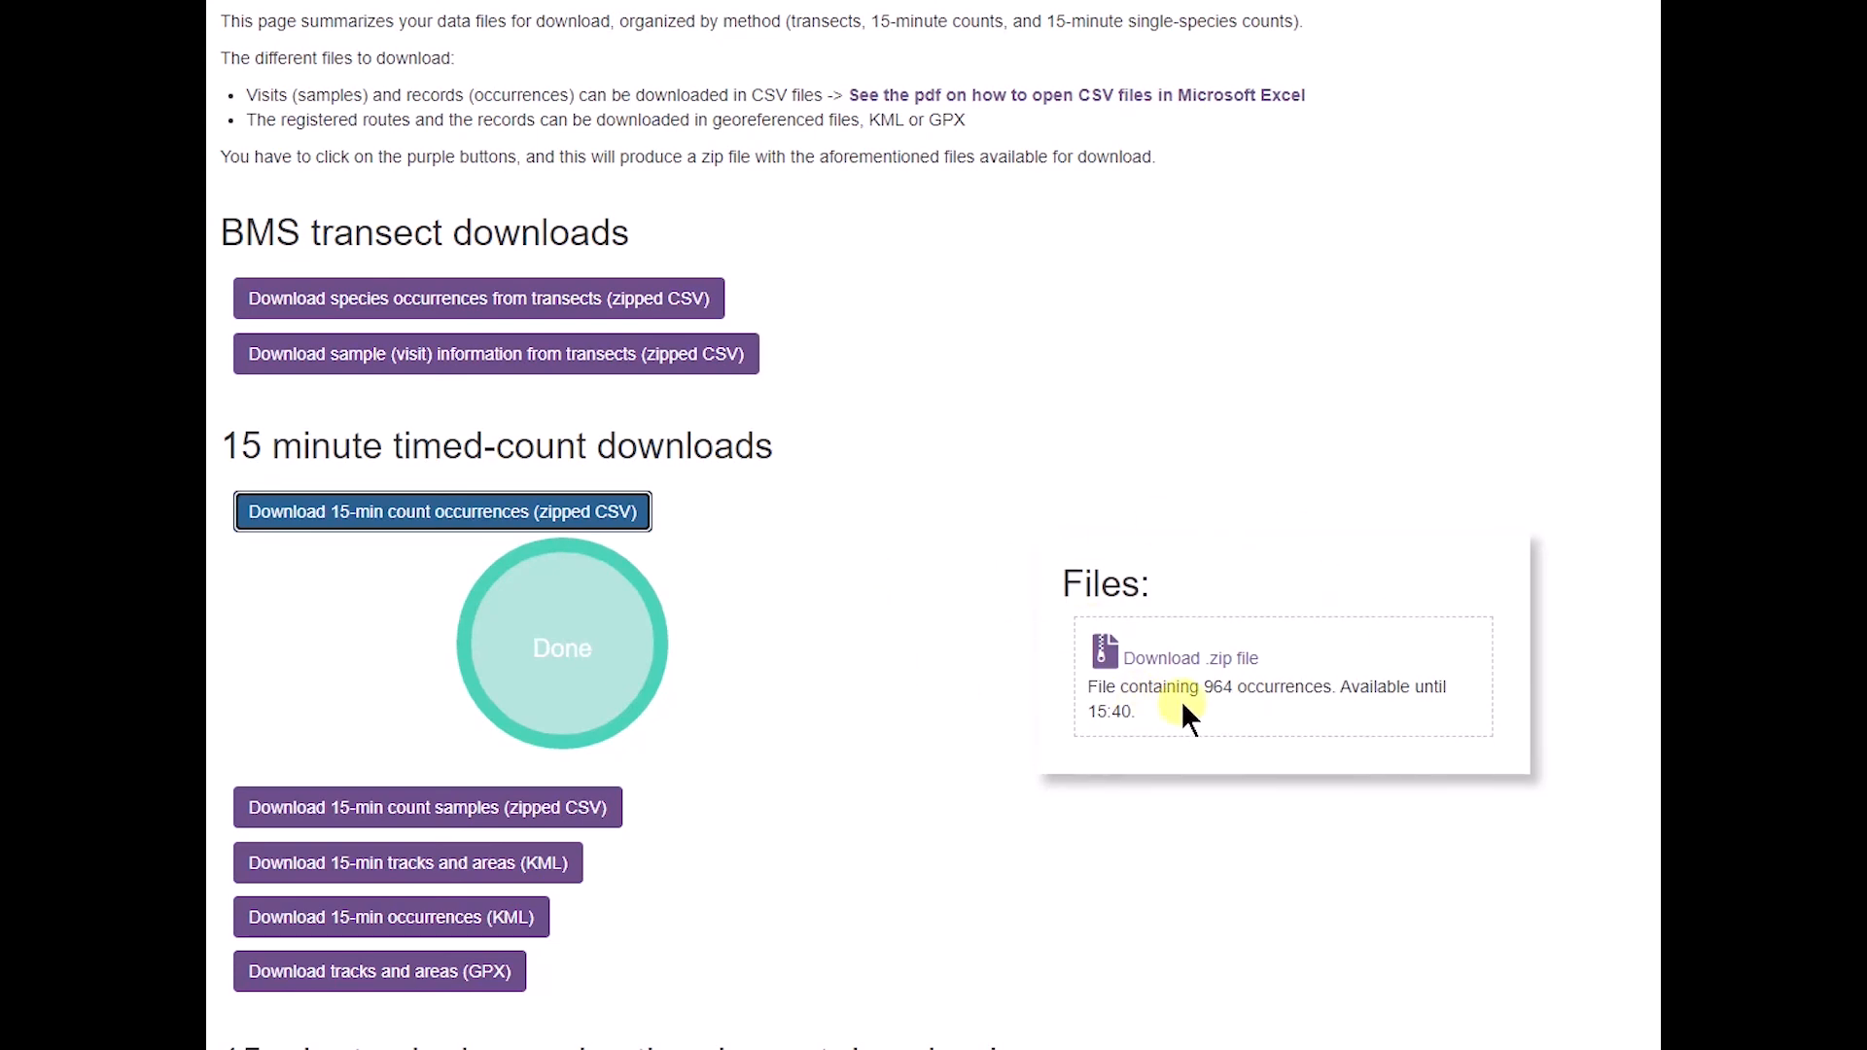
mouse_move(1242, 714)
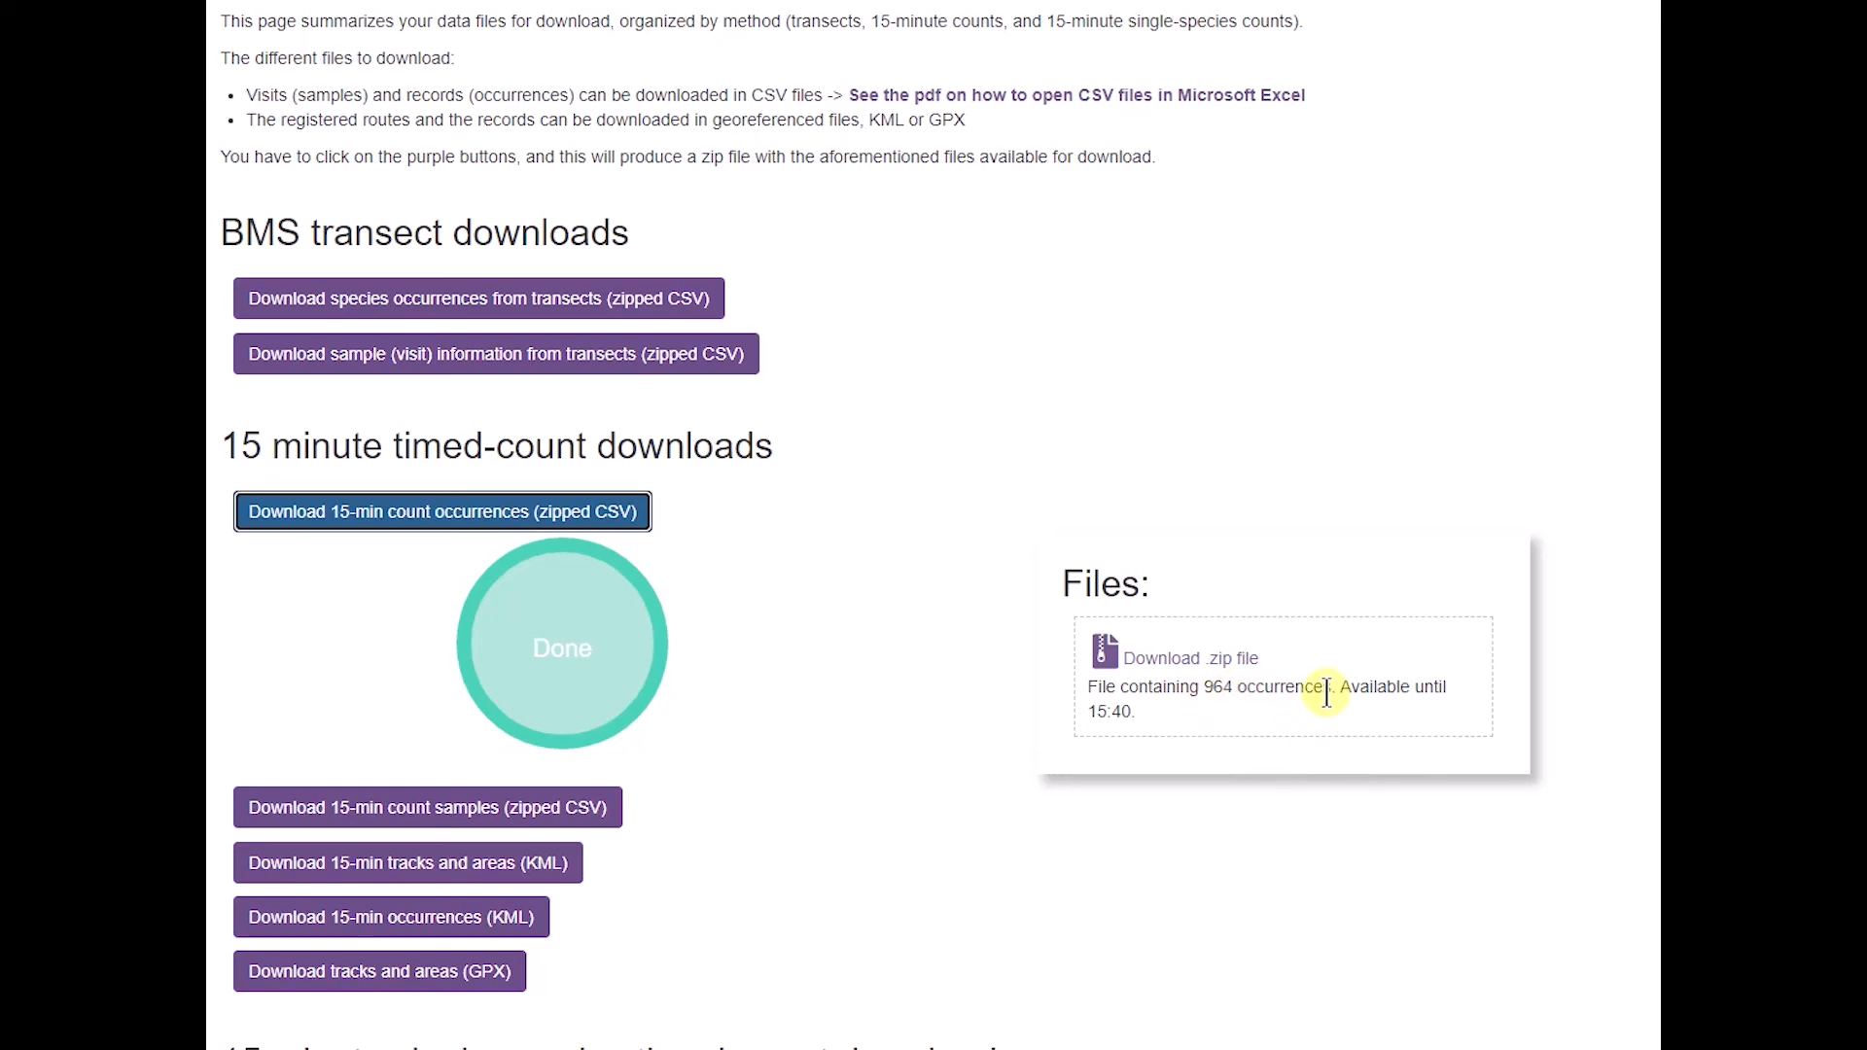
mouse_move(1126, 736)
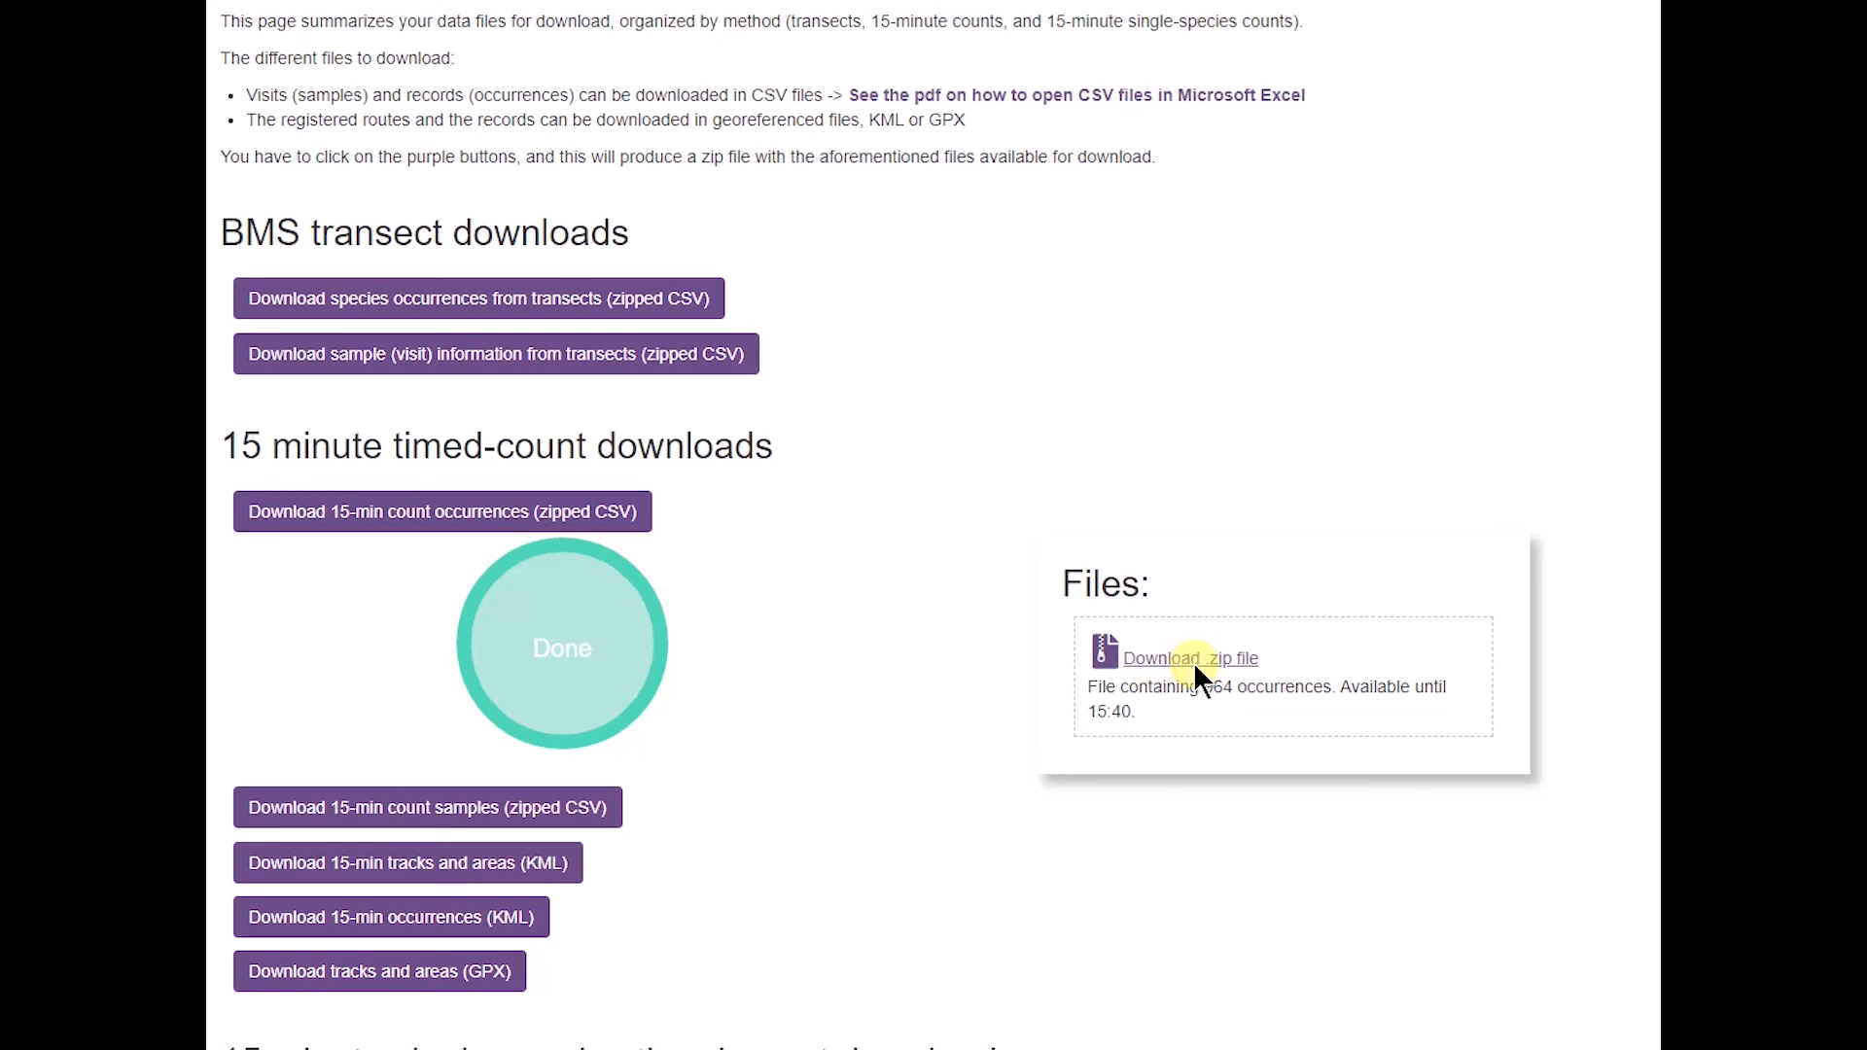
Step: Download the ready .zip file of 964 occurrences from the Files panel
left_click(1189, 658)
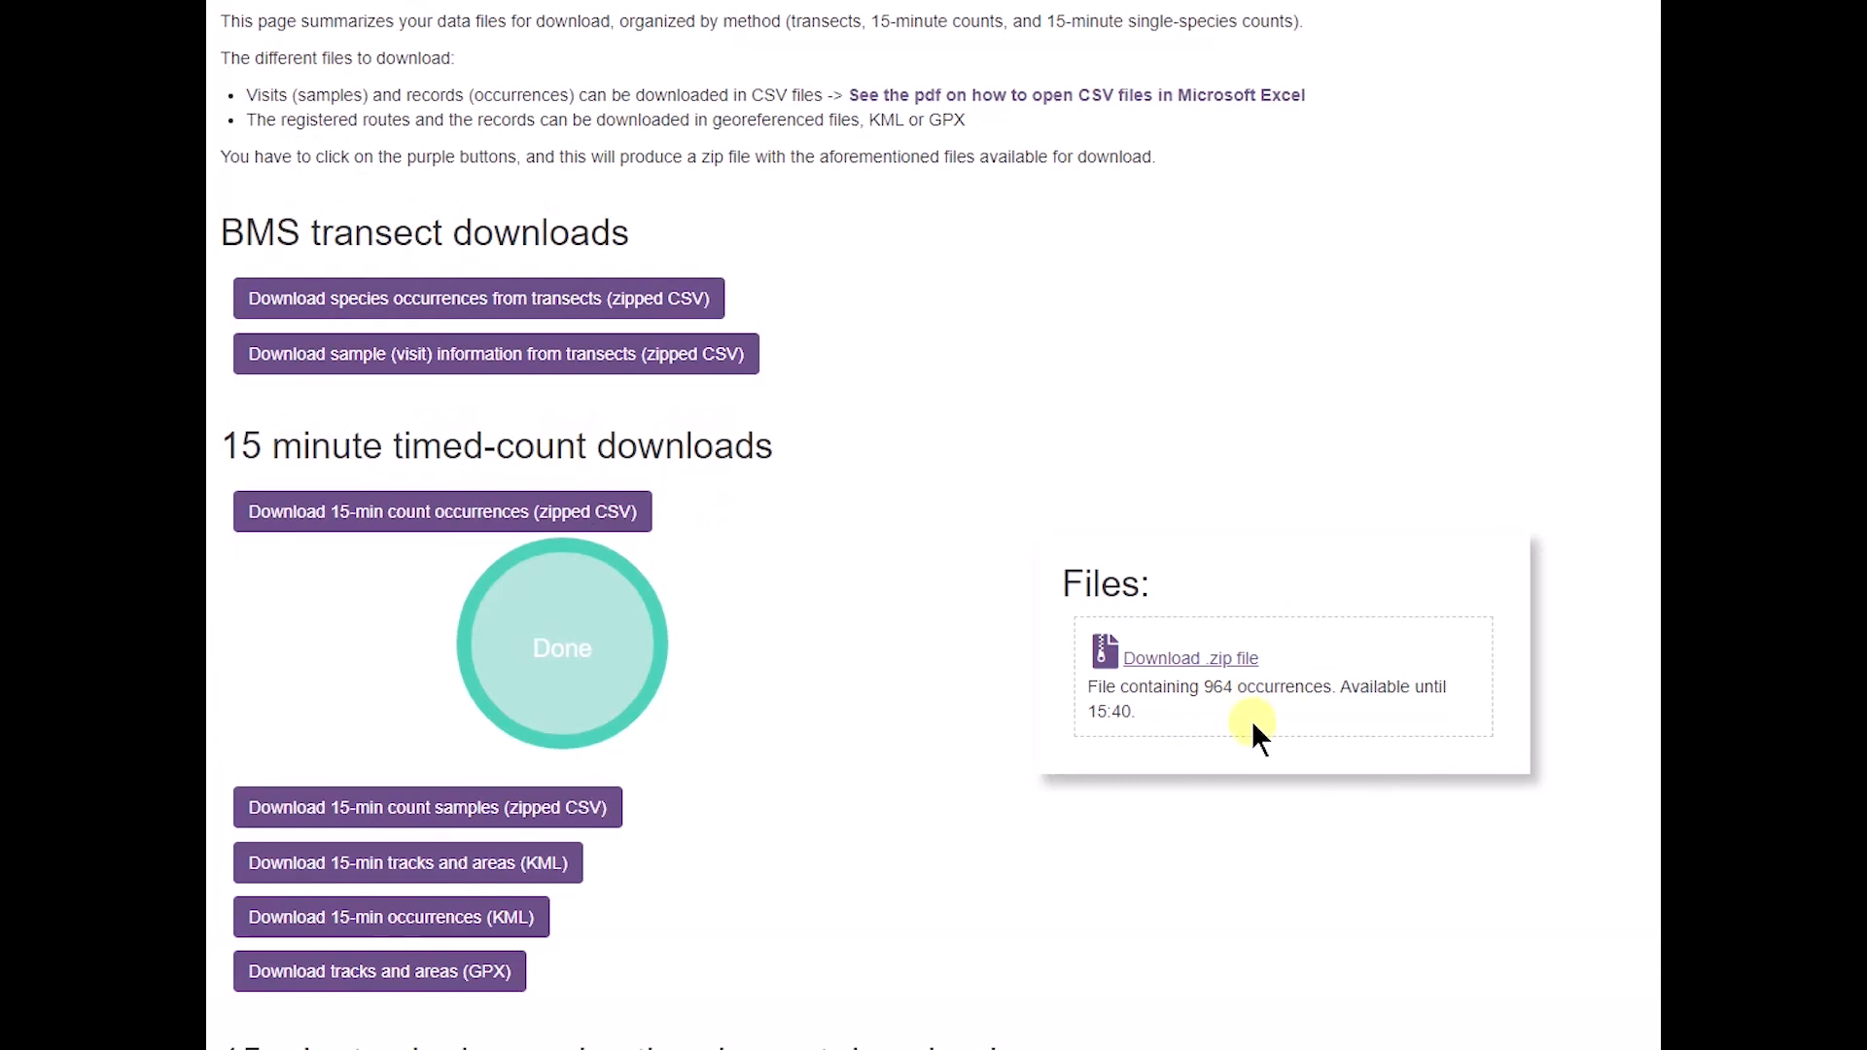
mouse_move(1190, 662)
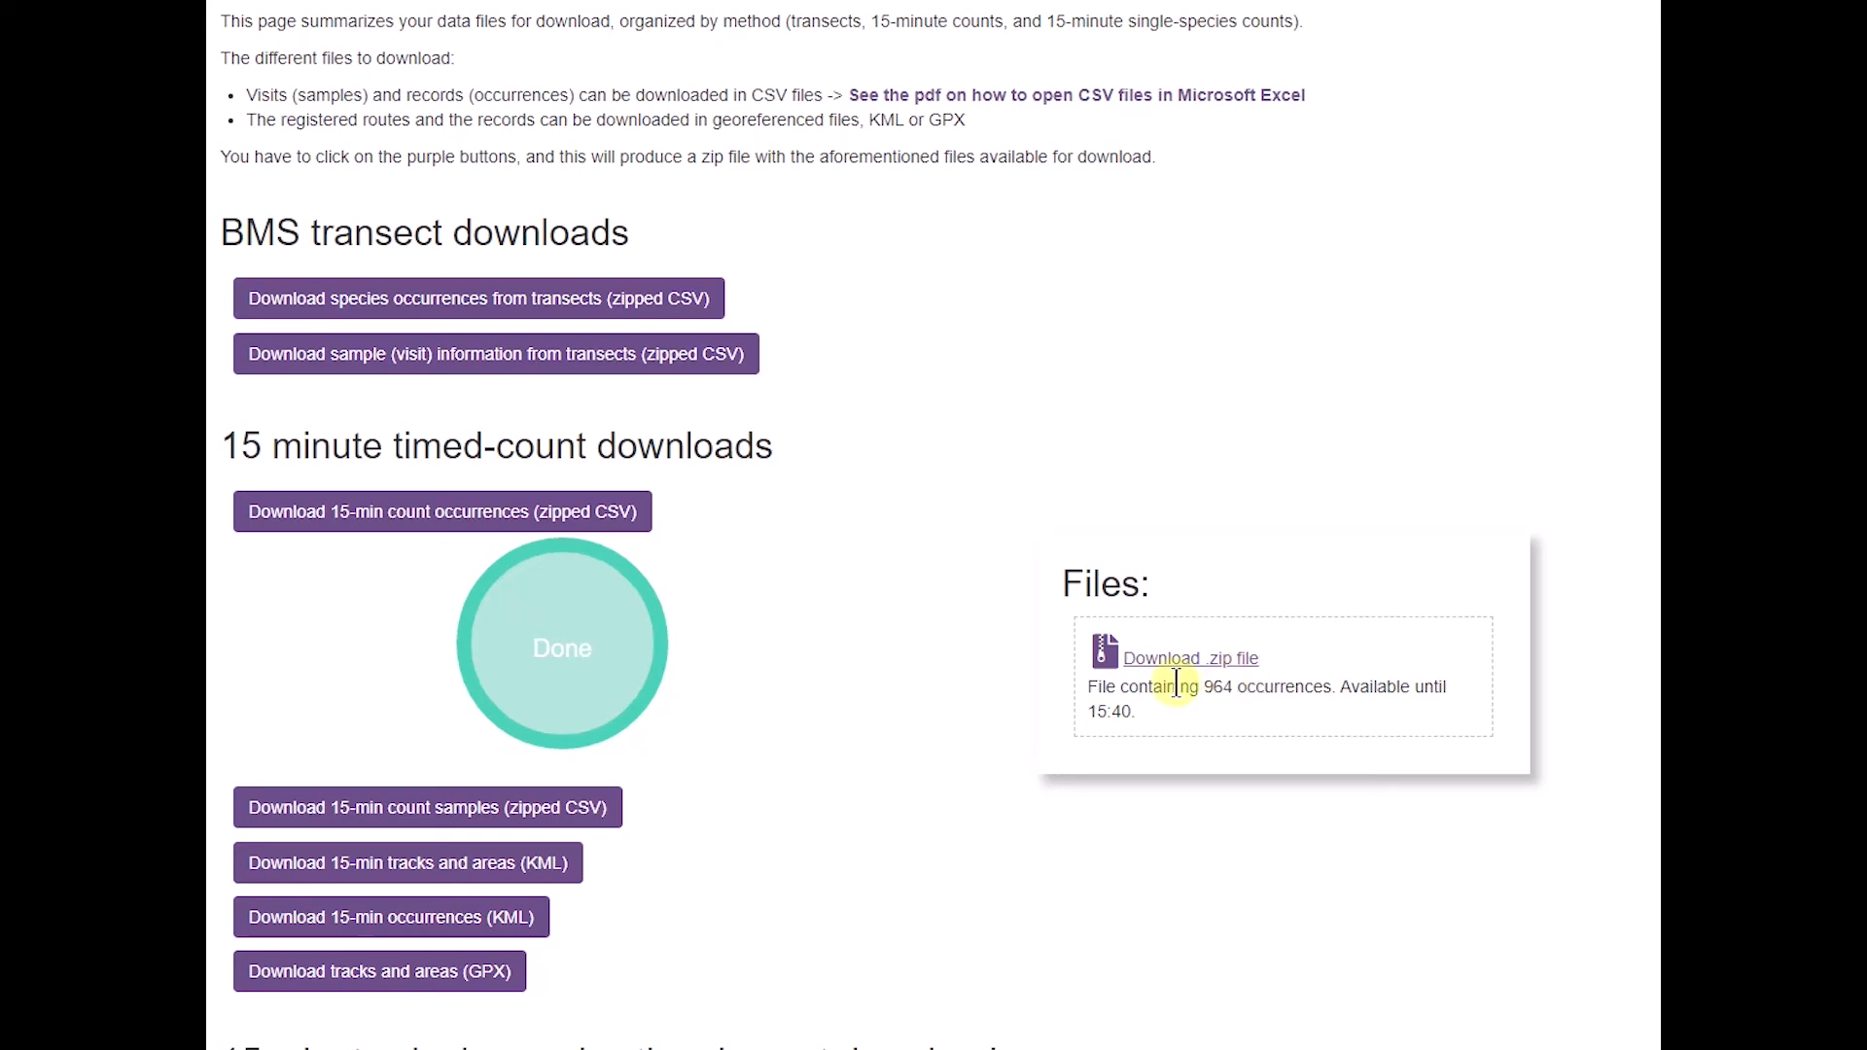
mouse_move(775, 563)
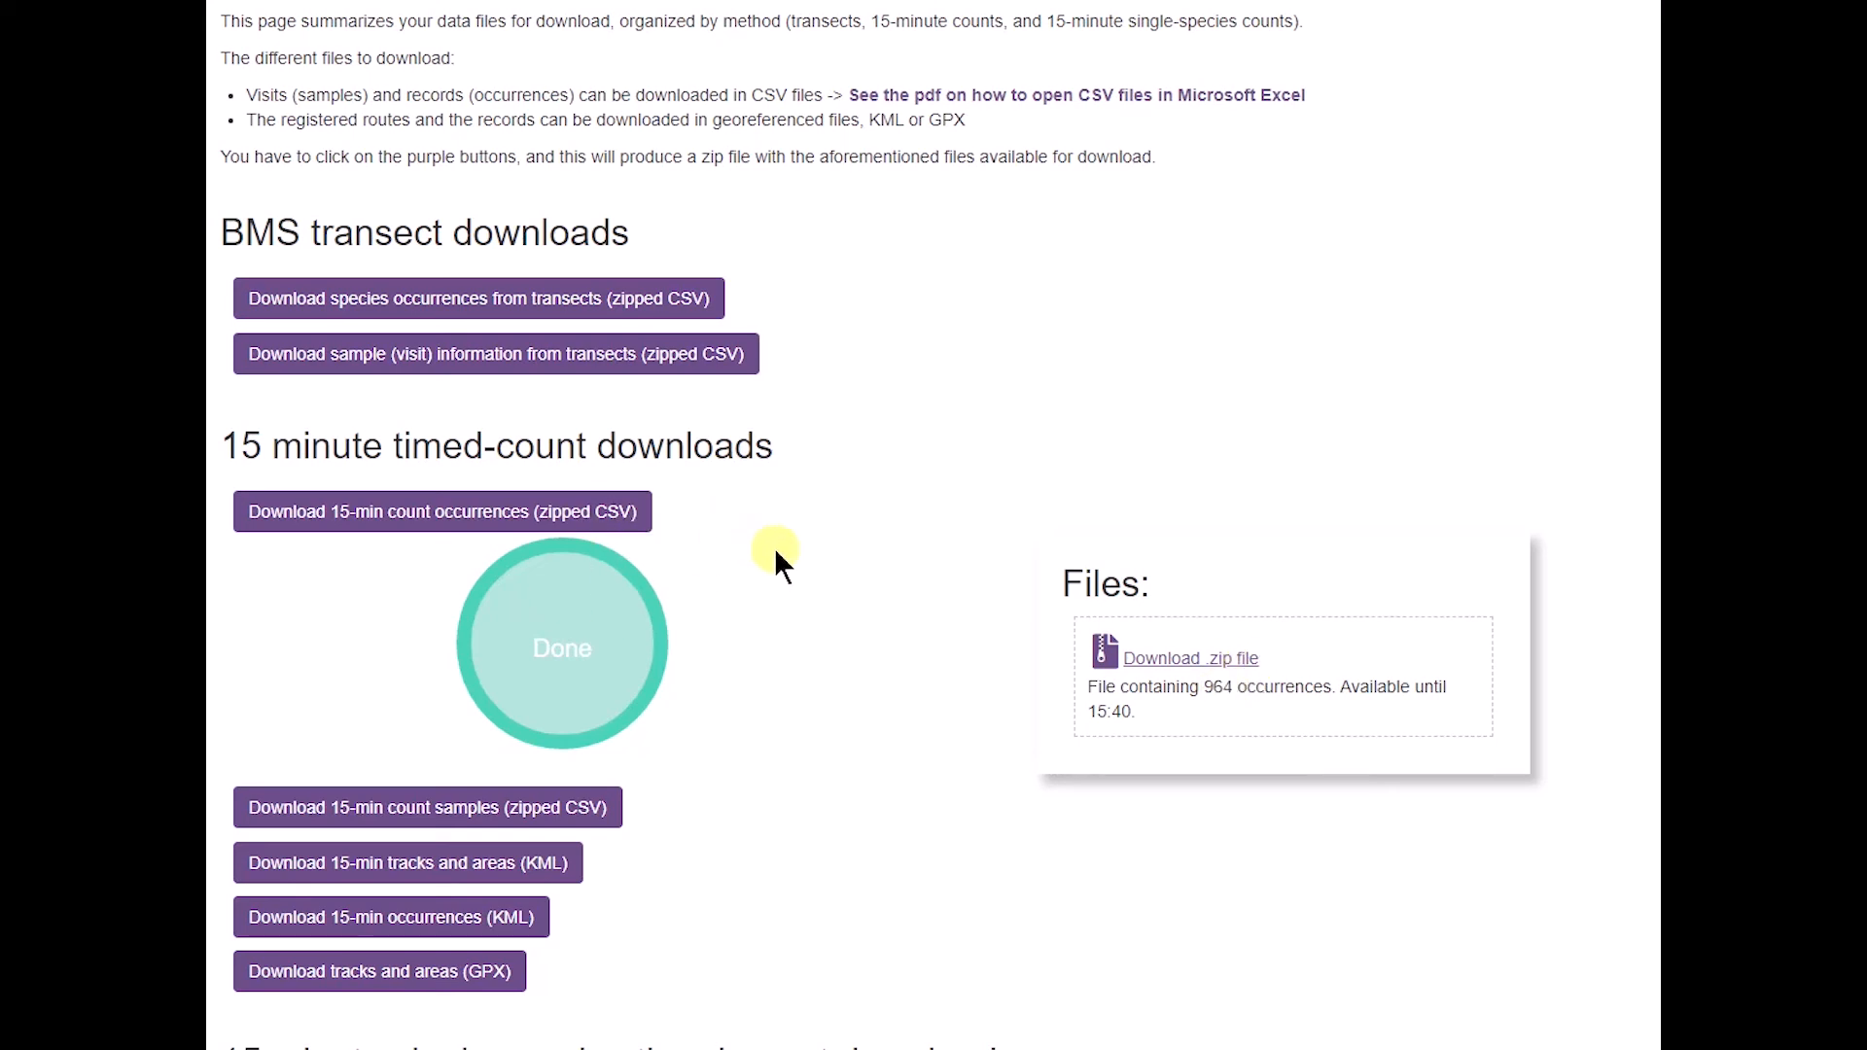